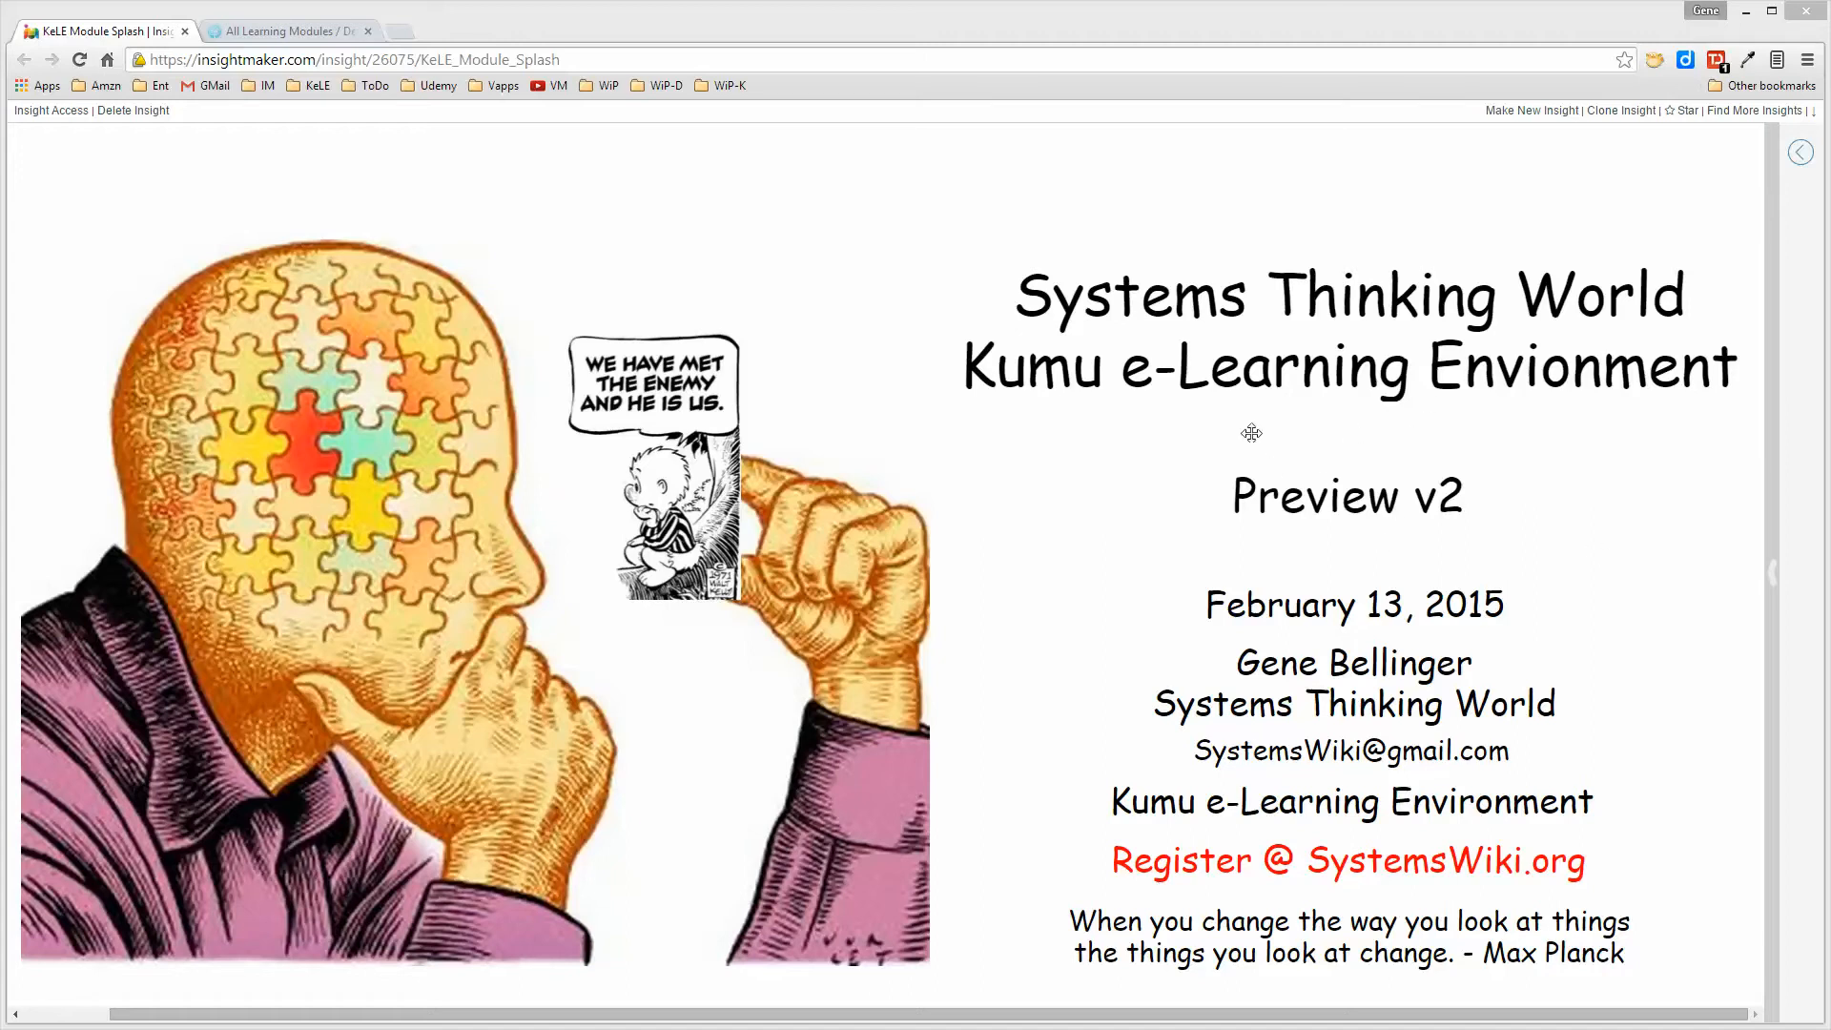
Switch to the All Learning Modules map tab showing the linked module elements.
{"action": "left_click", "coordinate": [290, 30]}
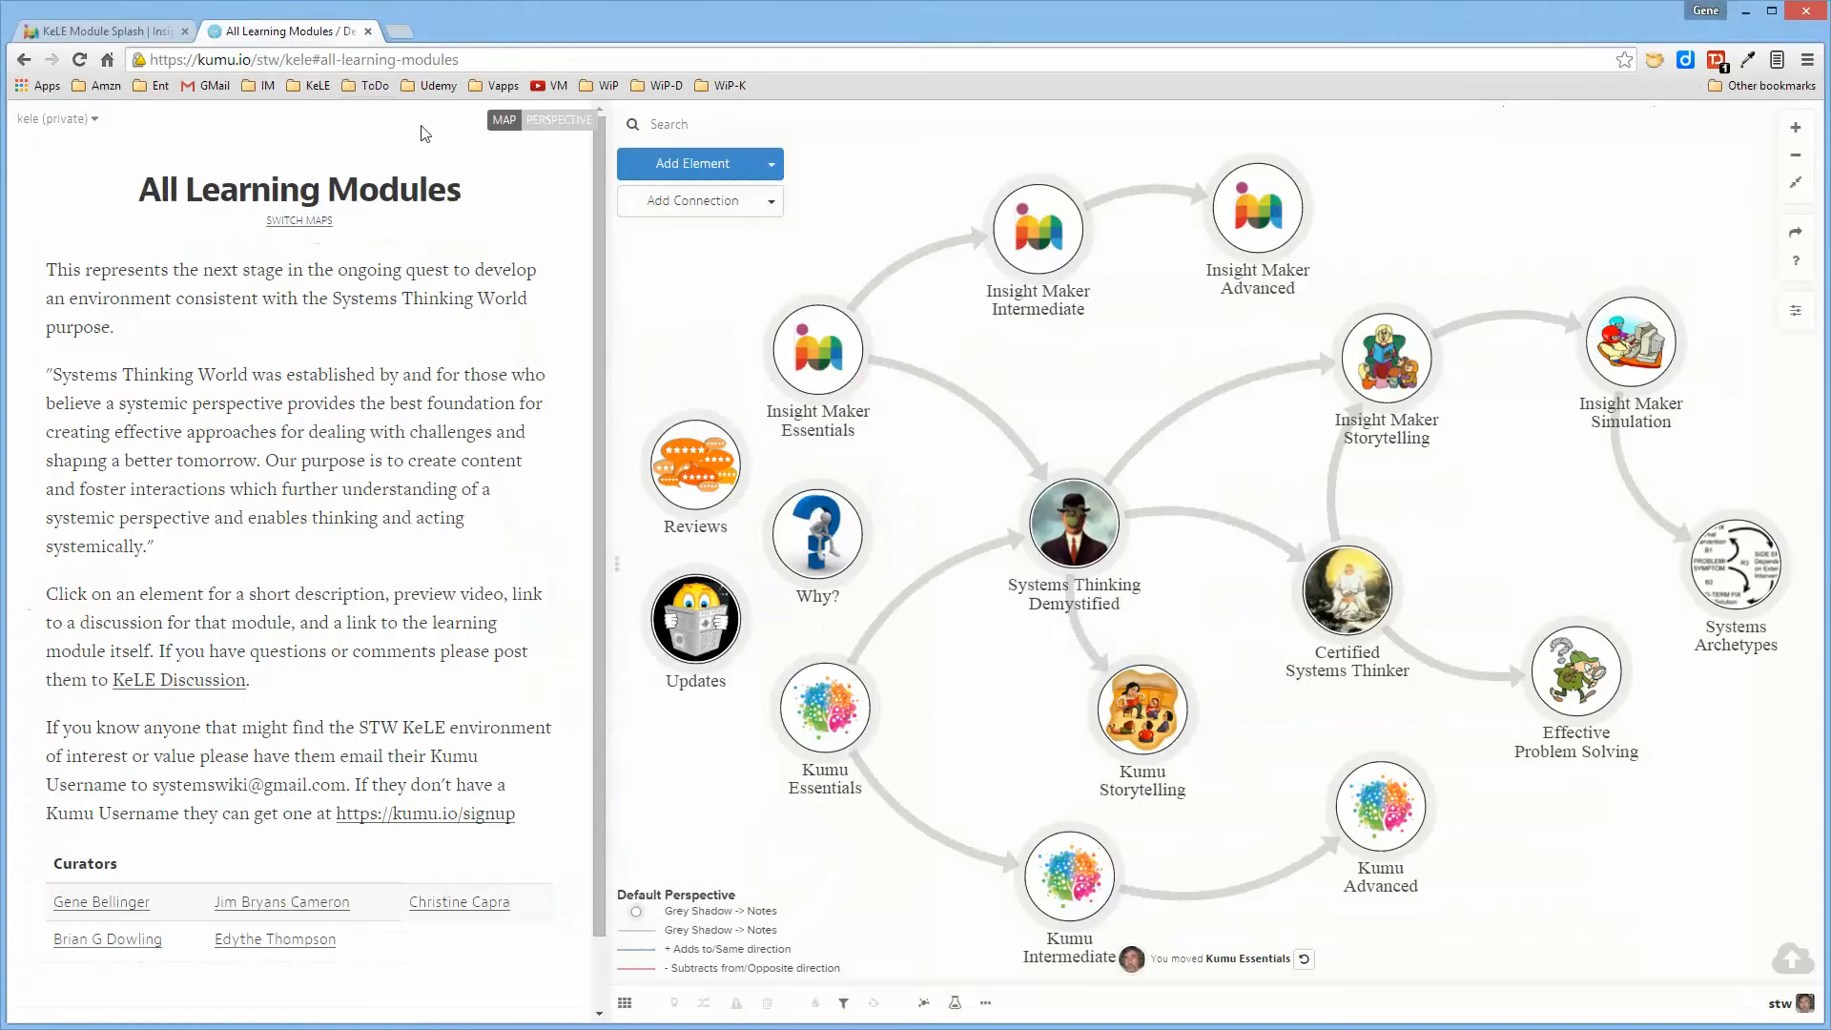
{"action": "mouse_move", "coordinate": [1075, 384]}
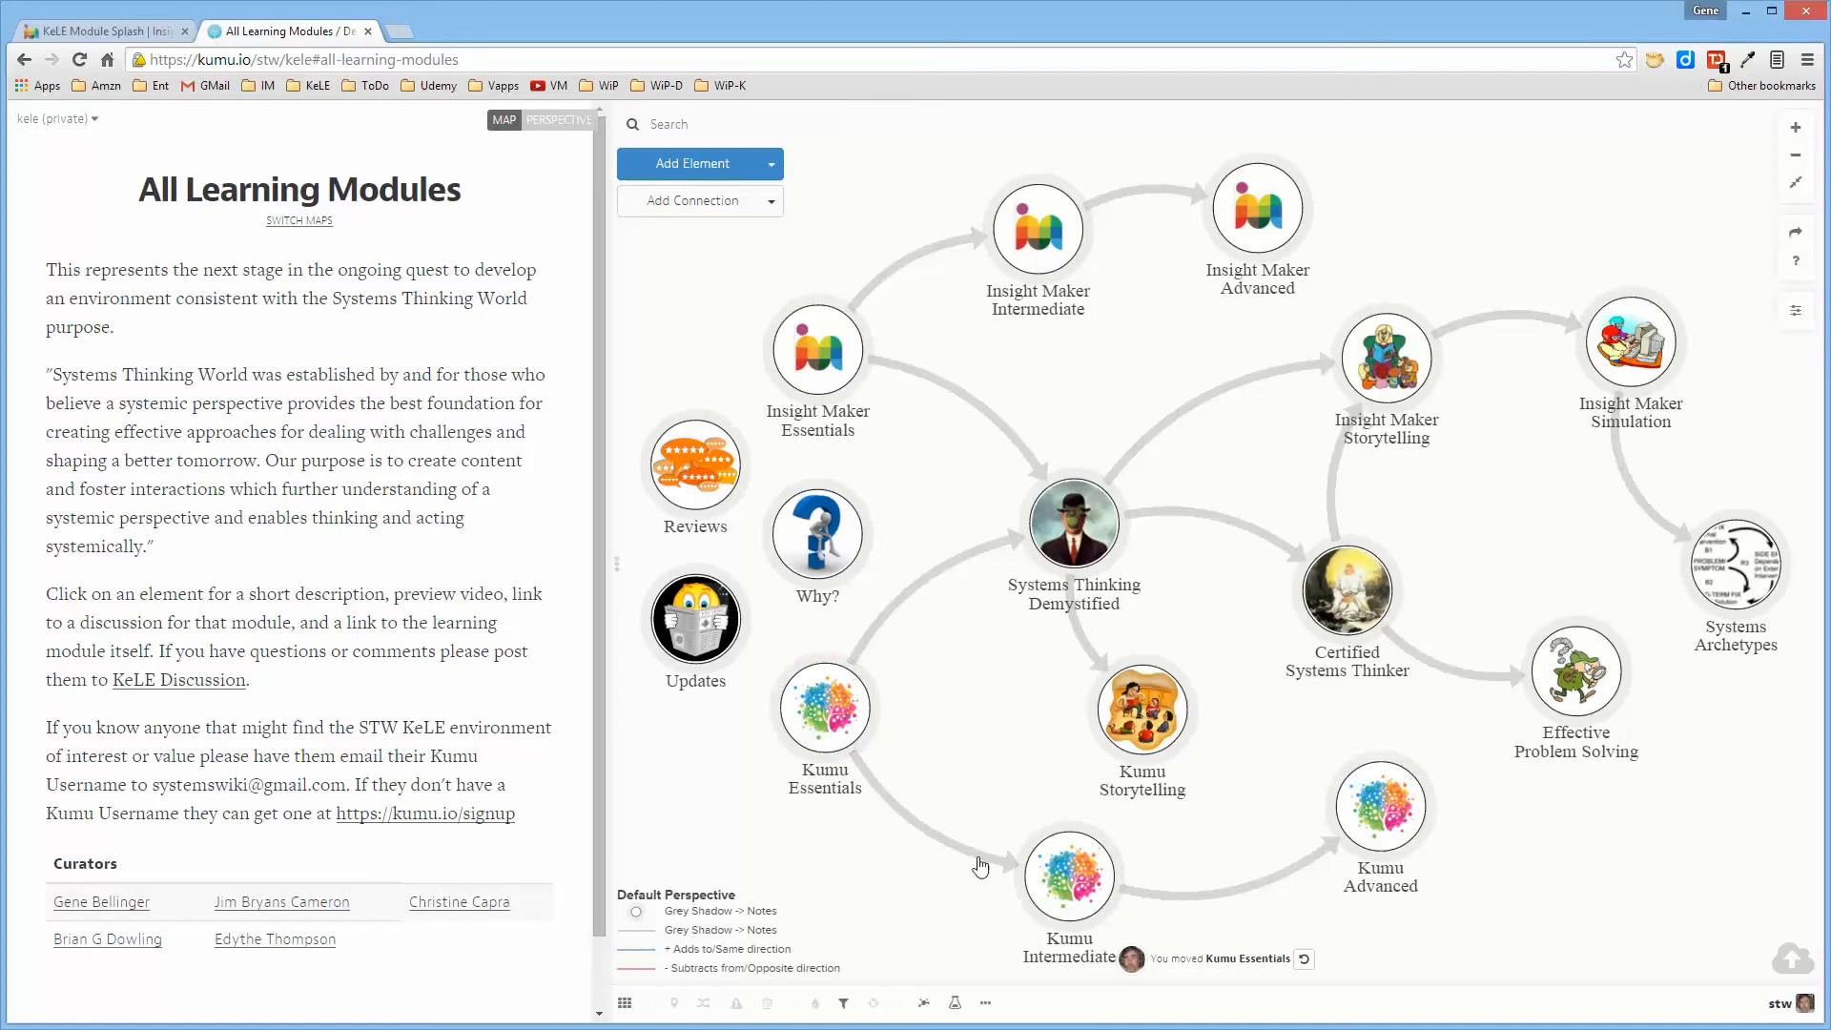
{"action": "mouse_move", "coordinate": [1077, 817]}
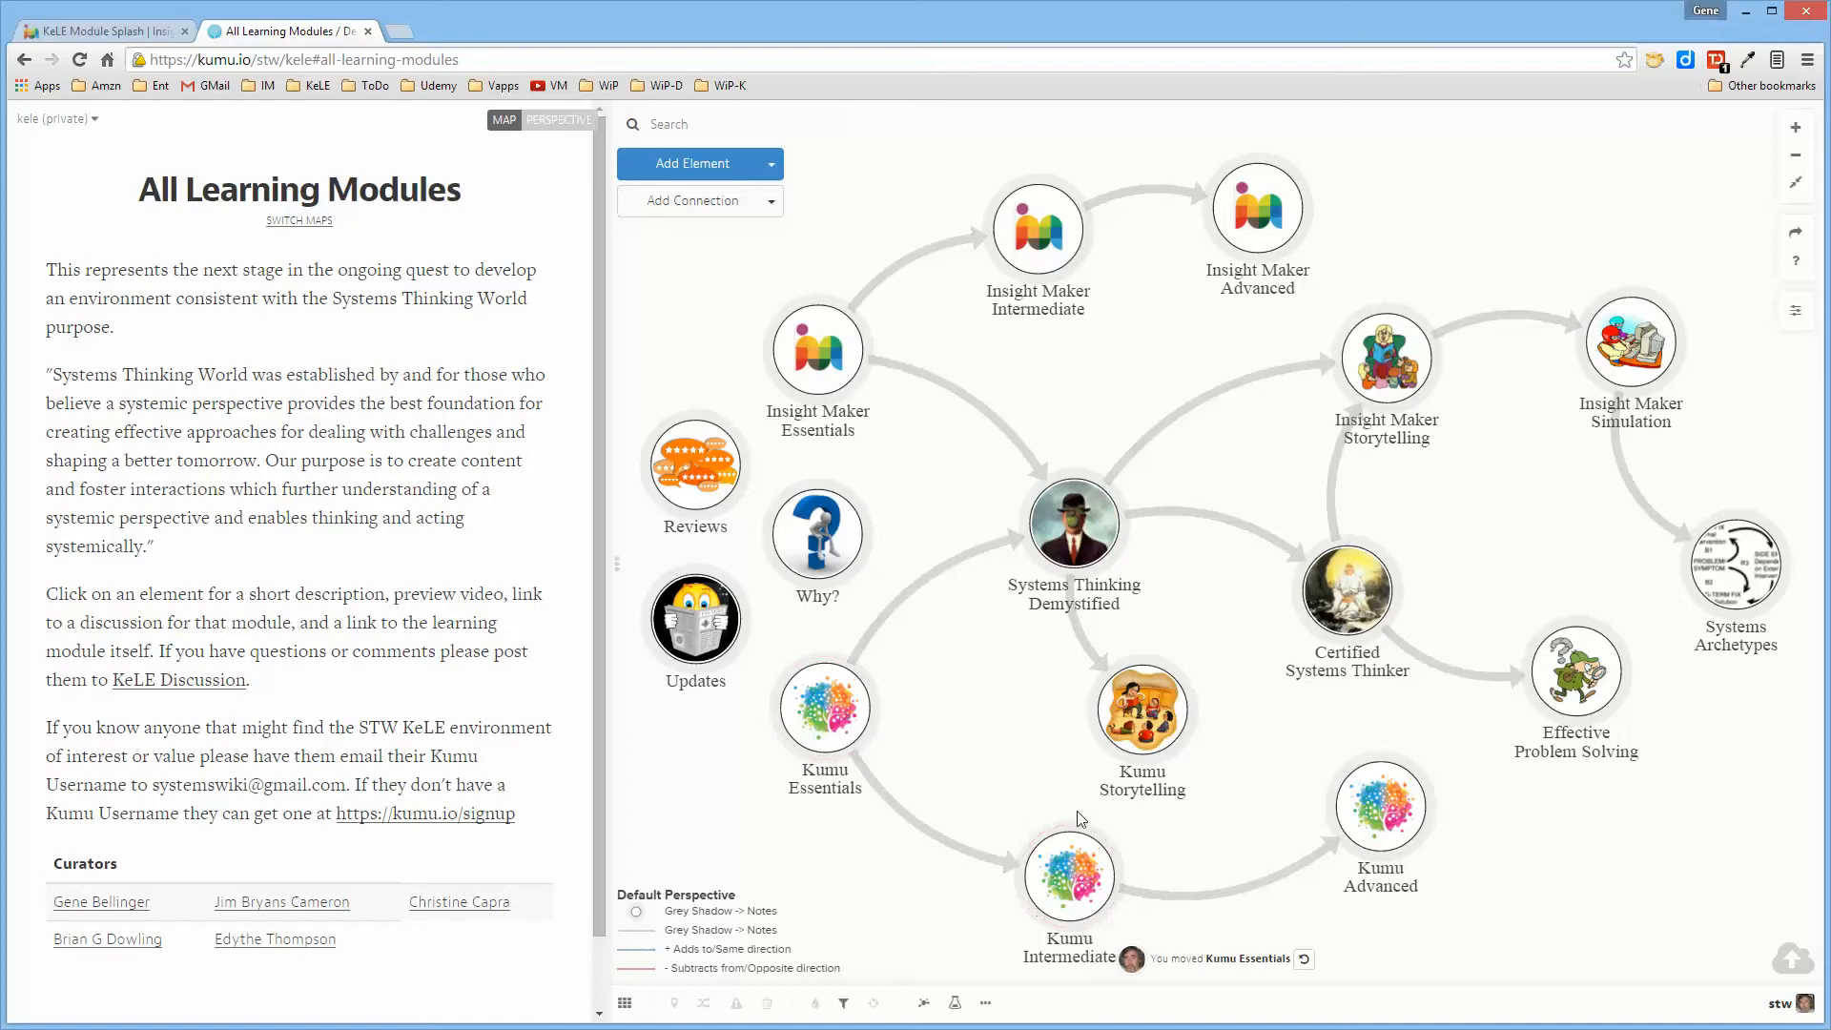
{"action": "mouse_move", "coordinate": [951, 743]}
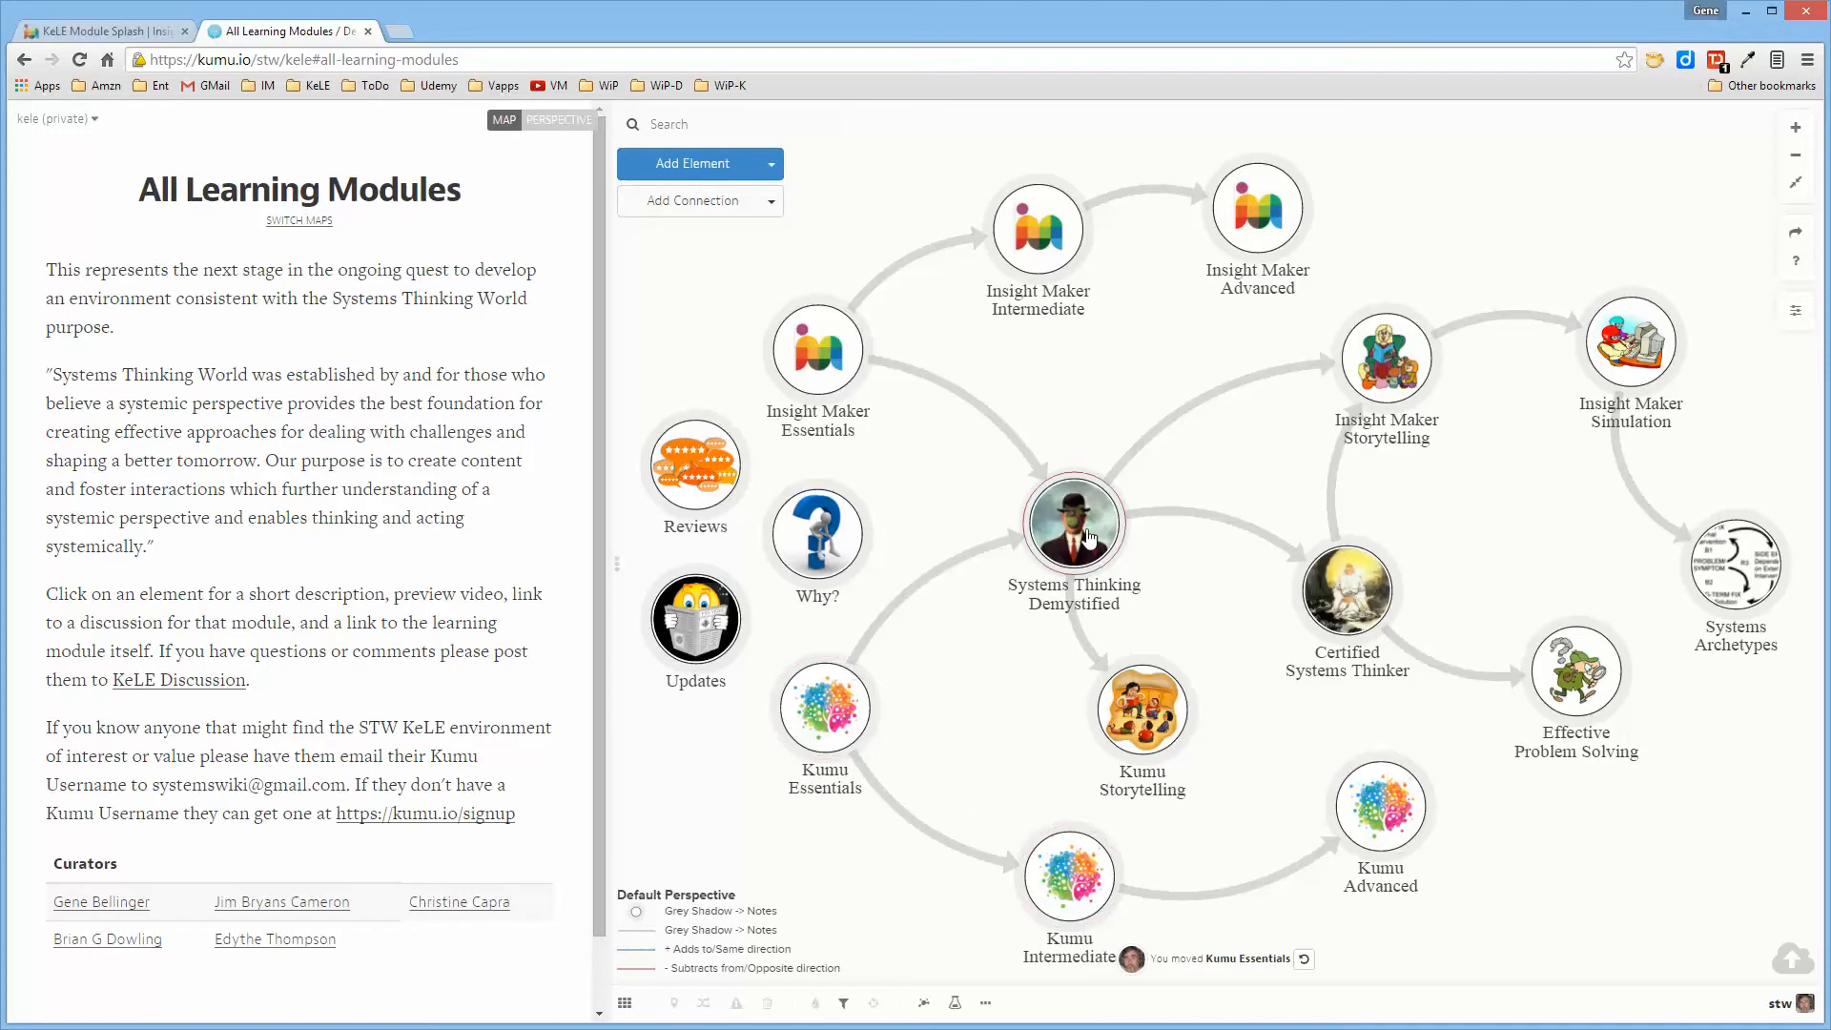
{"action": "left_click", "coordinate": [1071, 522]}
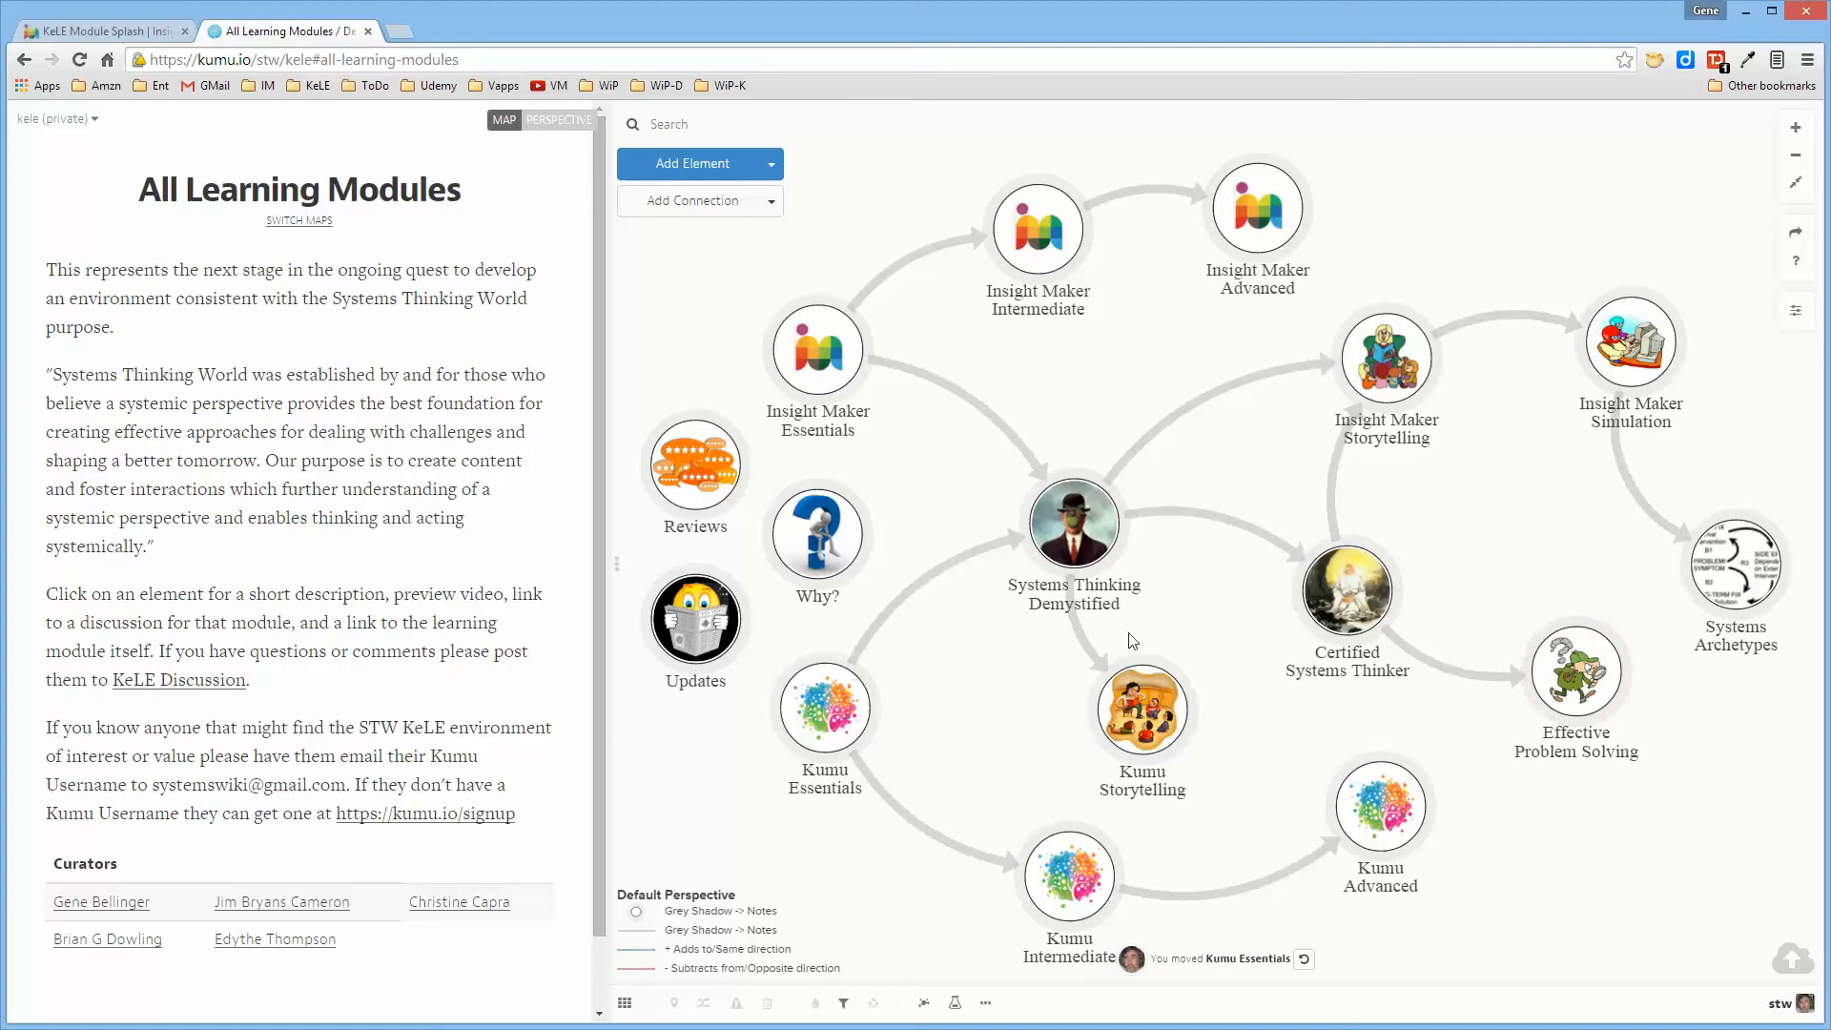
{"action": "mouse_move", "coordinate": [1180, 670]}
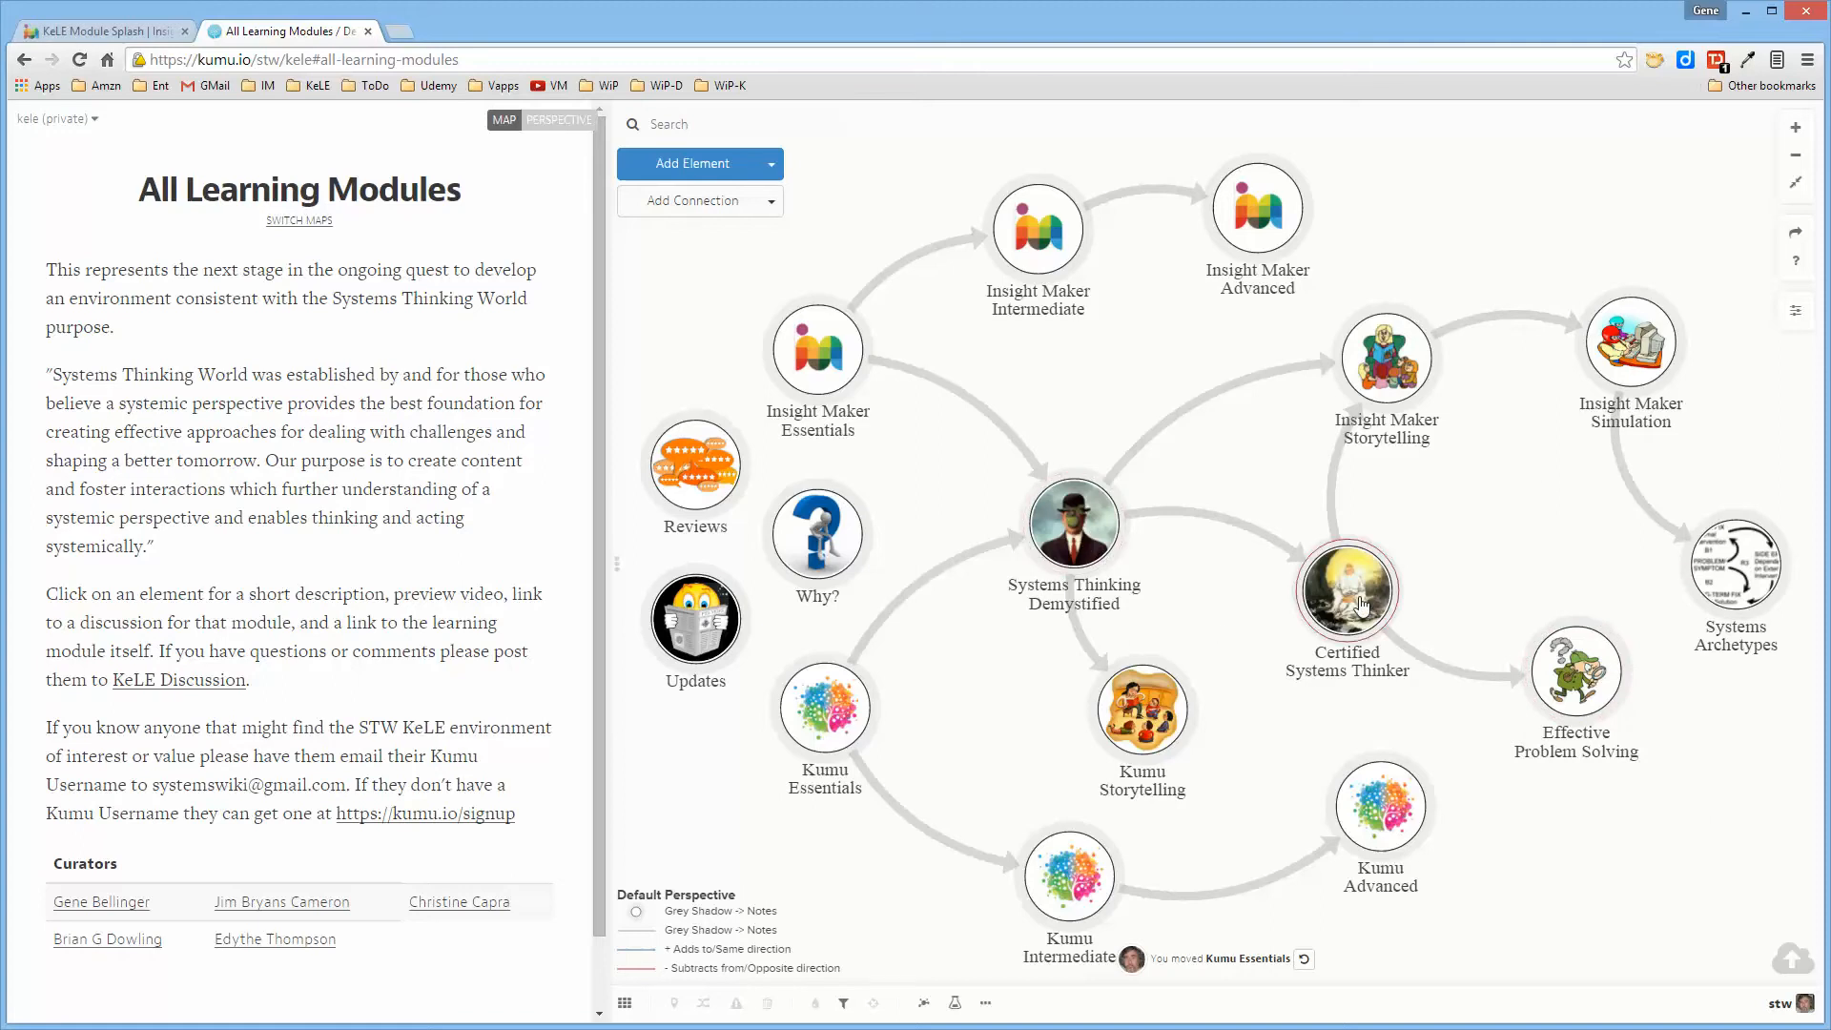
Select the Certified Systems Thinker element to show its course details and preview video.
{"action": "left_click", "coordinate": [1347, 588]}
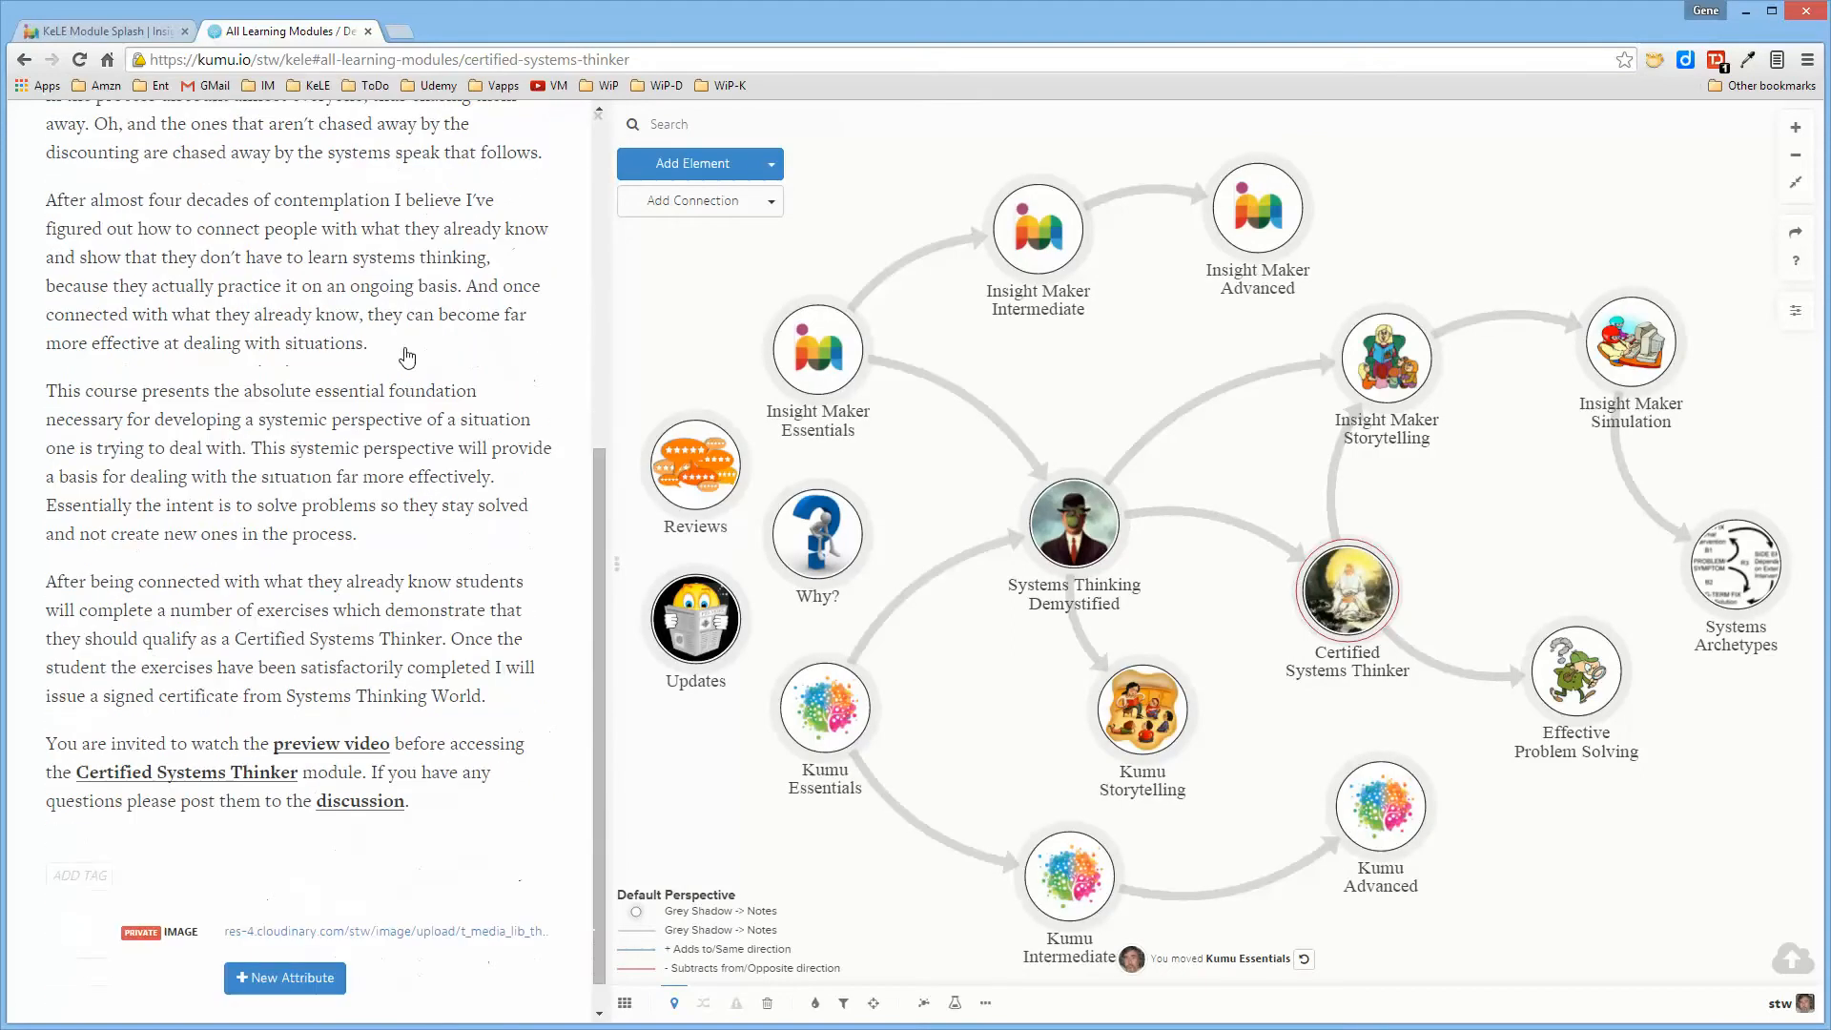
{"action": "mouse_move", "coordinate": [363, 736]}
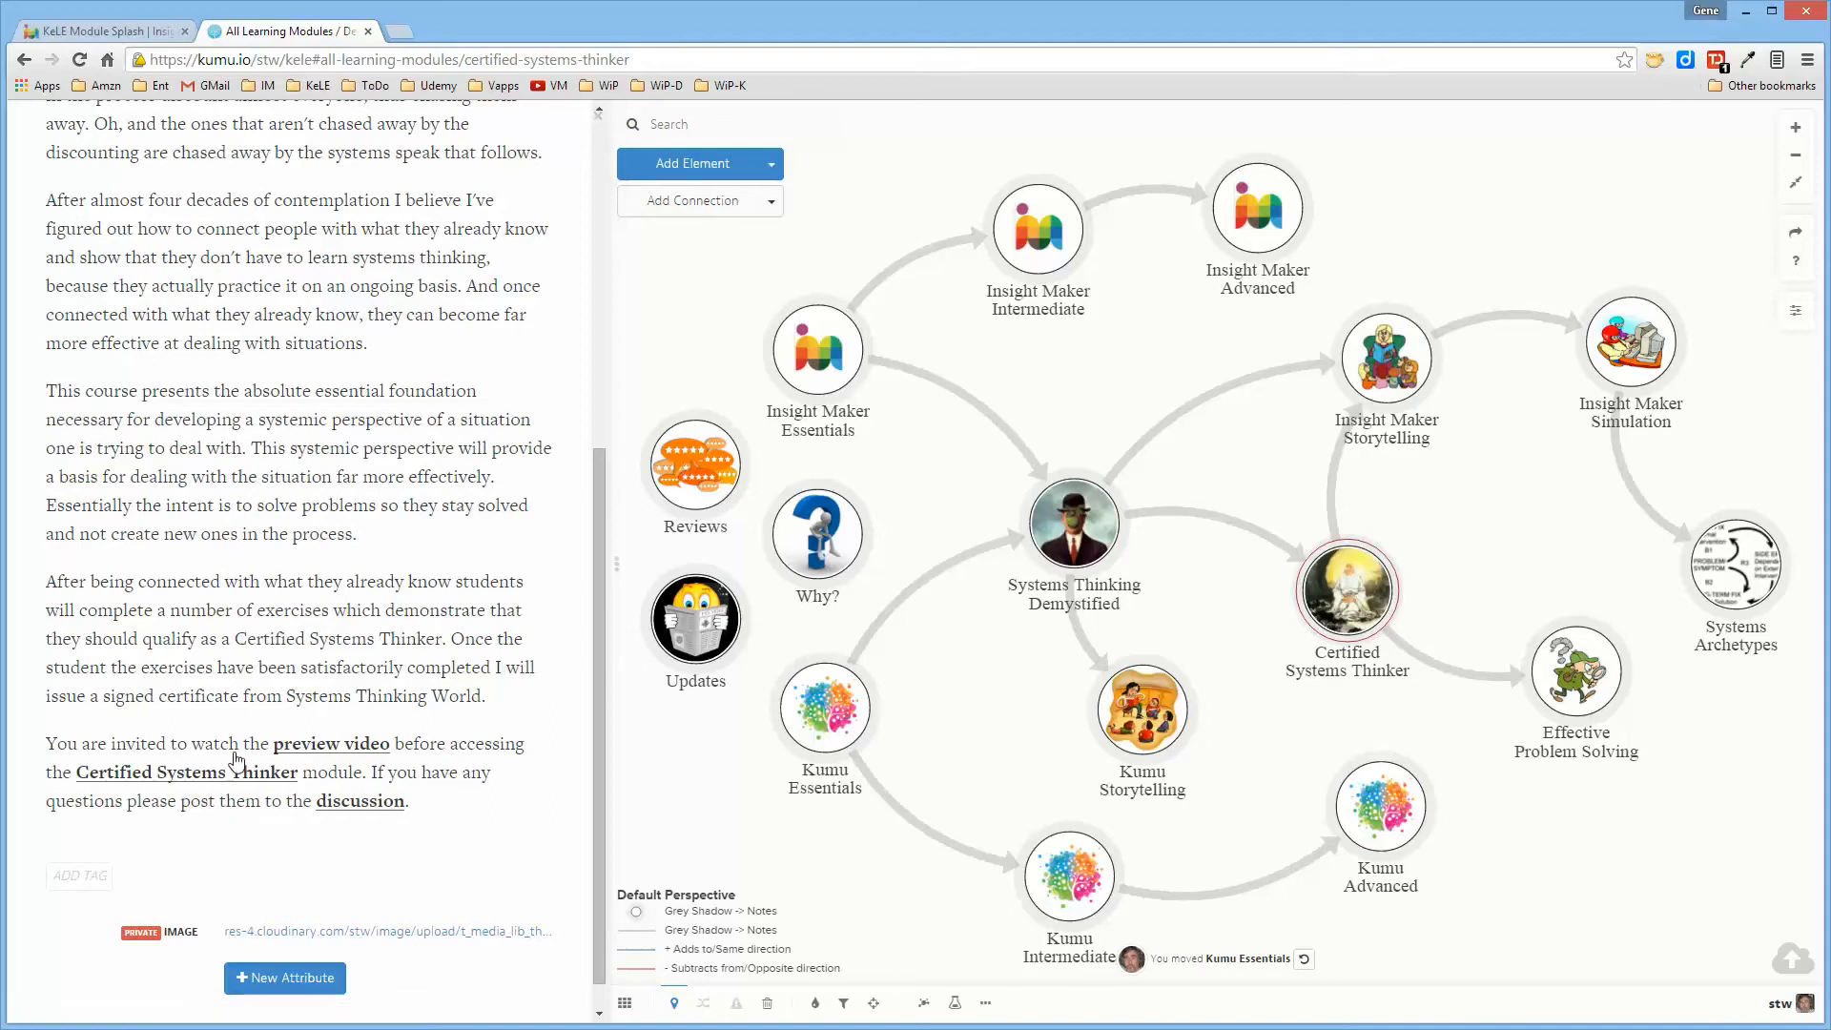
{"action": "mouse_move", "coordinate": [1212, 639]}
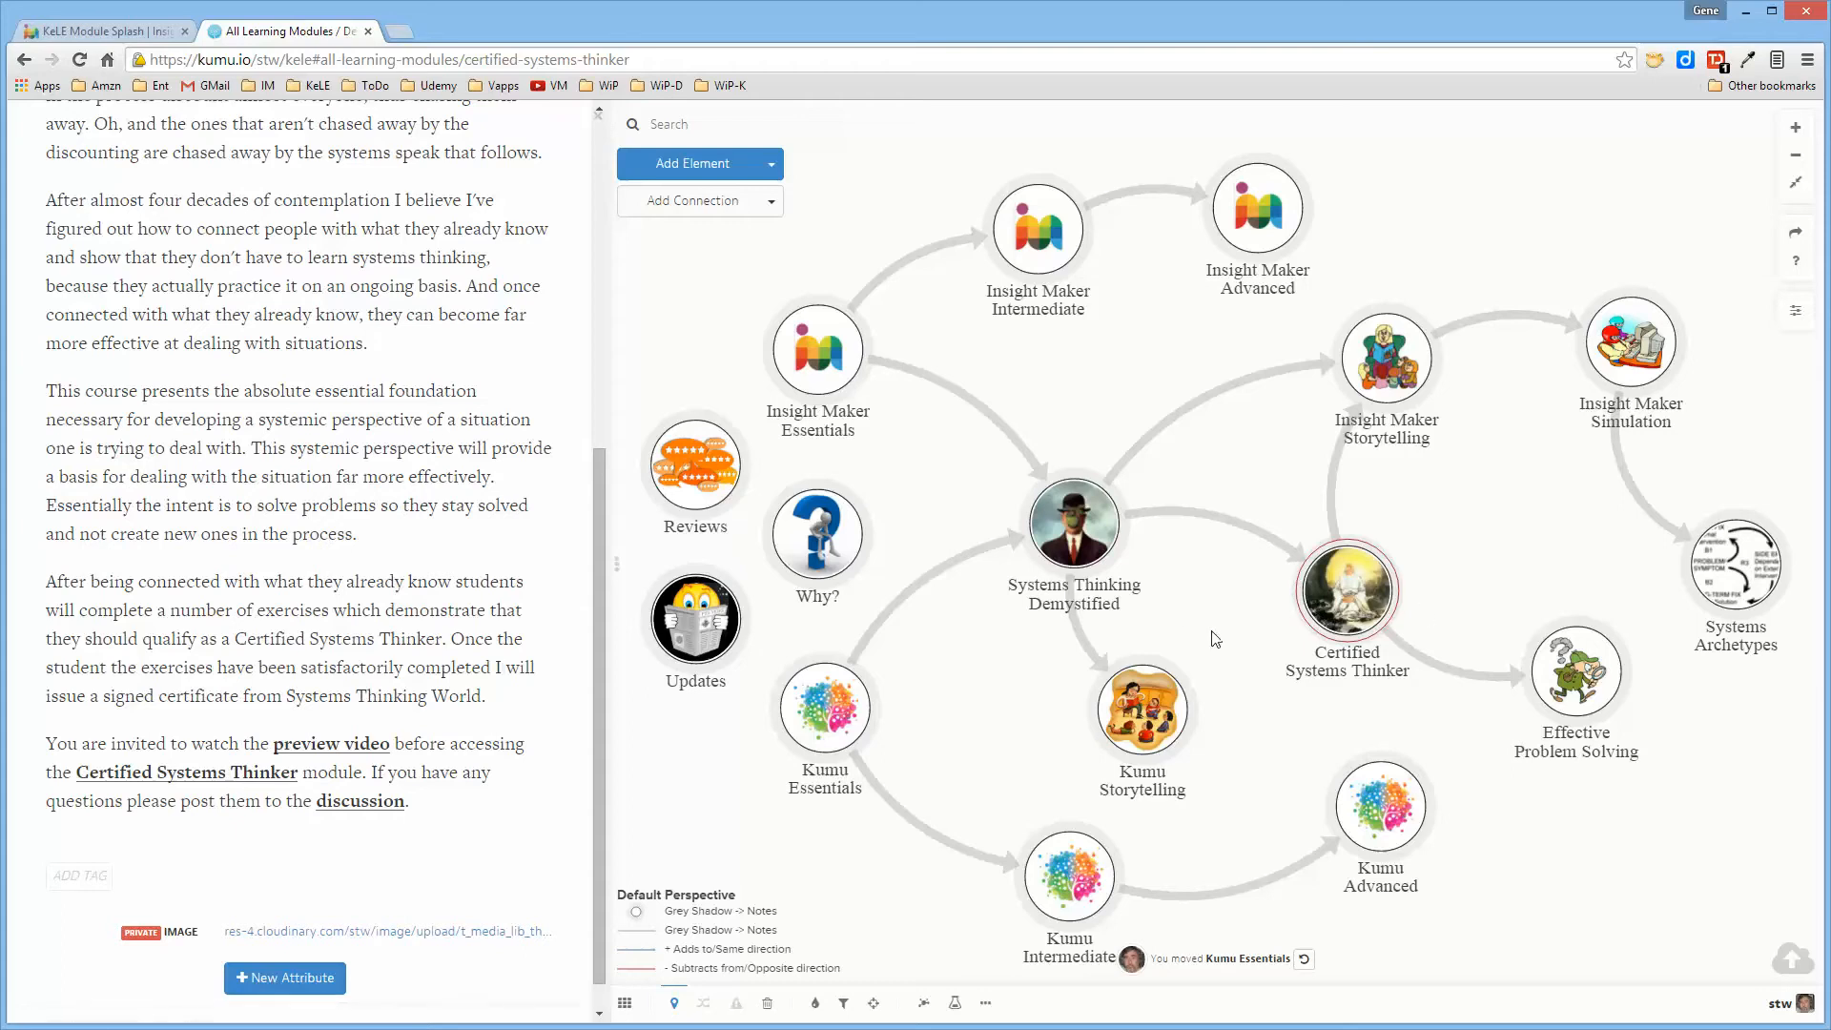
{"action": "mouse_move", "coordinate": [146, 779]}
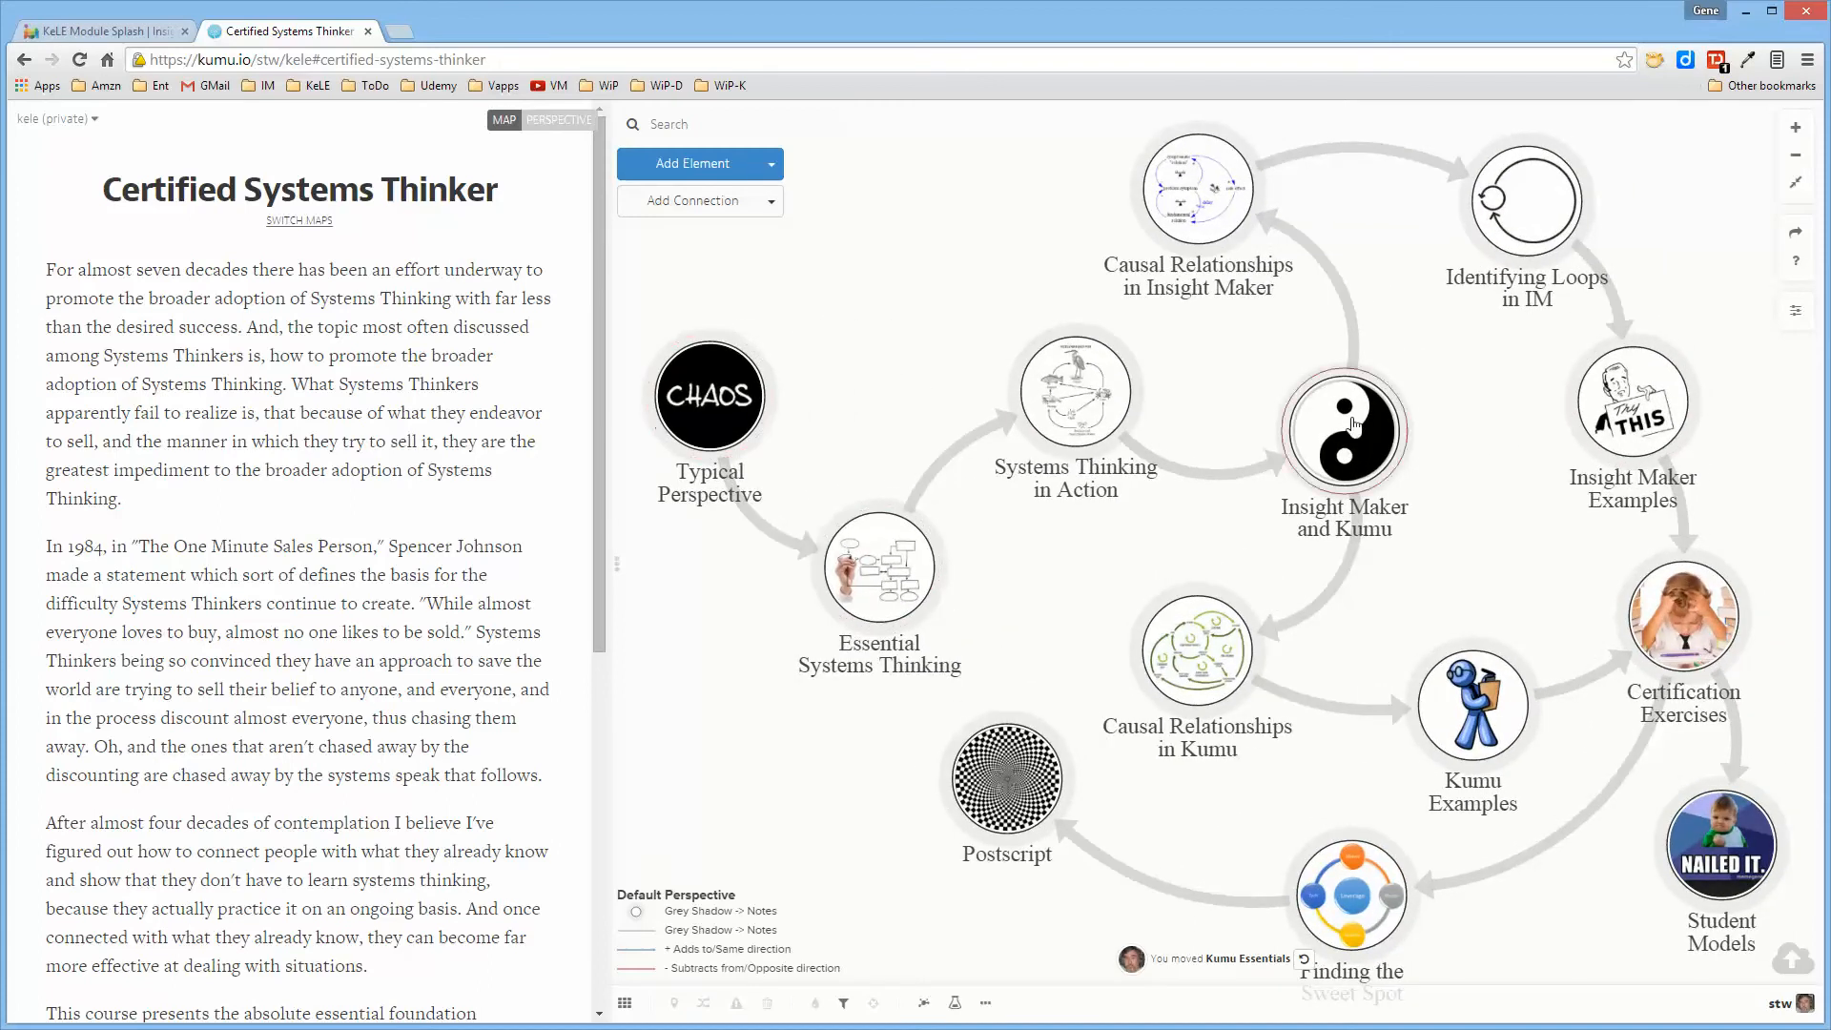
{"action": "mouse_move", "coordinate": [1749, 457]}
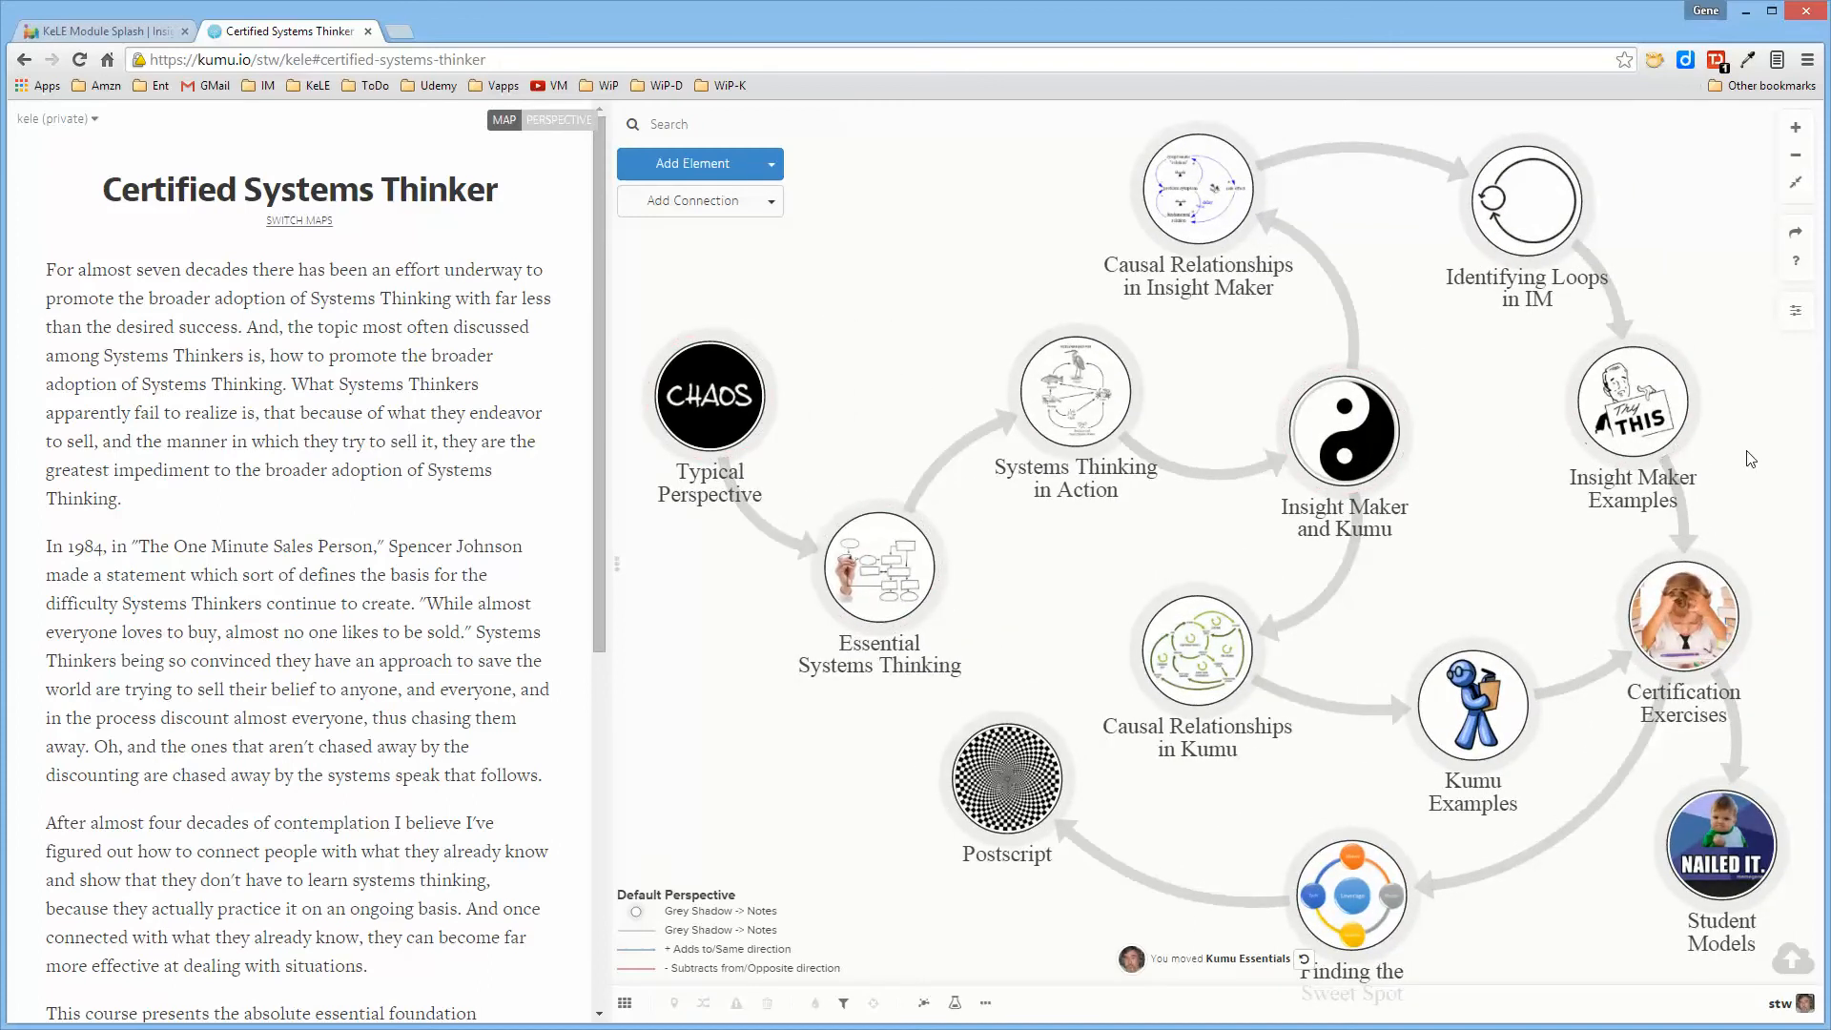
{"action": "mouse_move", "coordinate": [791, 760]}
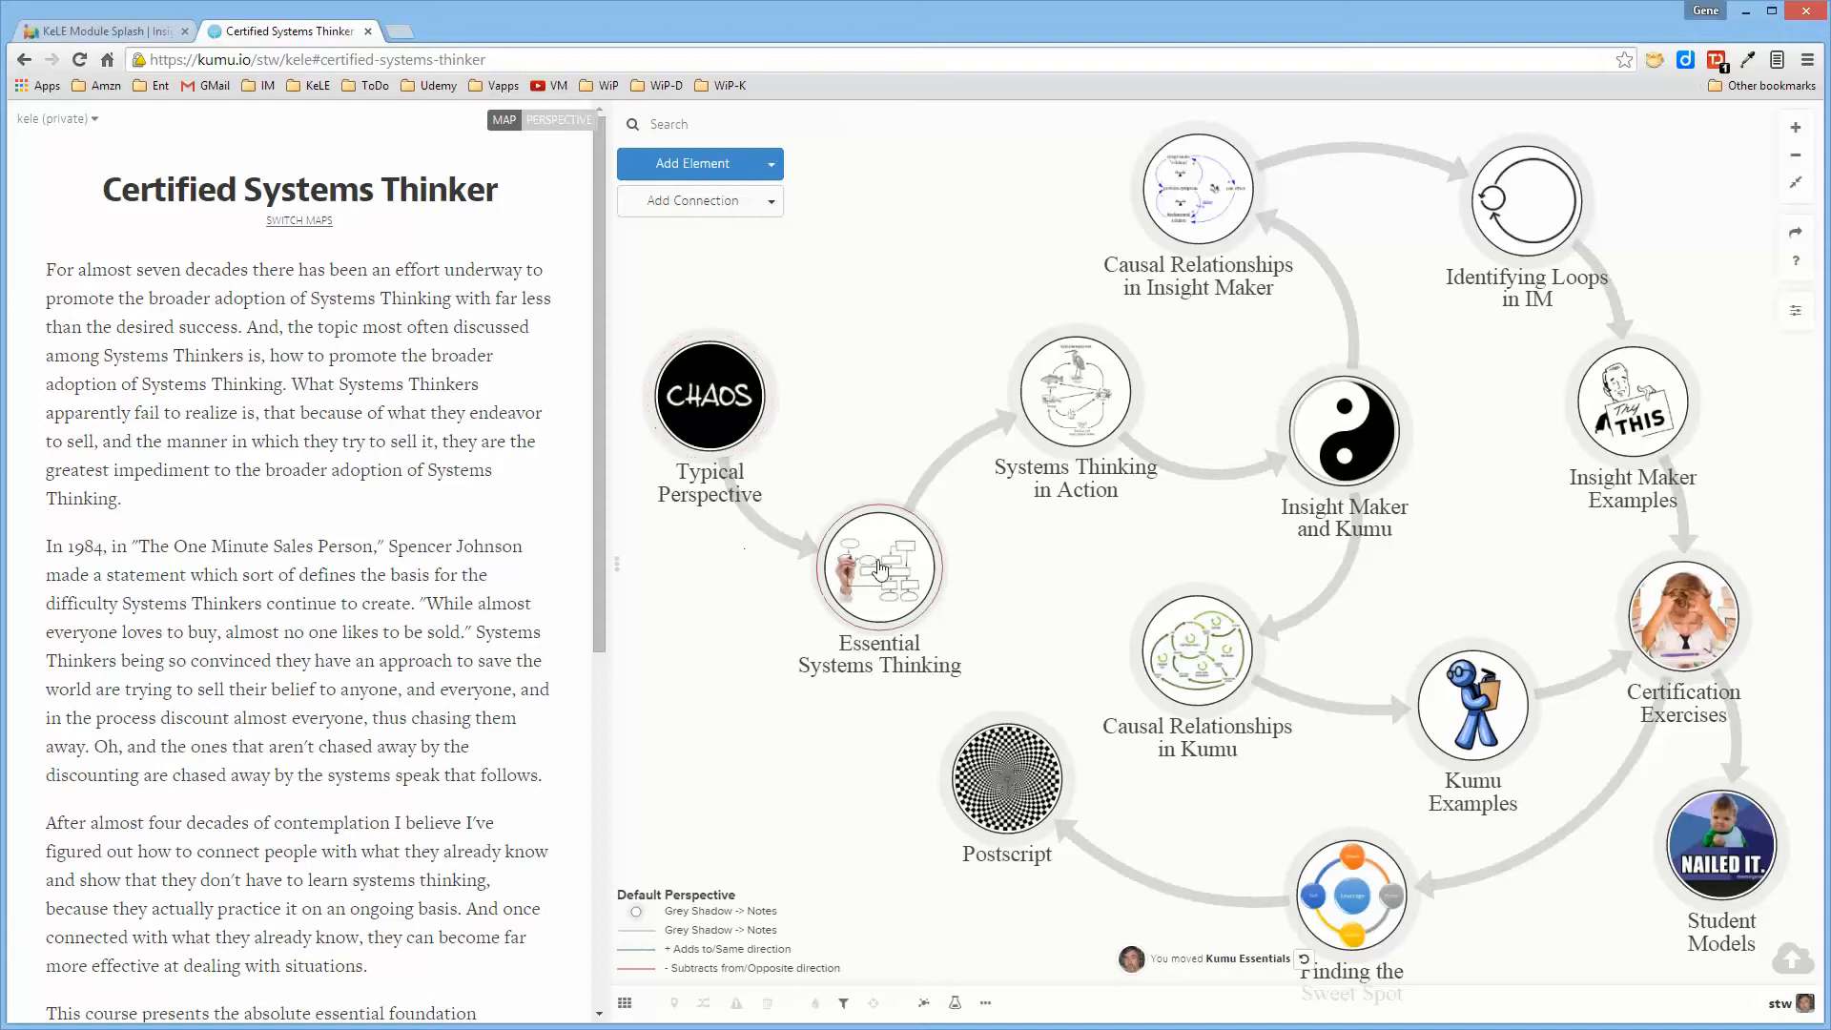
Select Essential Systems Thinking on the Certified Systems Thinker map to see its components.
{"action": "left_click", "coordinate": [878, 567]}
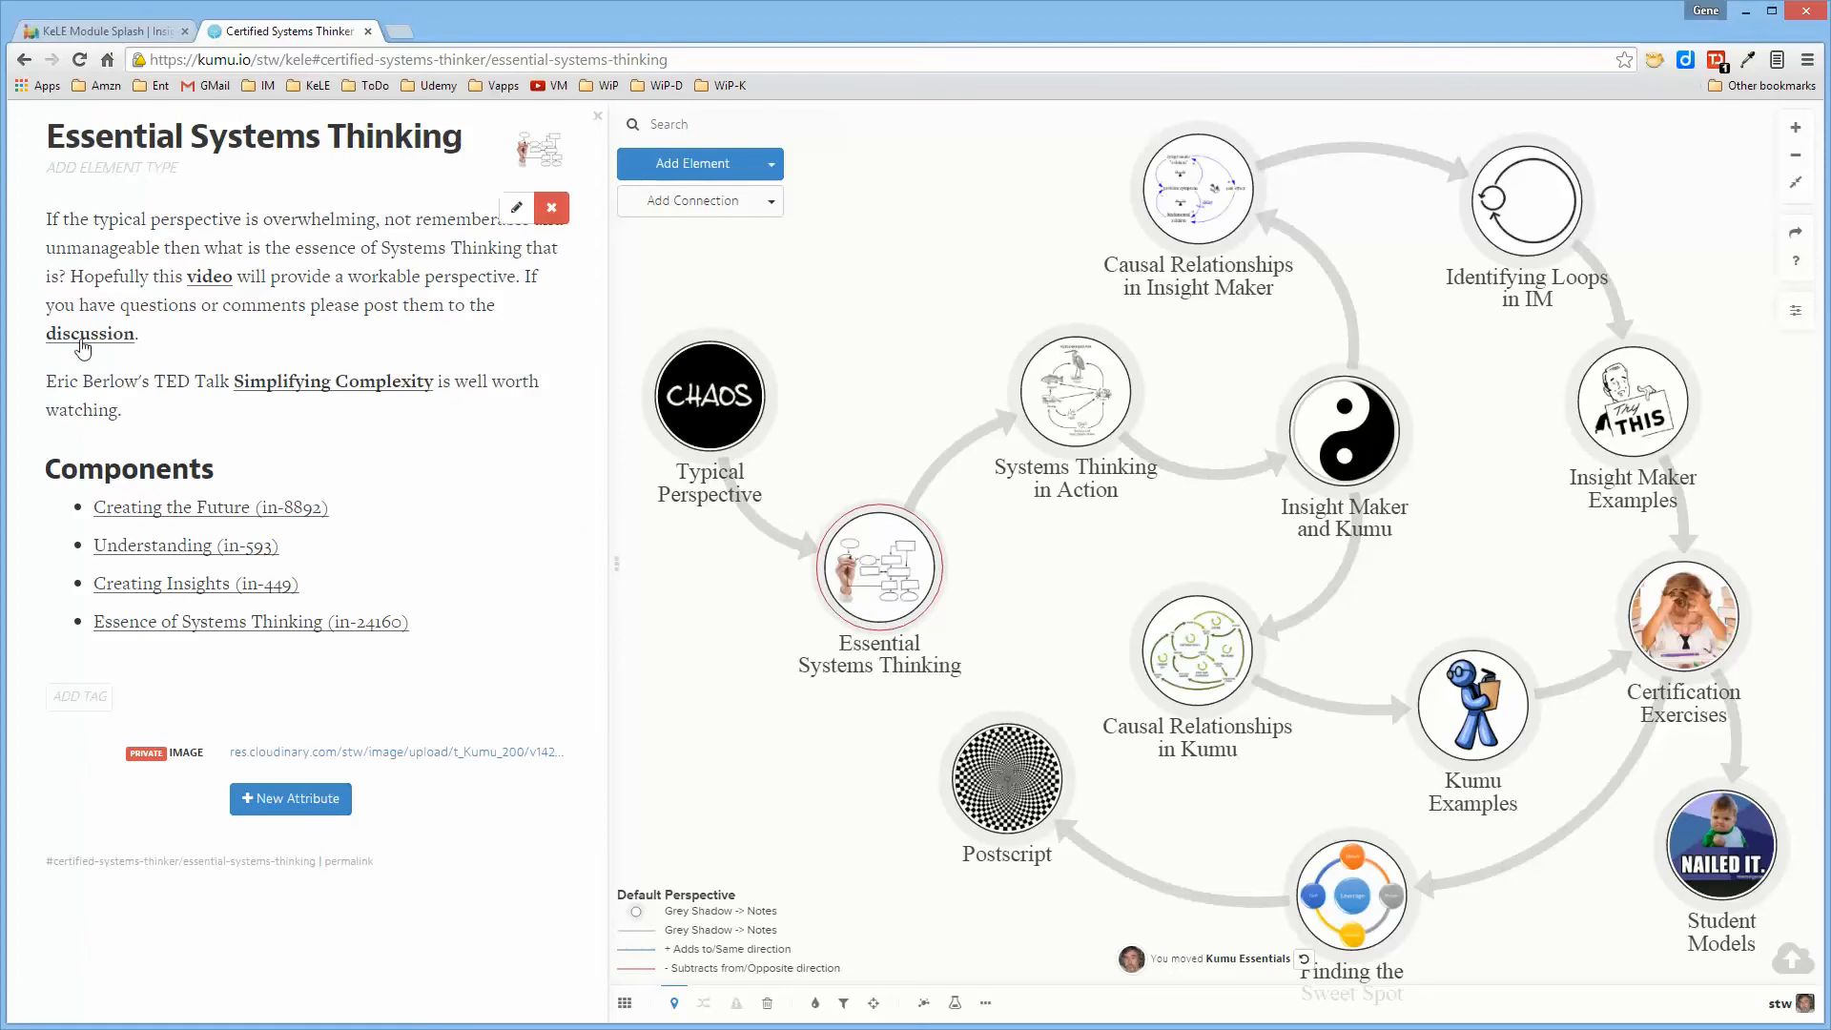
{"action": "mouse_move", "coordinate": [88, 338]}
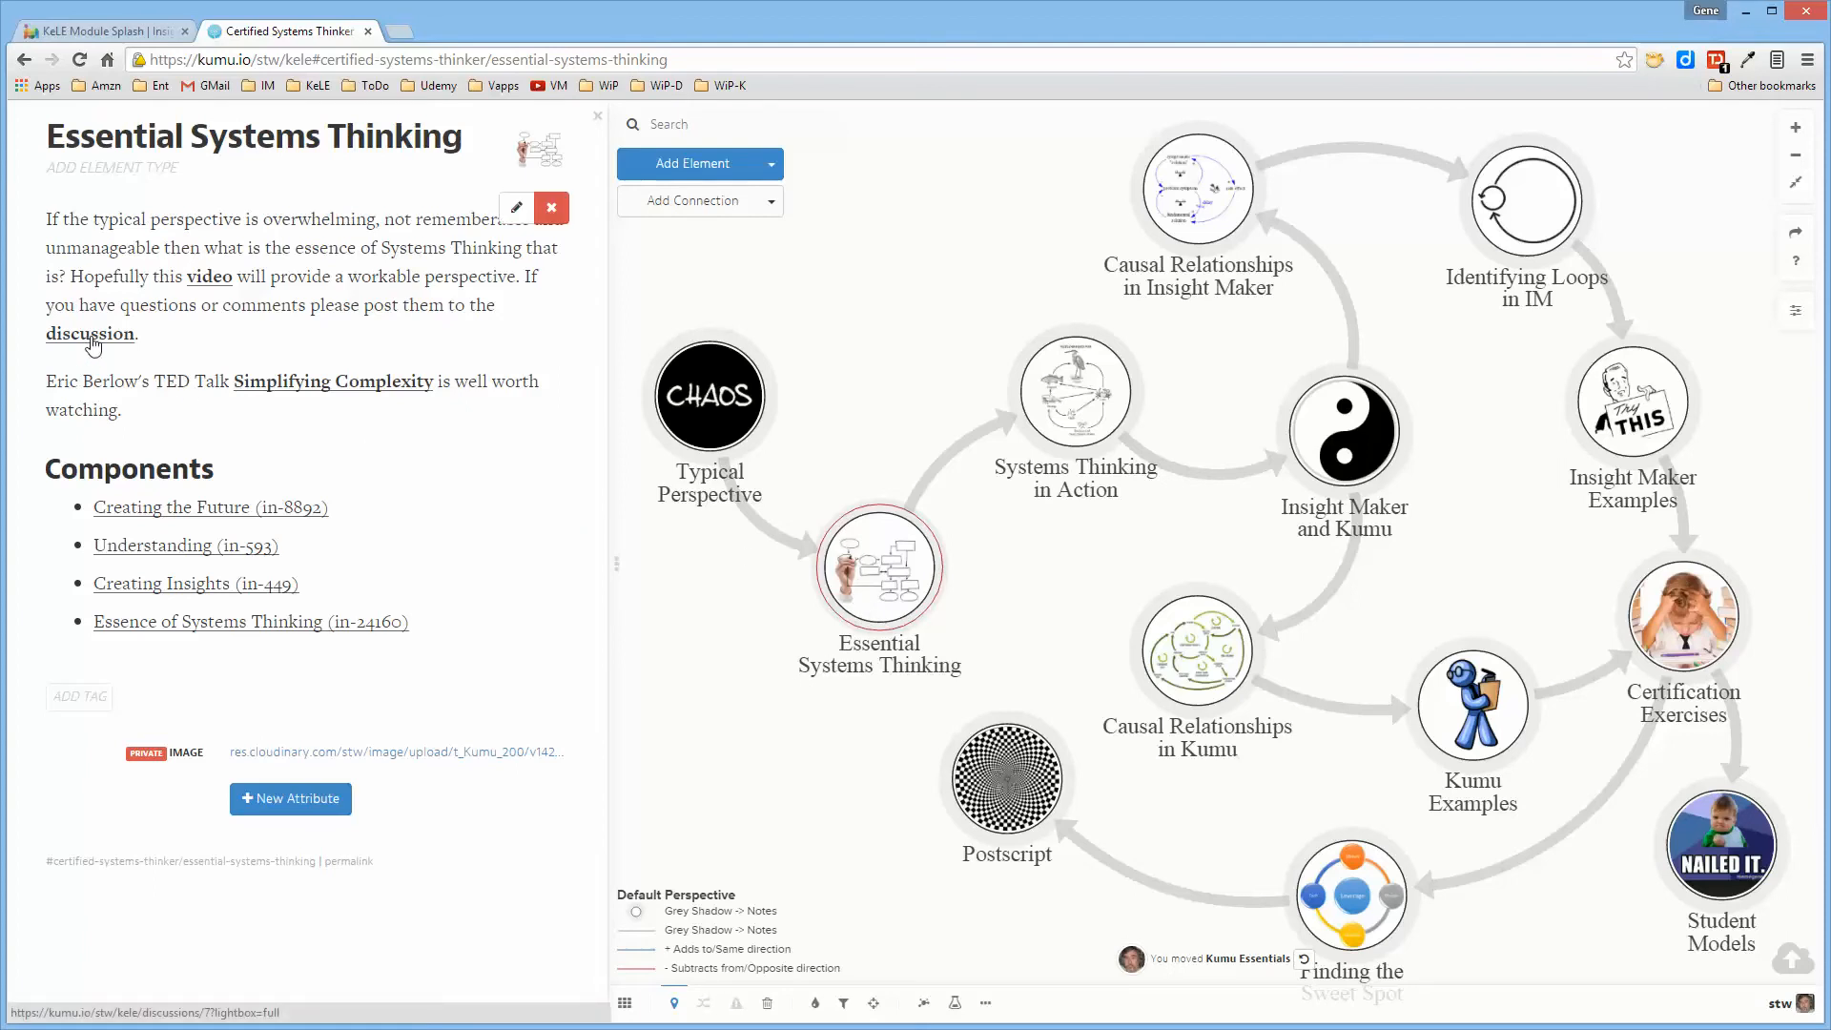
{"action": "mouse_move", "coordinate": [103, 339]}
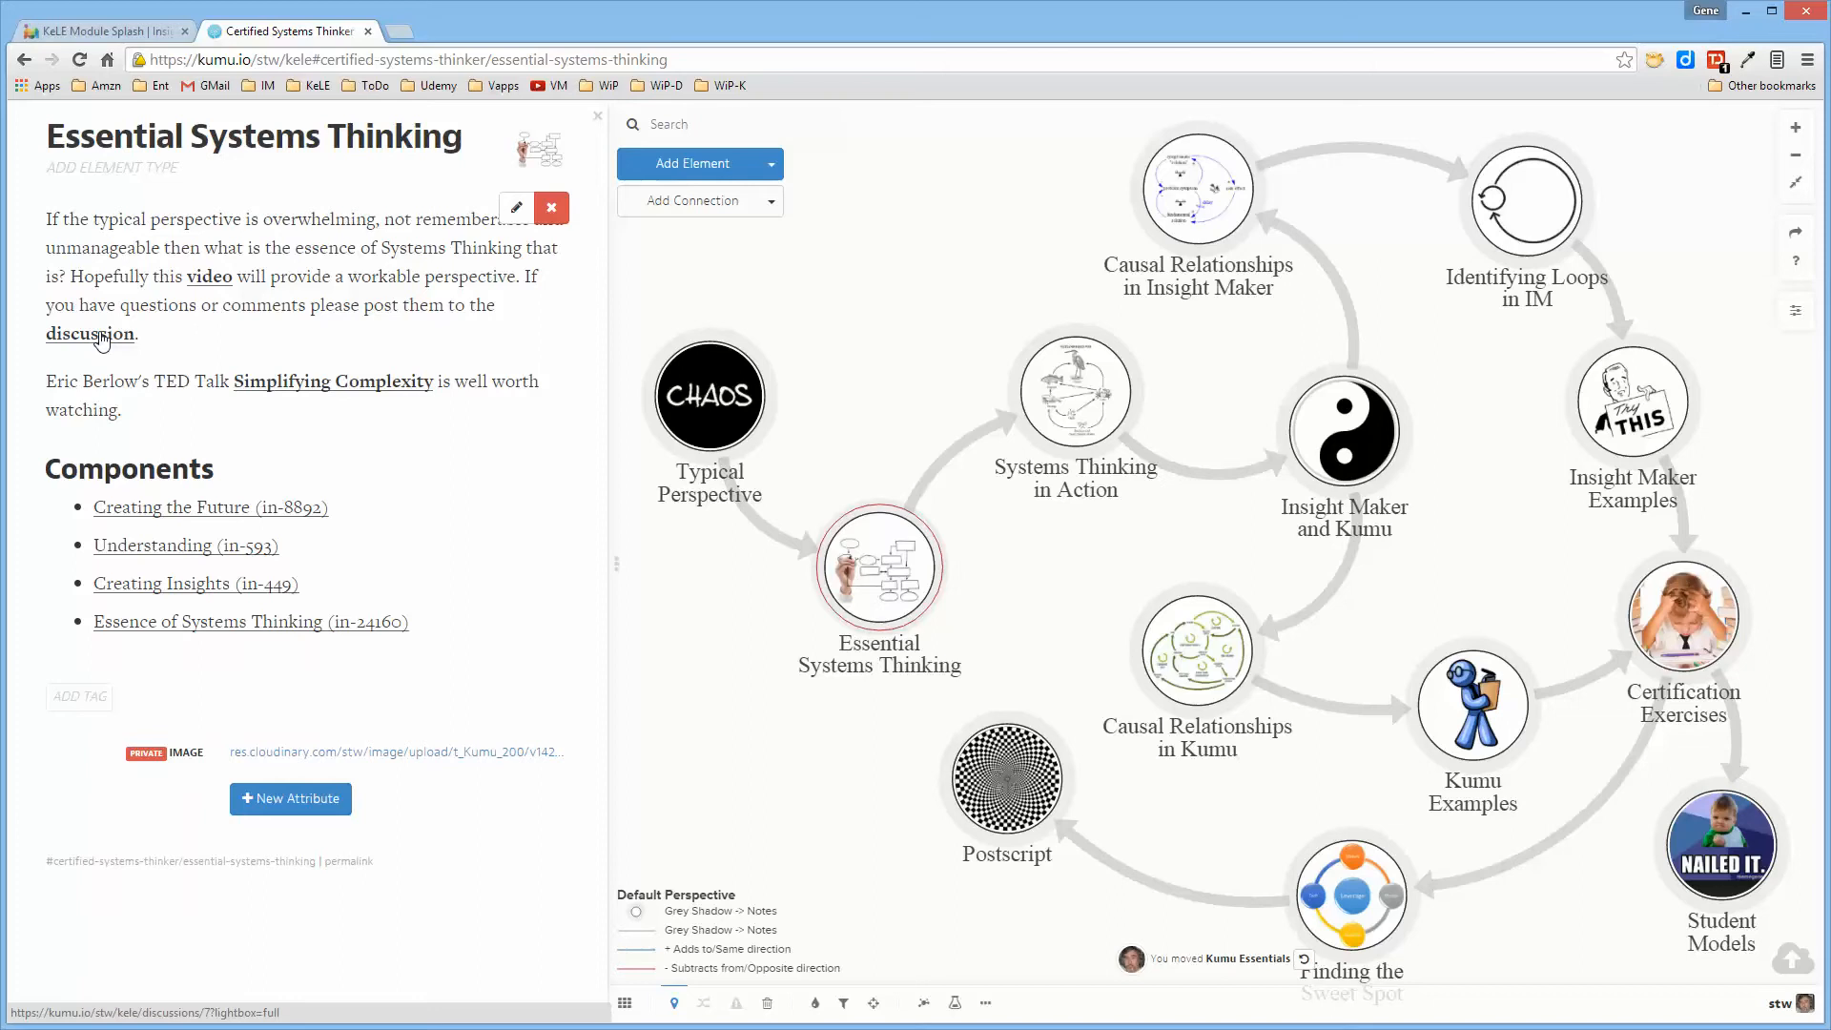
{"action": "mouse_move", "coordinate": [329, 409]}
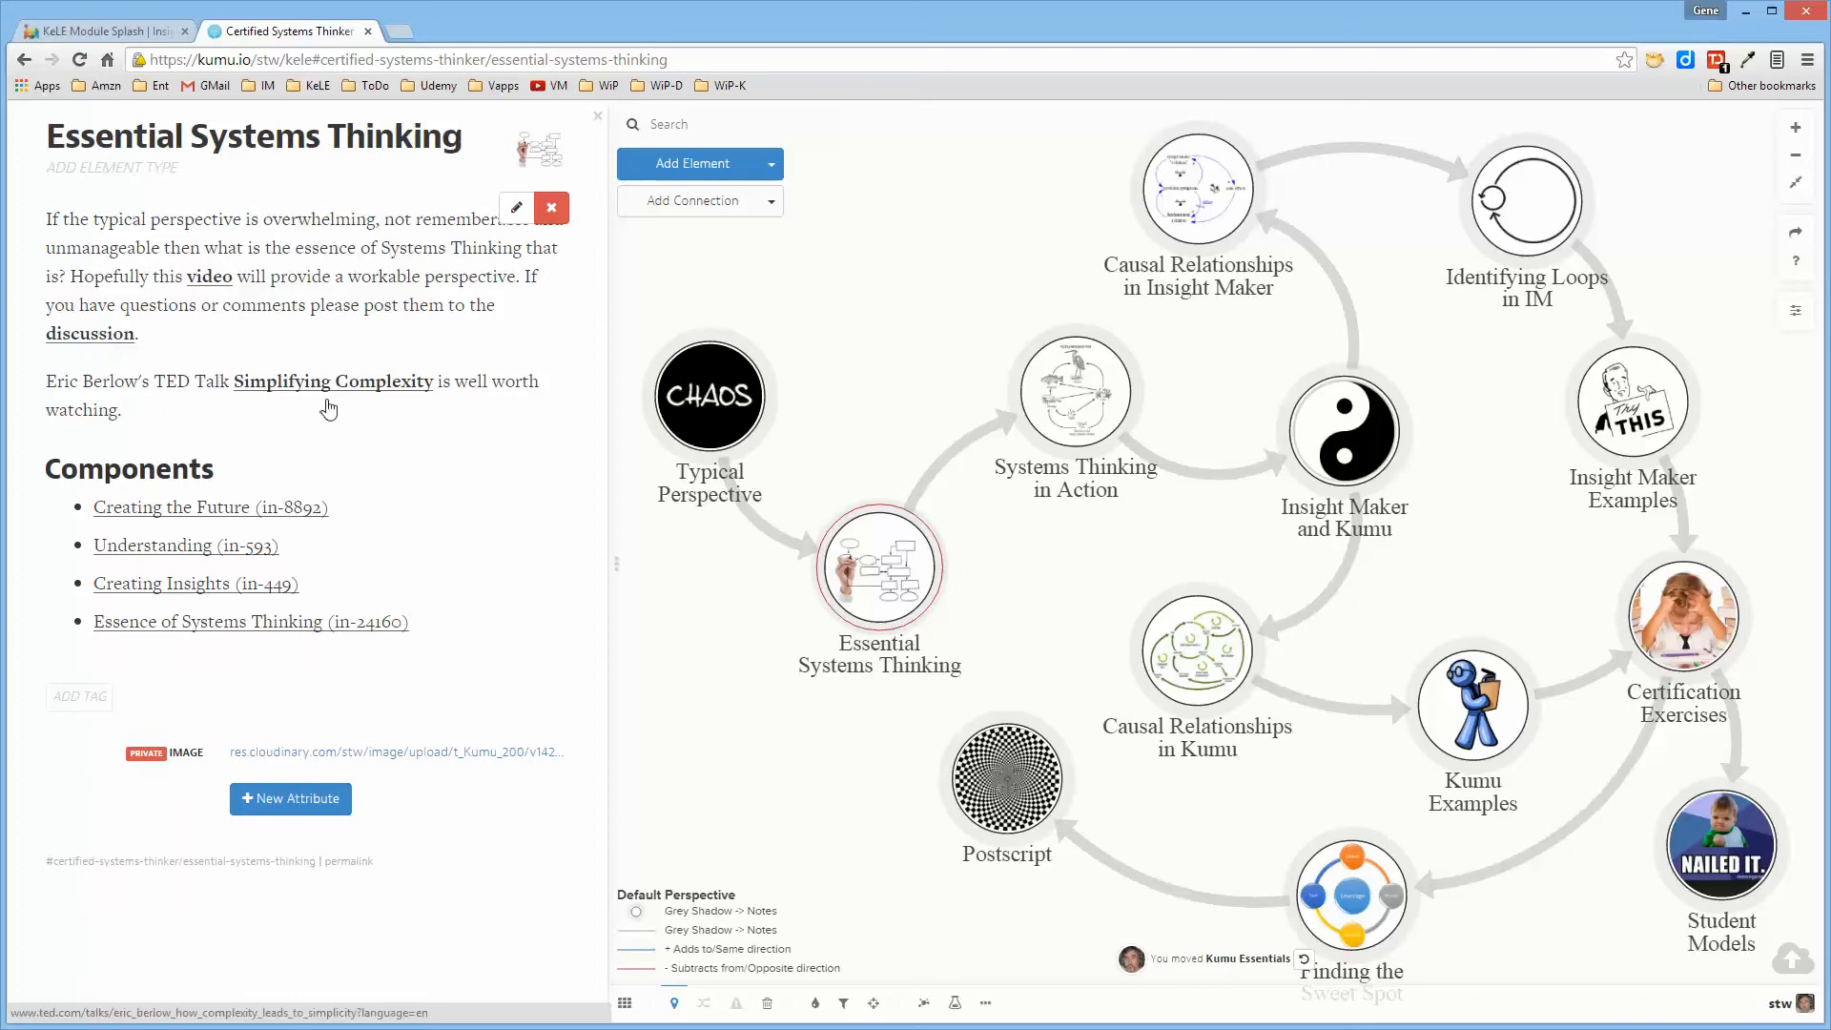
{"action": "mouse_move", "coordinate": [716, 655]}
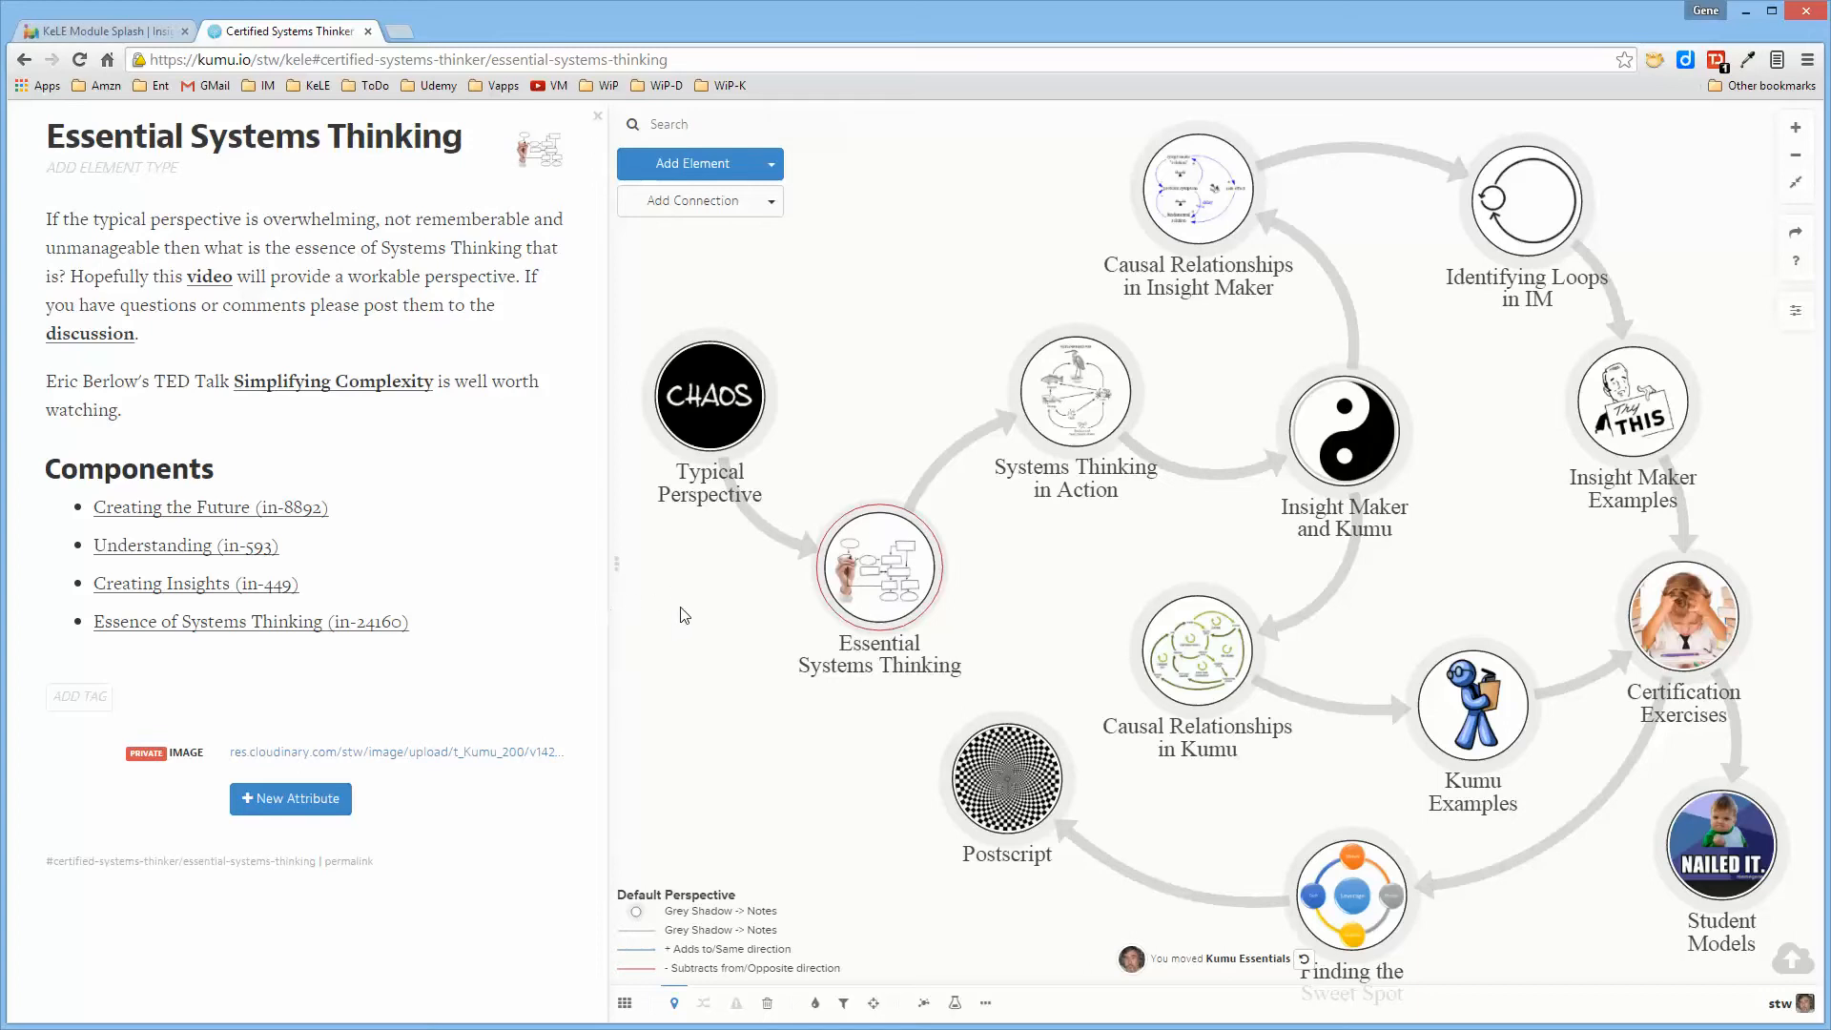
{"action": "mouse_move", "coordinate": [740, 638]}
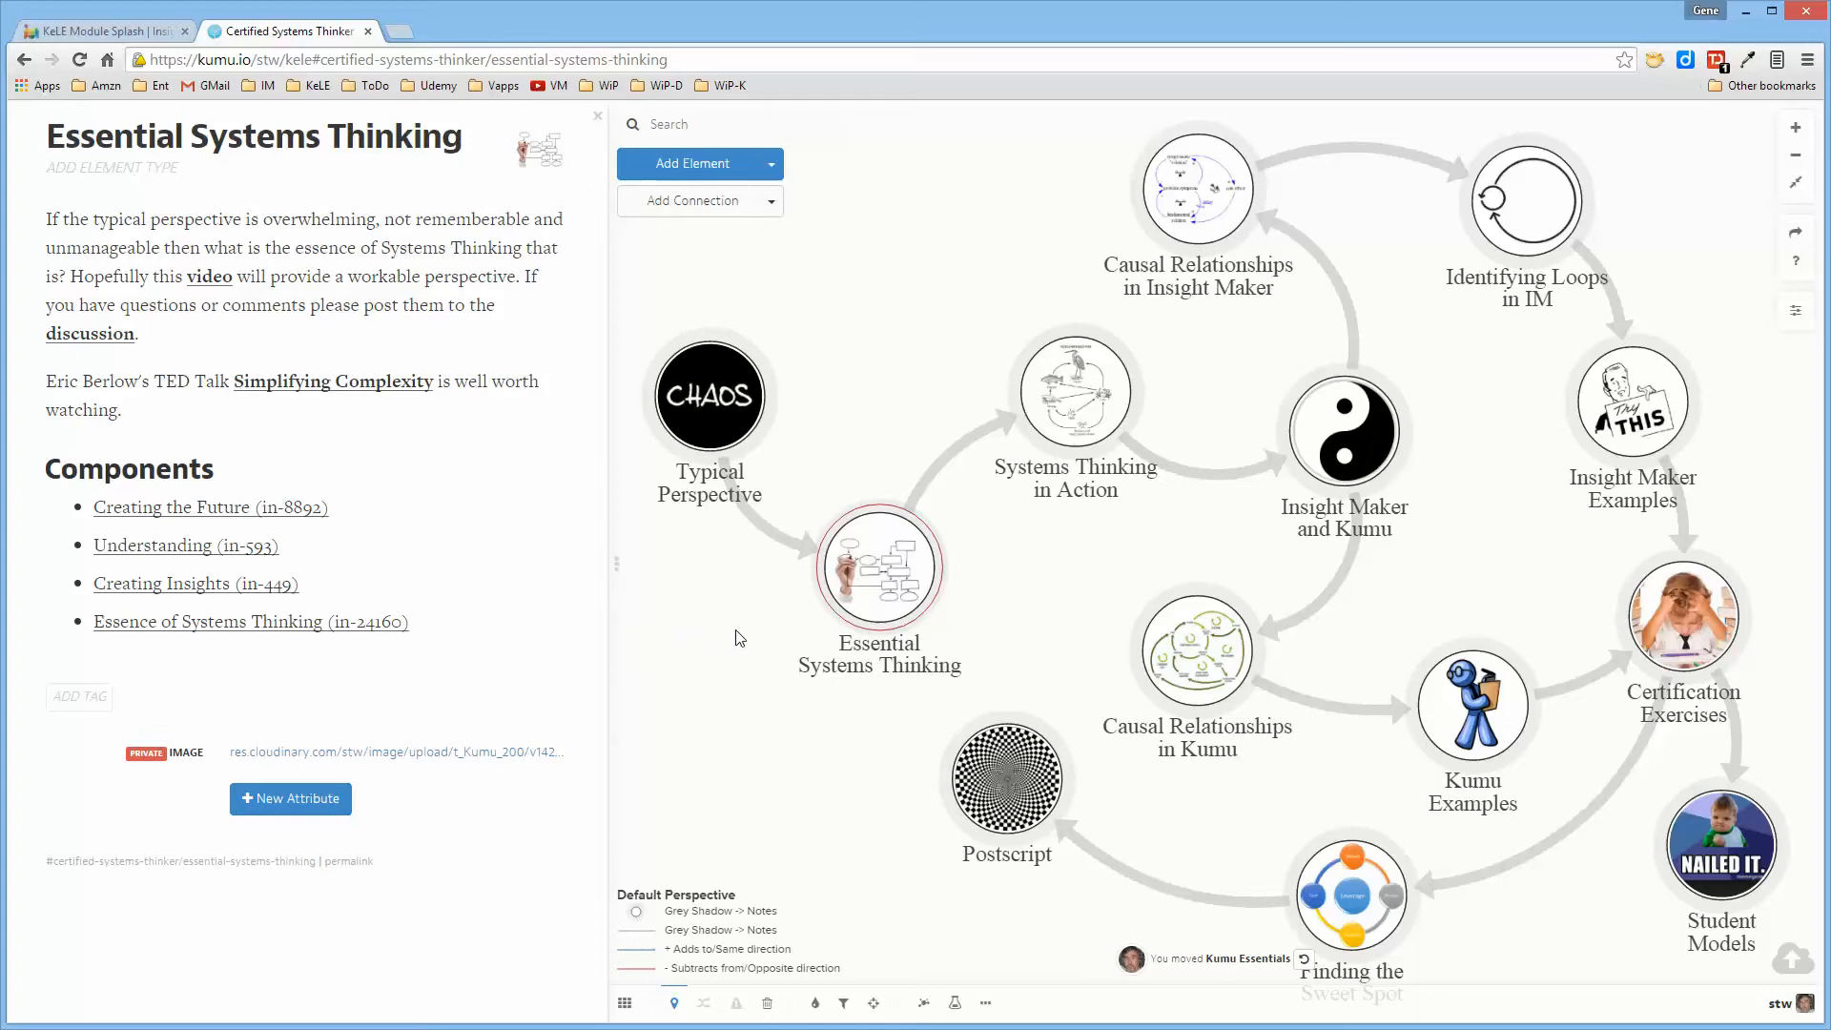
{"action": "mouse_move", "coordinate": [316, 484]}
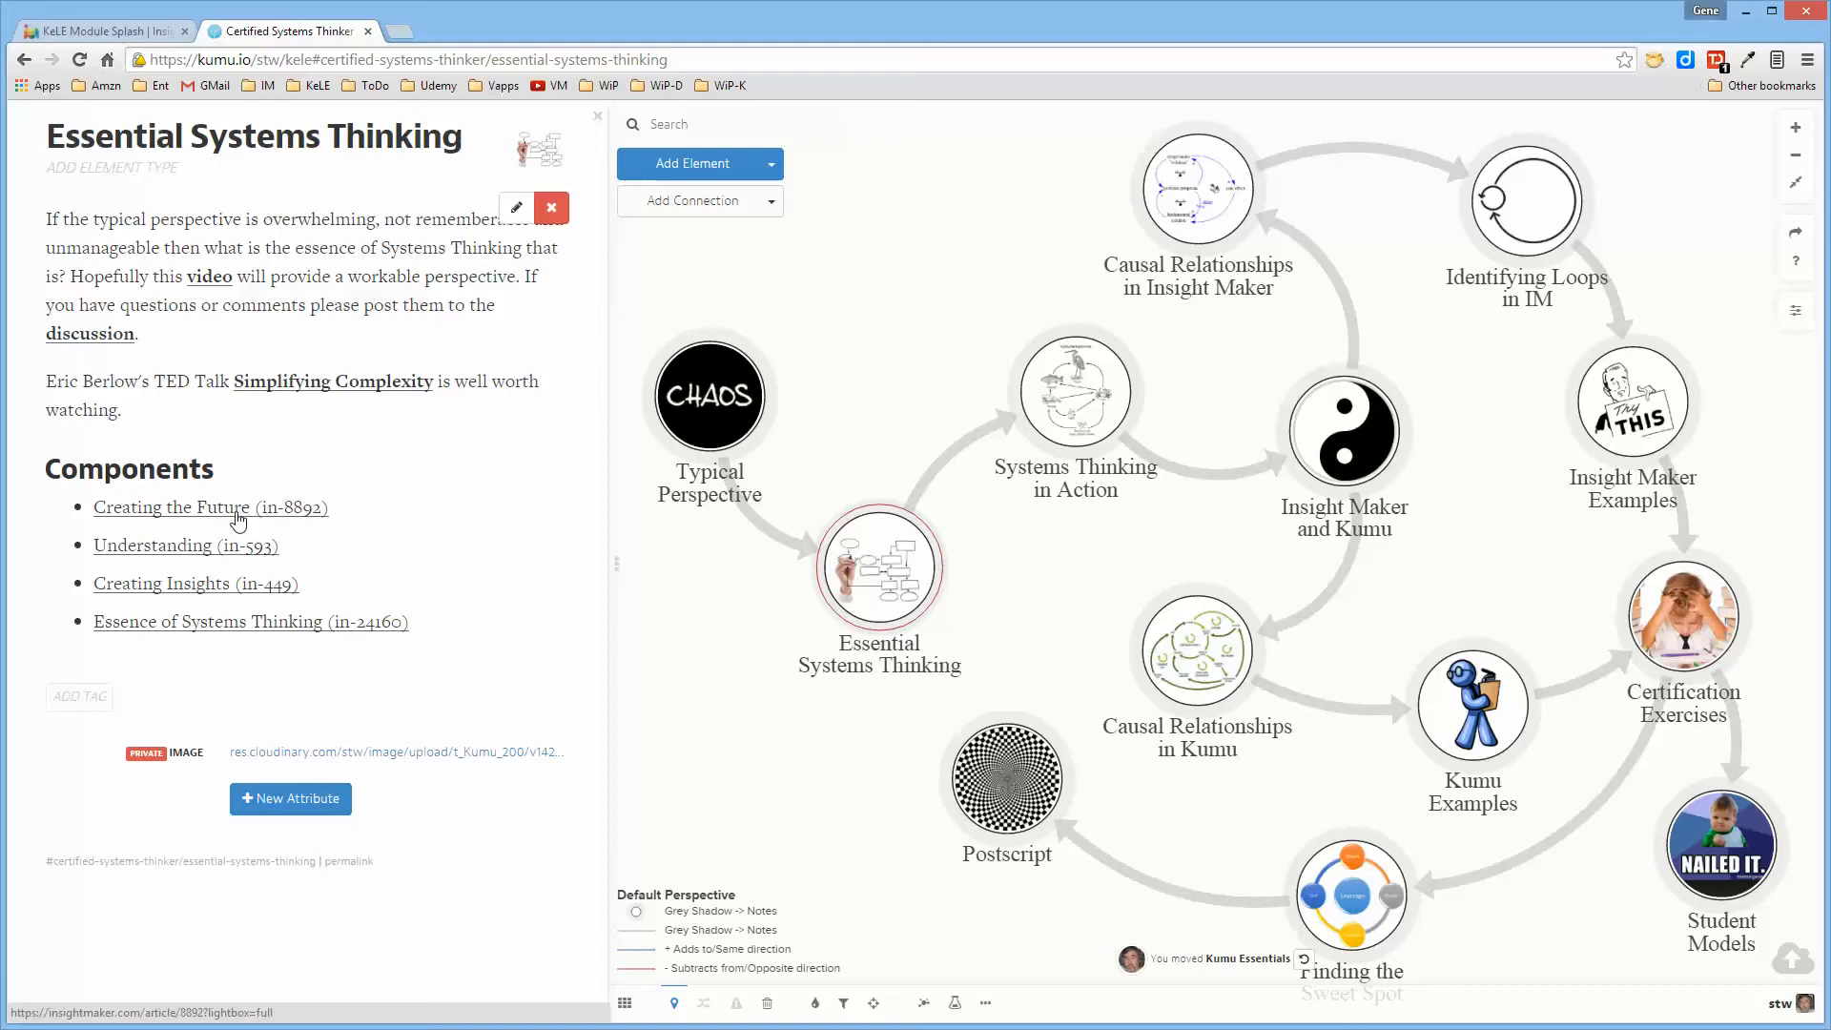
Open the Creating the Future (in-8892) component and scroll through its diagrams and explanation.
{"action": "left_click", "coordinate": [209, 506]}
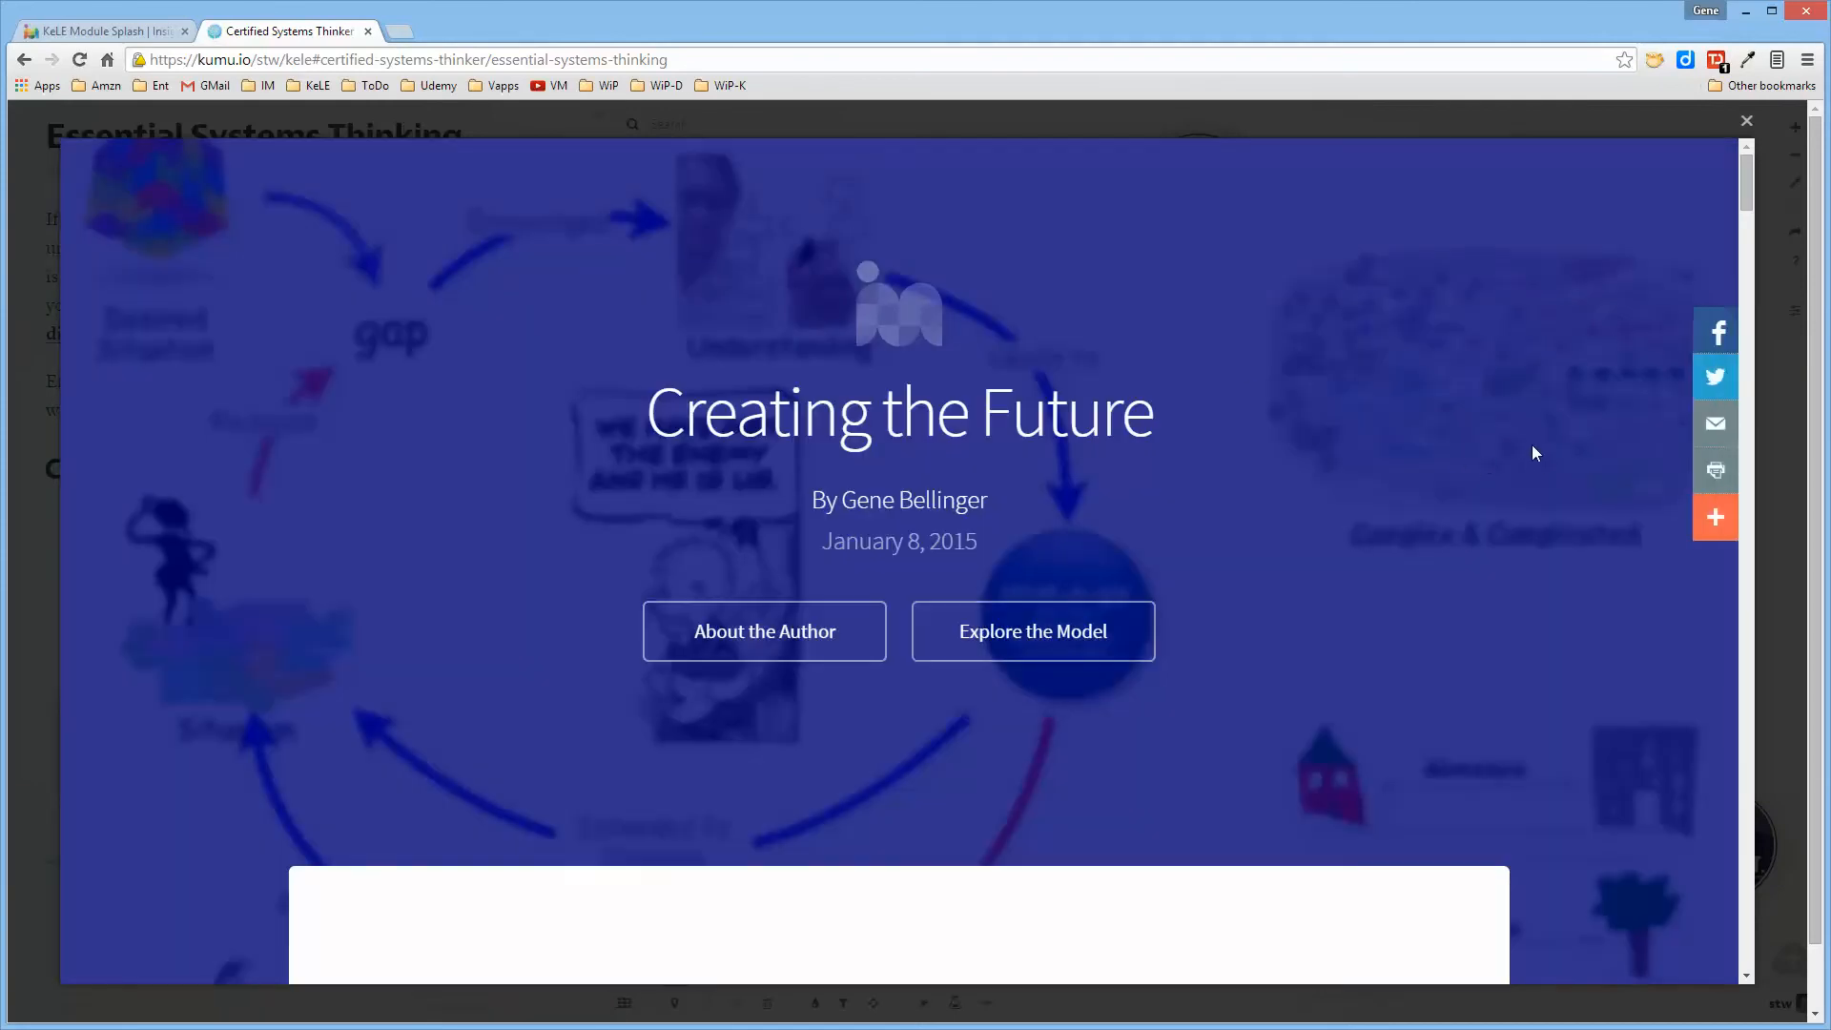
{"action": "scroll", "scroll_direction": "down", "scroll_amount": 3}
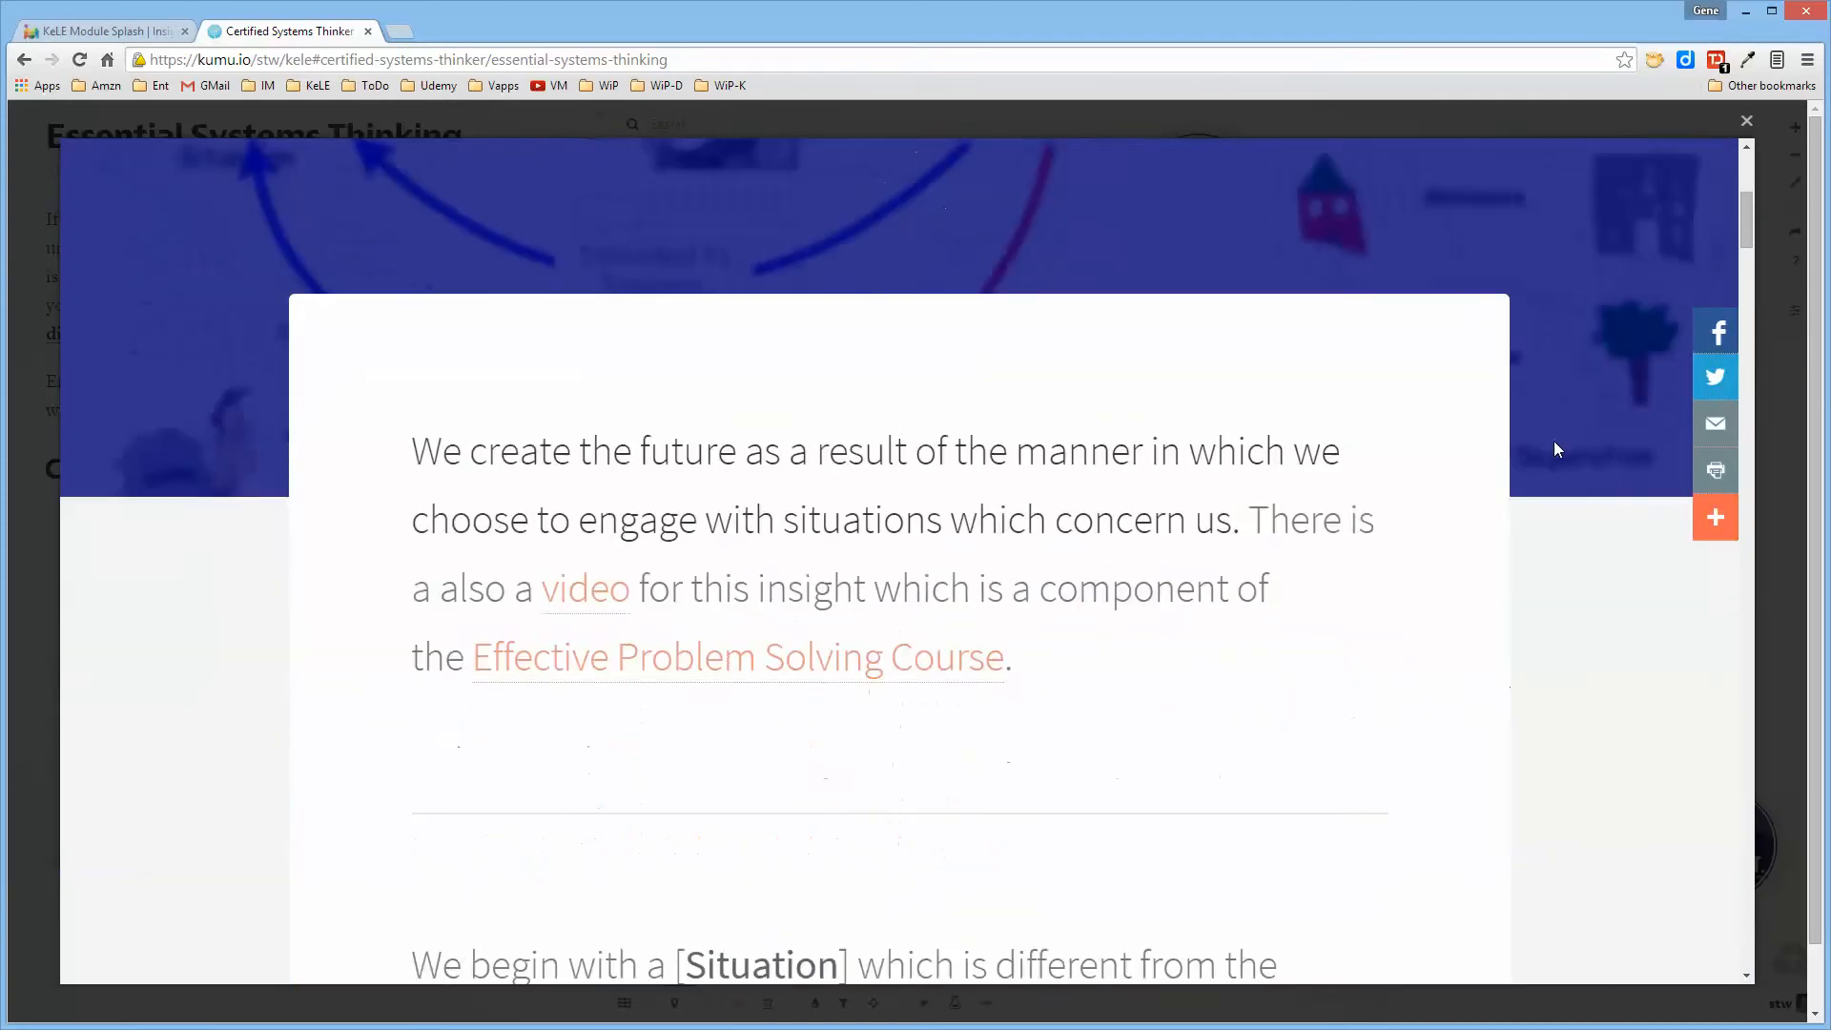
{"action": "scroll", "scroll_direction": "down", "scroll_amount": 3}
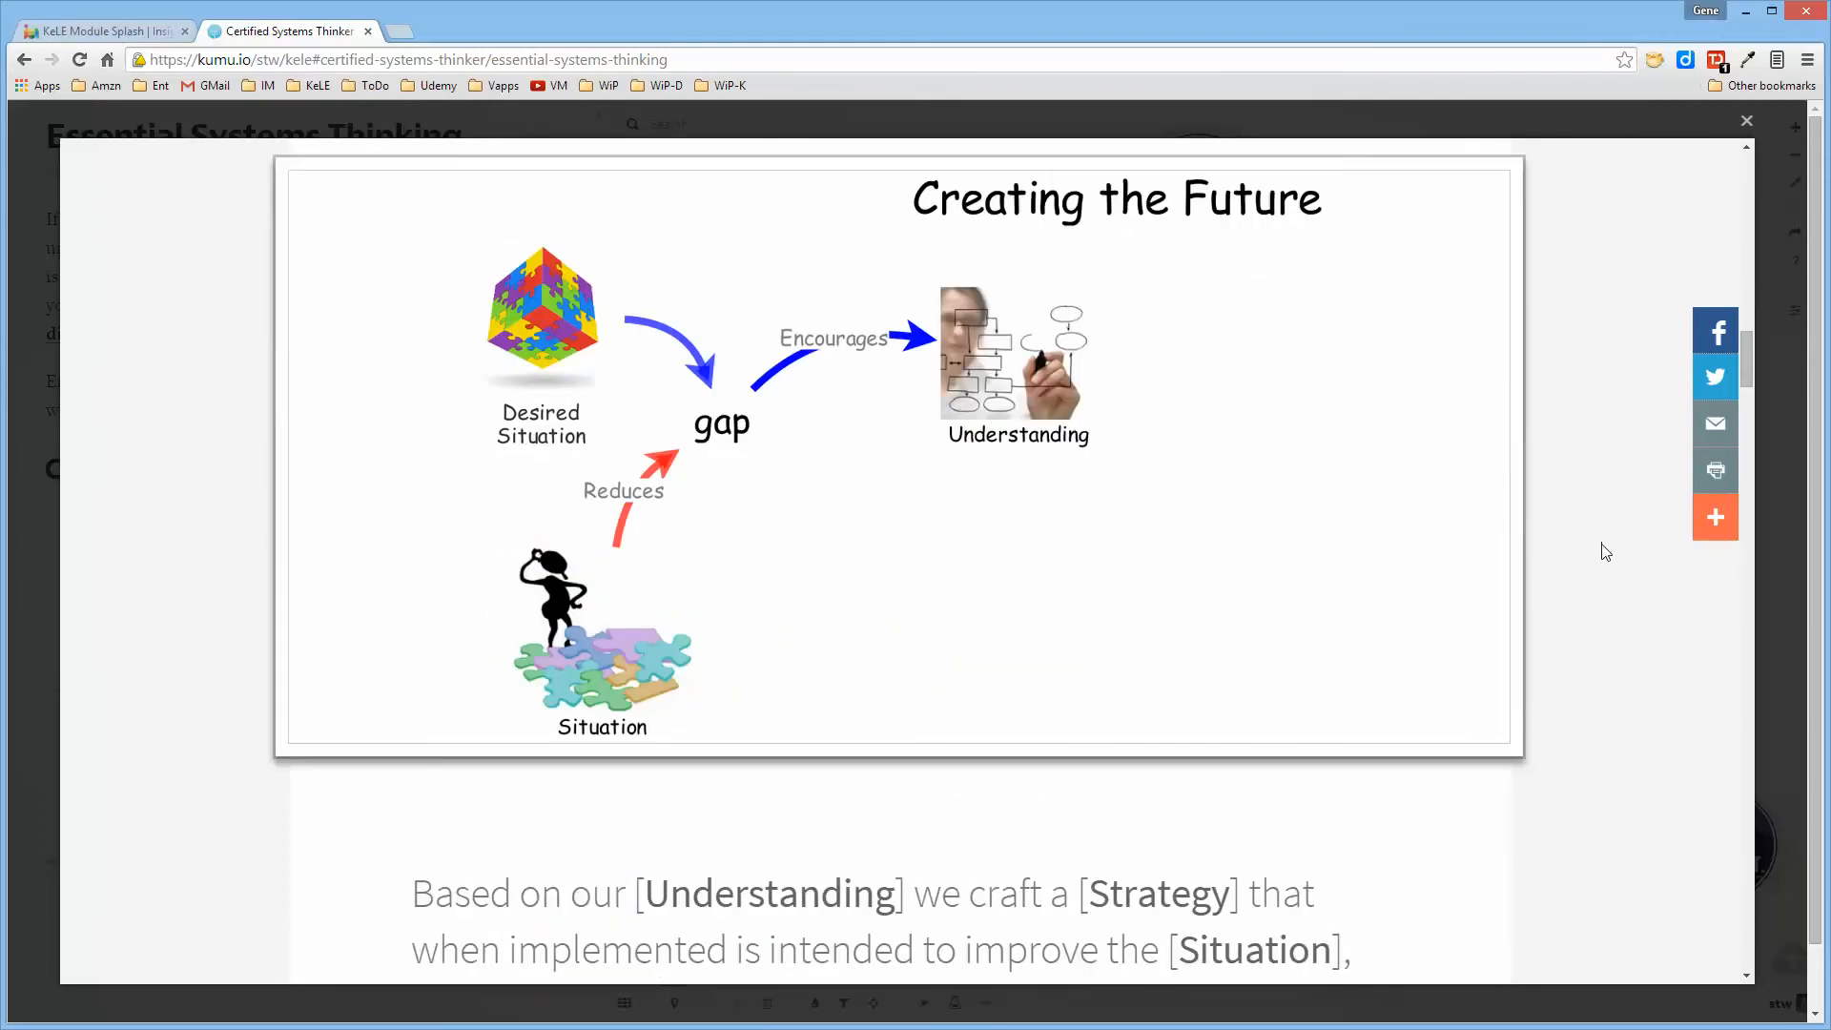
{"action": "scroll", "scroll_direction": "down", "scroll_amount": 3}
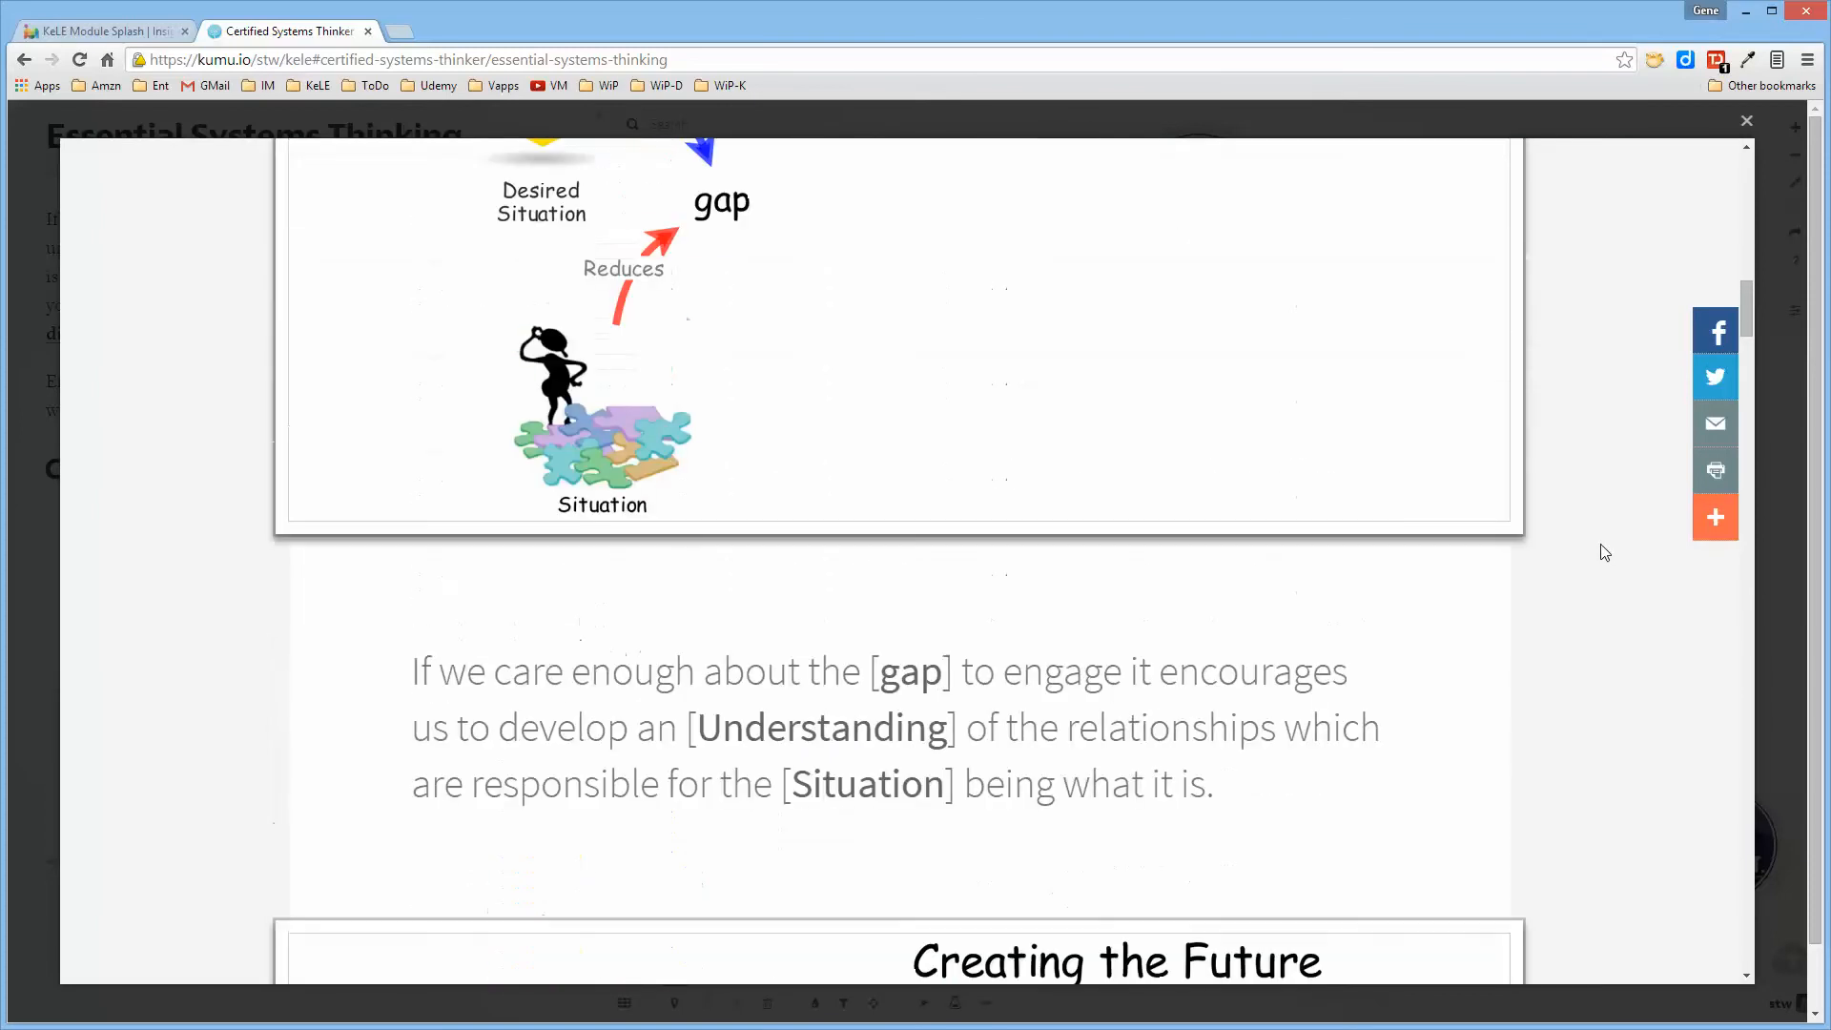
{"action": "scroll", "scroll_direction": "down", "scroll_amount": 3}
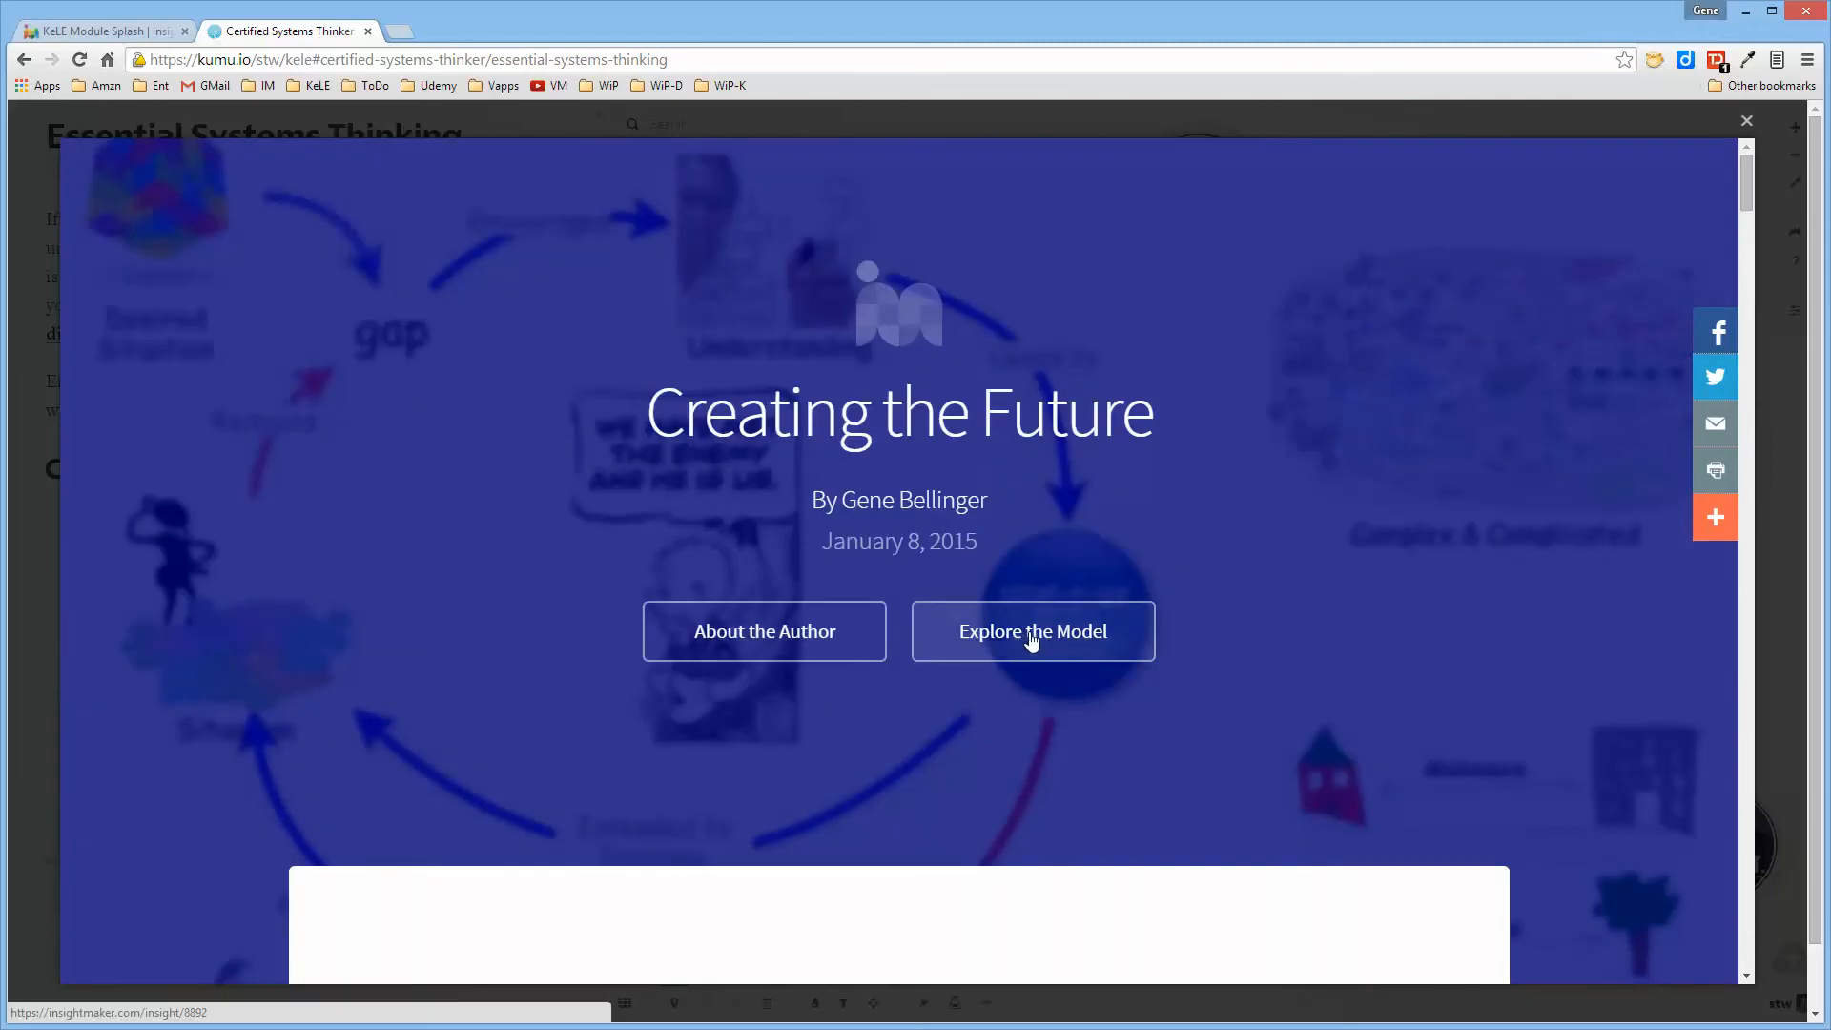
{"action": "left_click", "coordinate": [1031, 630]}
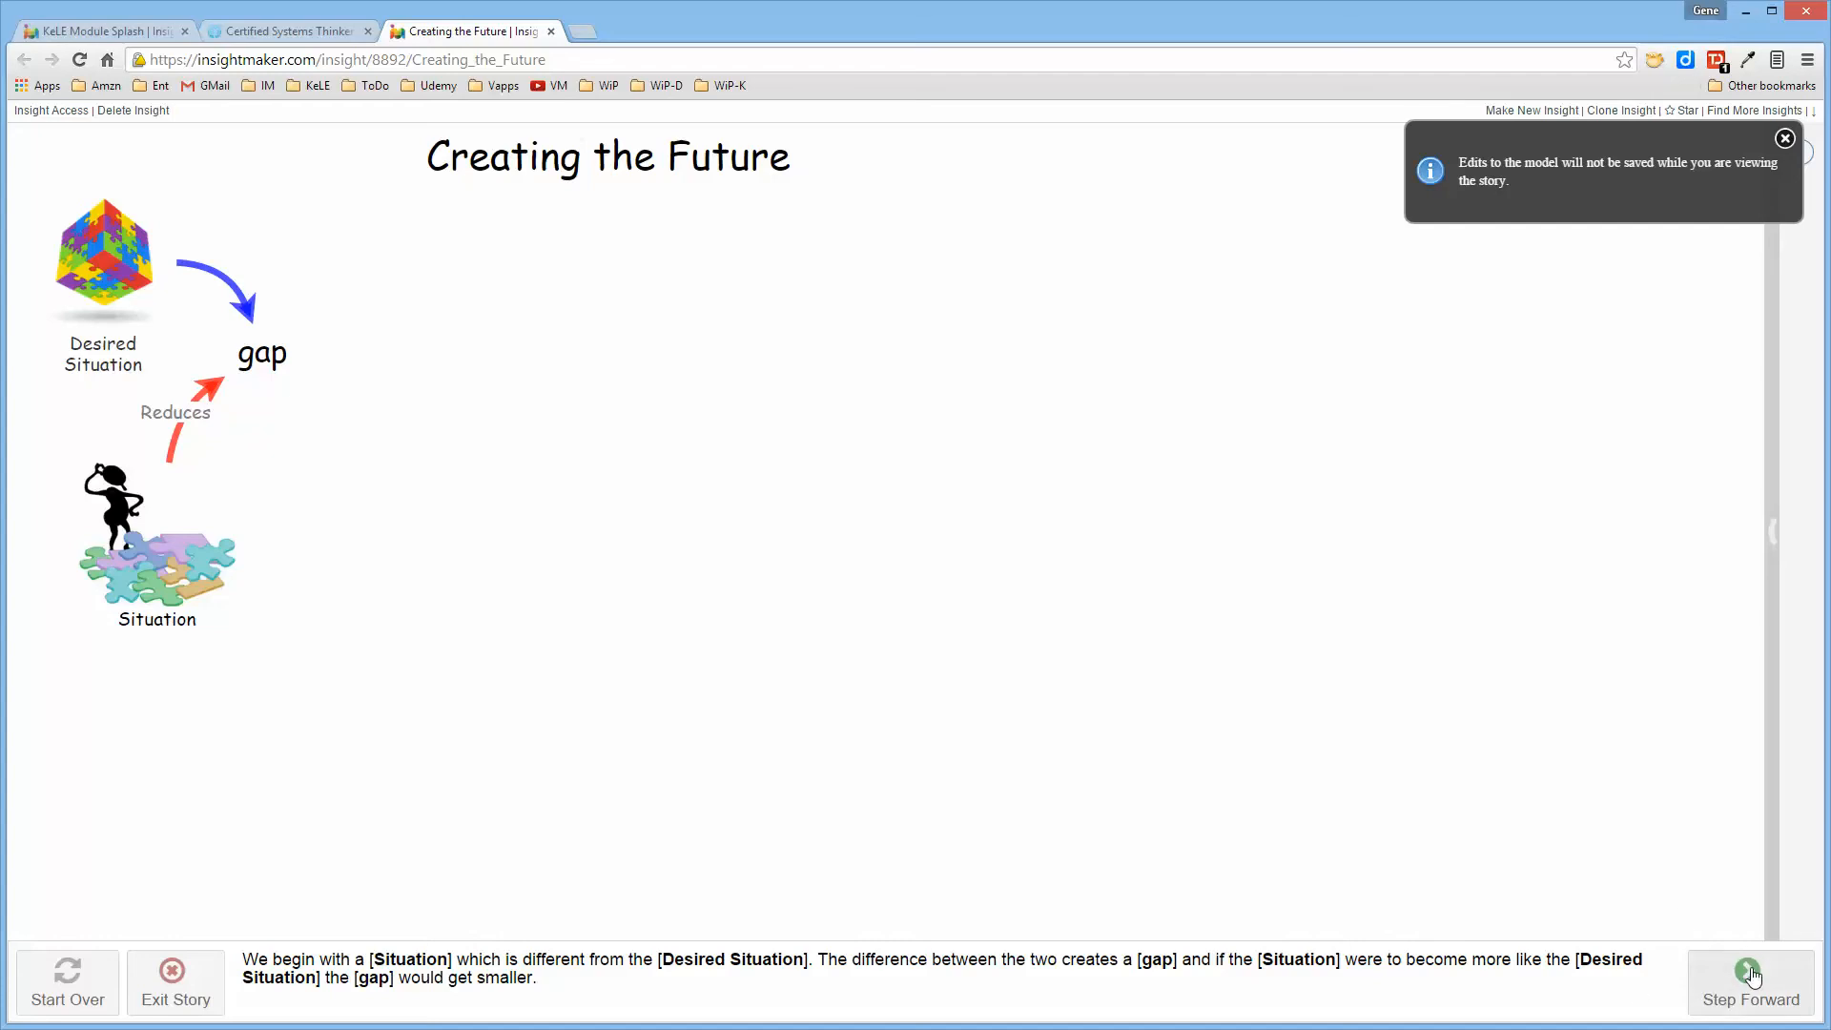
{"action": "left_click", "coordinate": [1749, 982]}
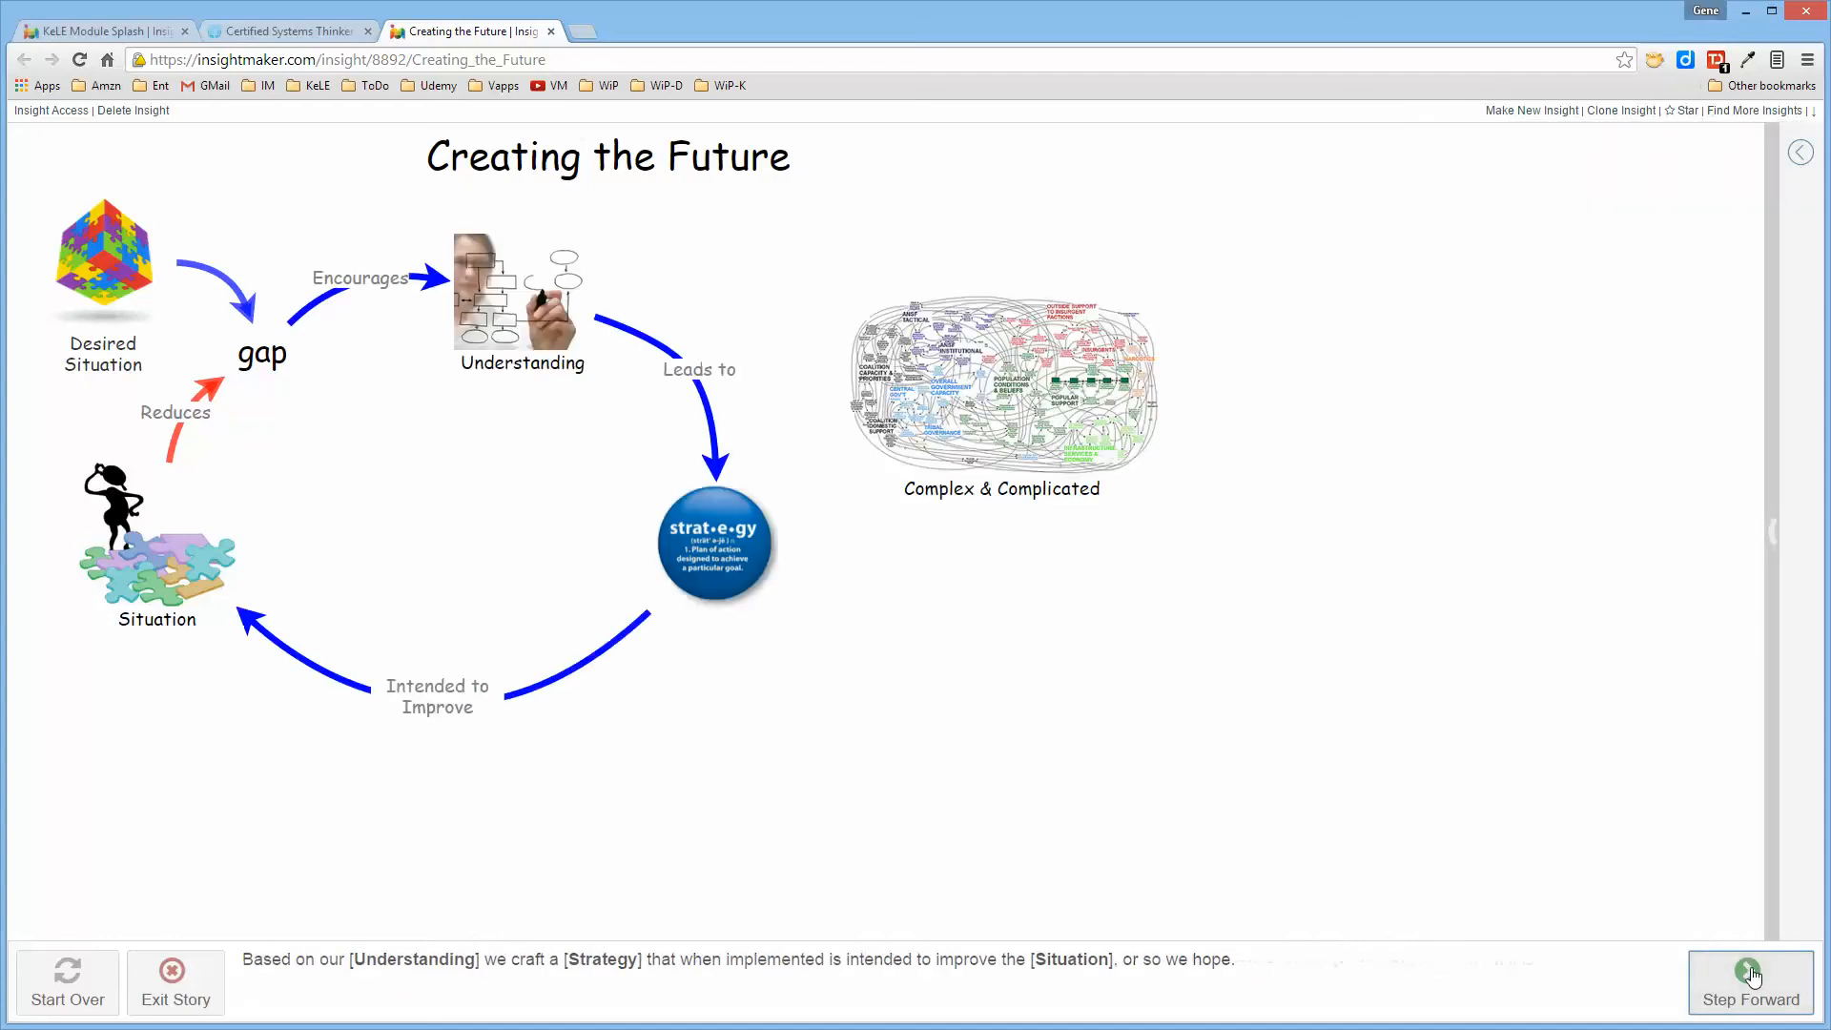
{"action": "left_click", "coordinate": [1619, 110]}
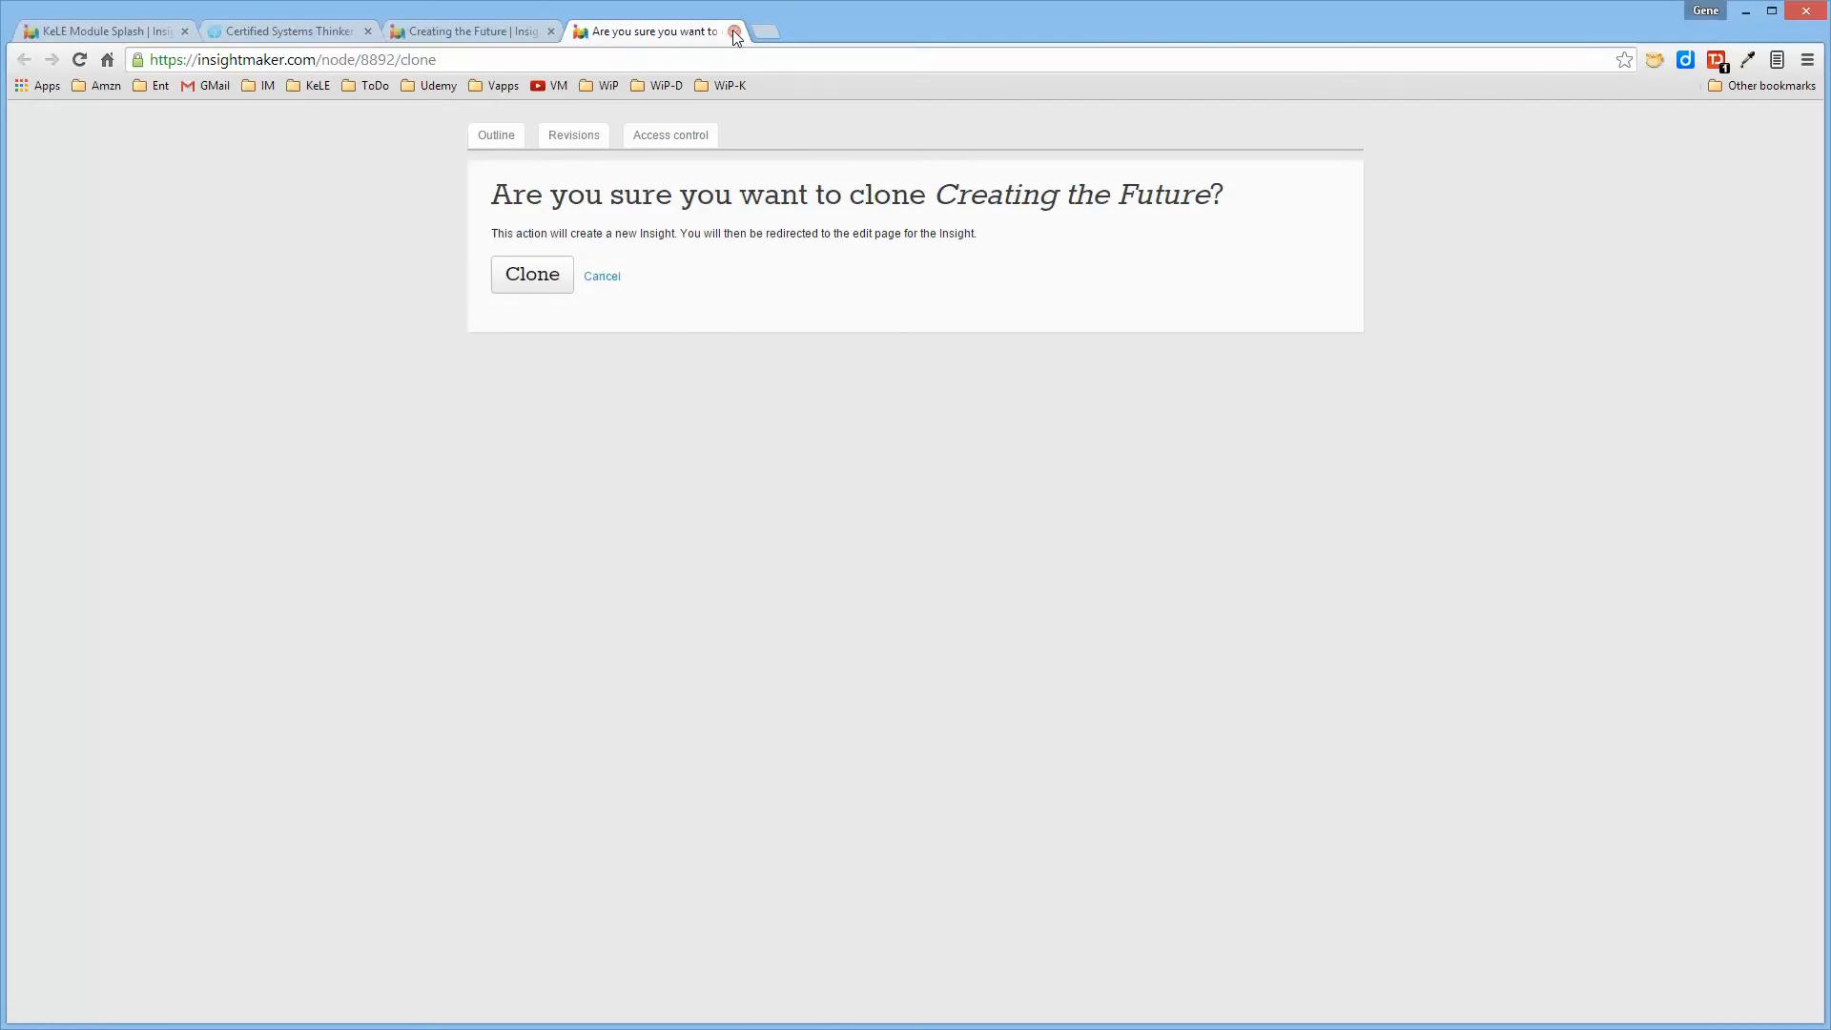
{"action": "left_click", "coordinate": [734, 31]}
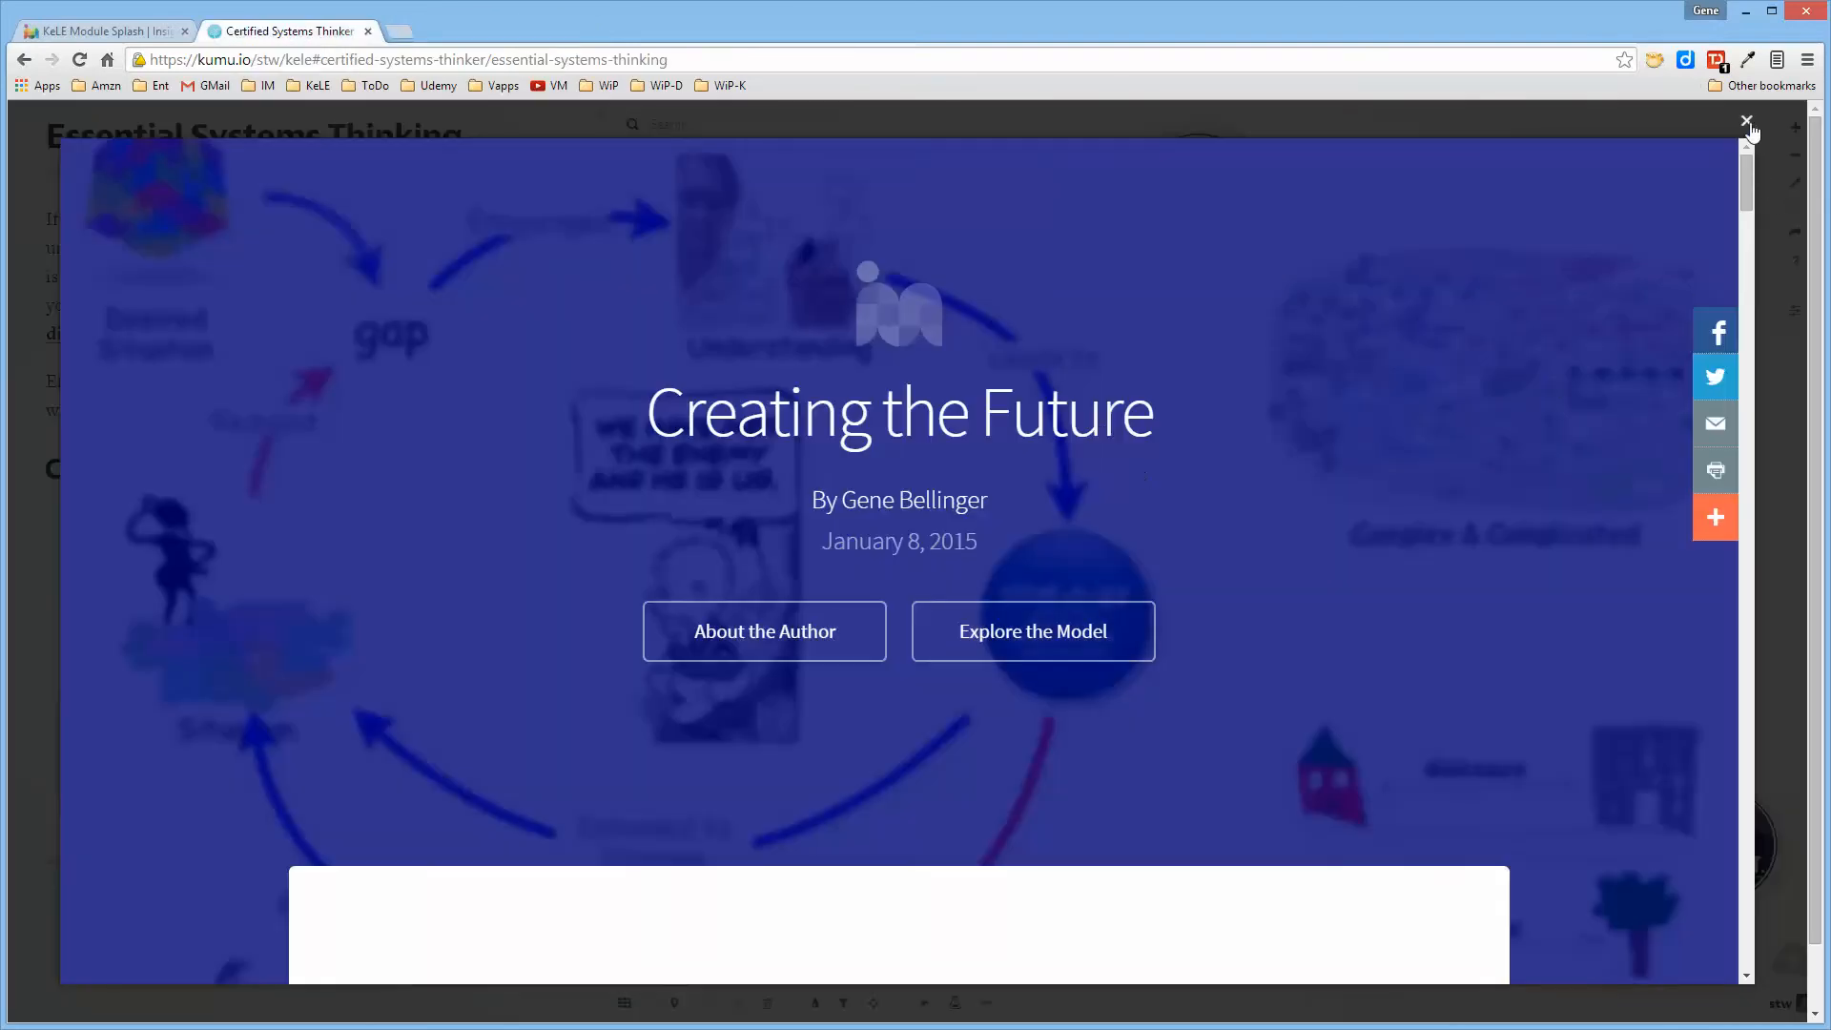
Close the viewer and show Certification Exercises' description listing the eight required models.
{"action": "left_click", "coordinate": [1747, 121]}
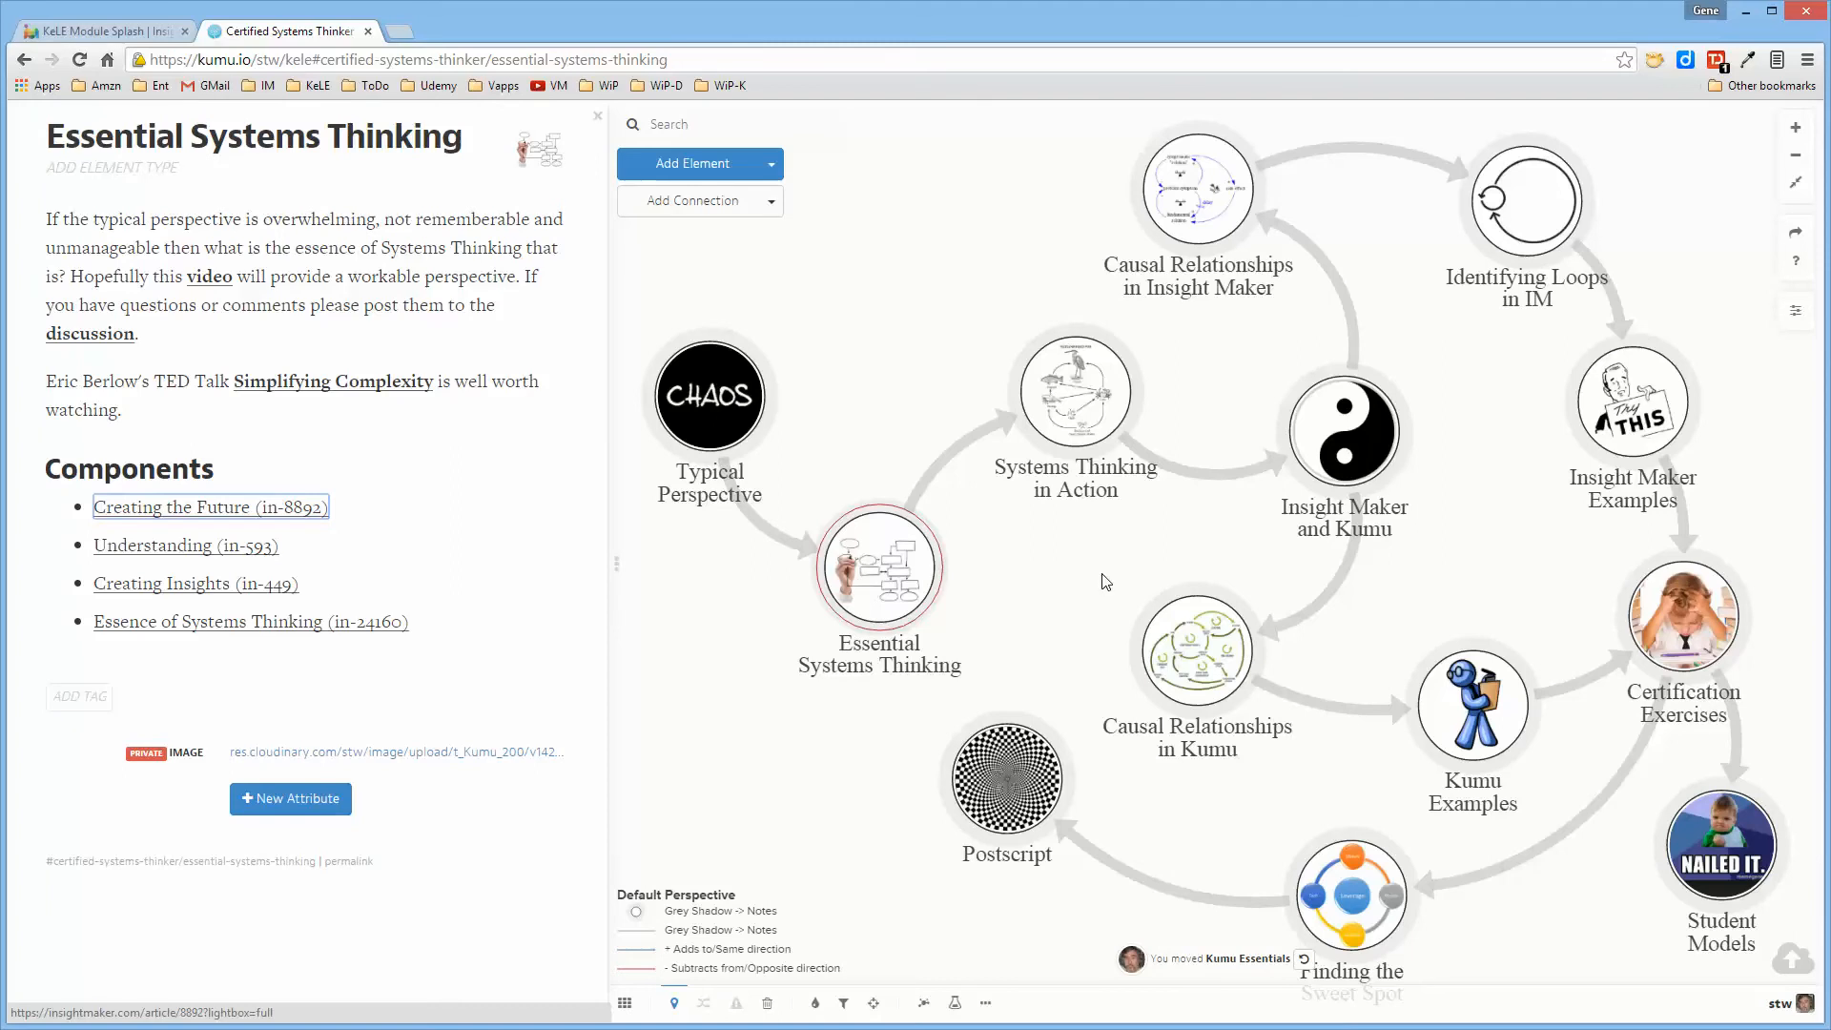
{"action": "mouse_move", "coordinate": [1157, 608]}
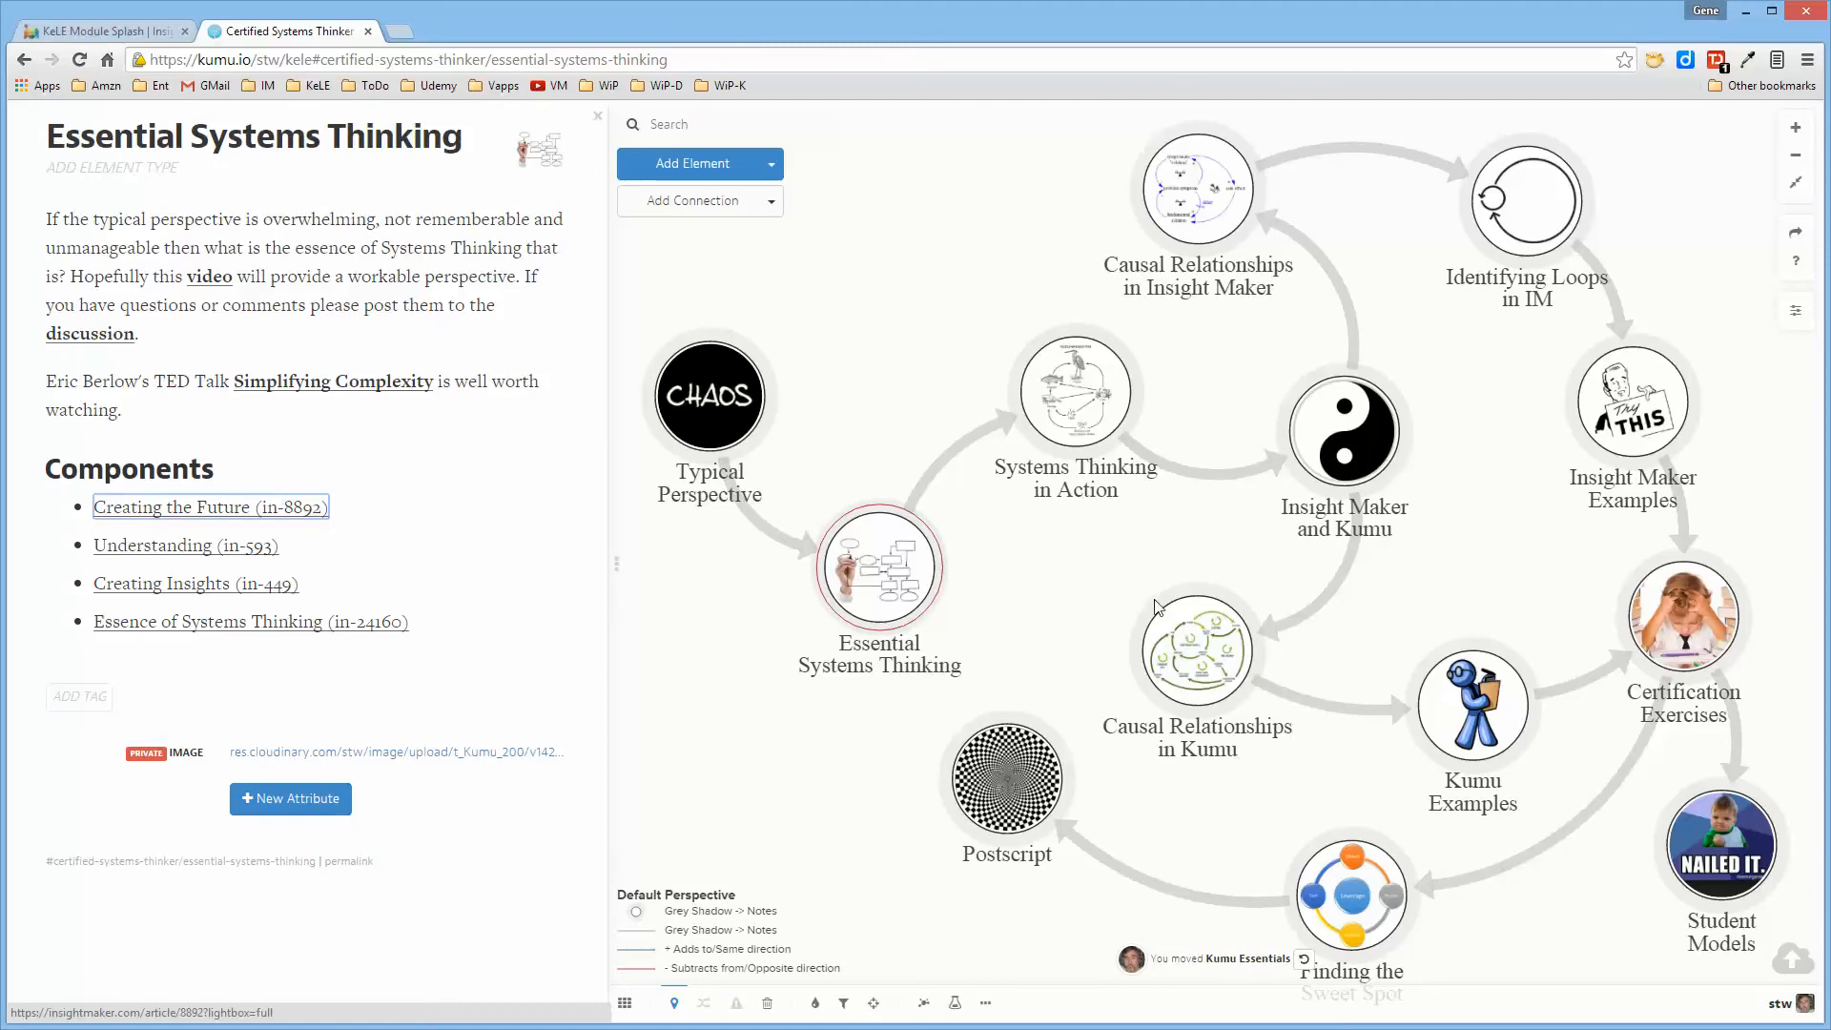
{"action": "mouse_move", "coordinate": [1546, 920]}
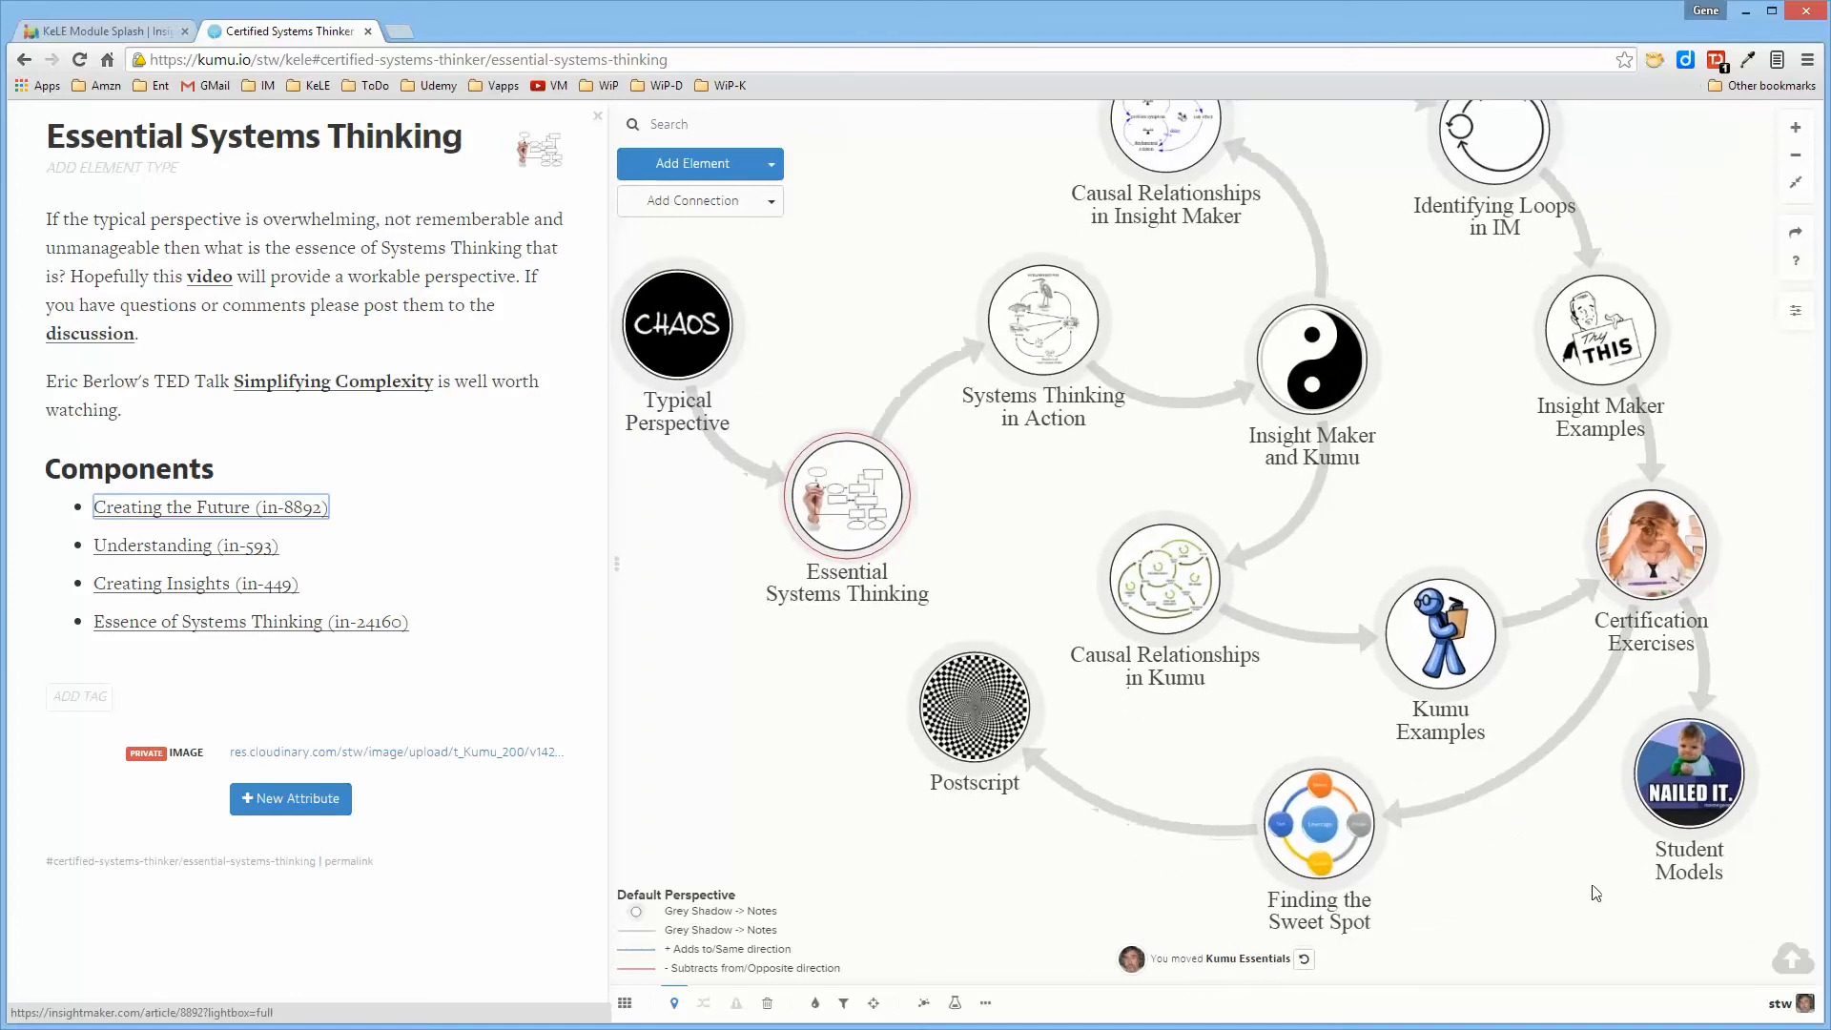
{"action": "left_click", "coordinate": [1650, 541]}
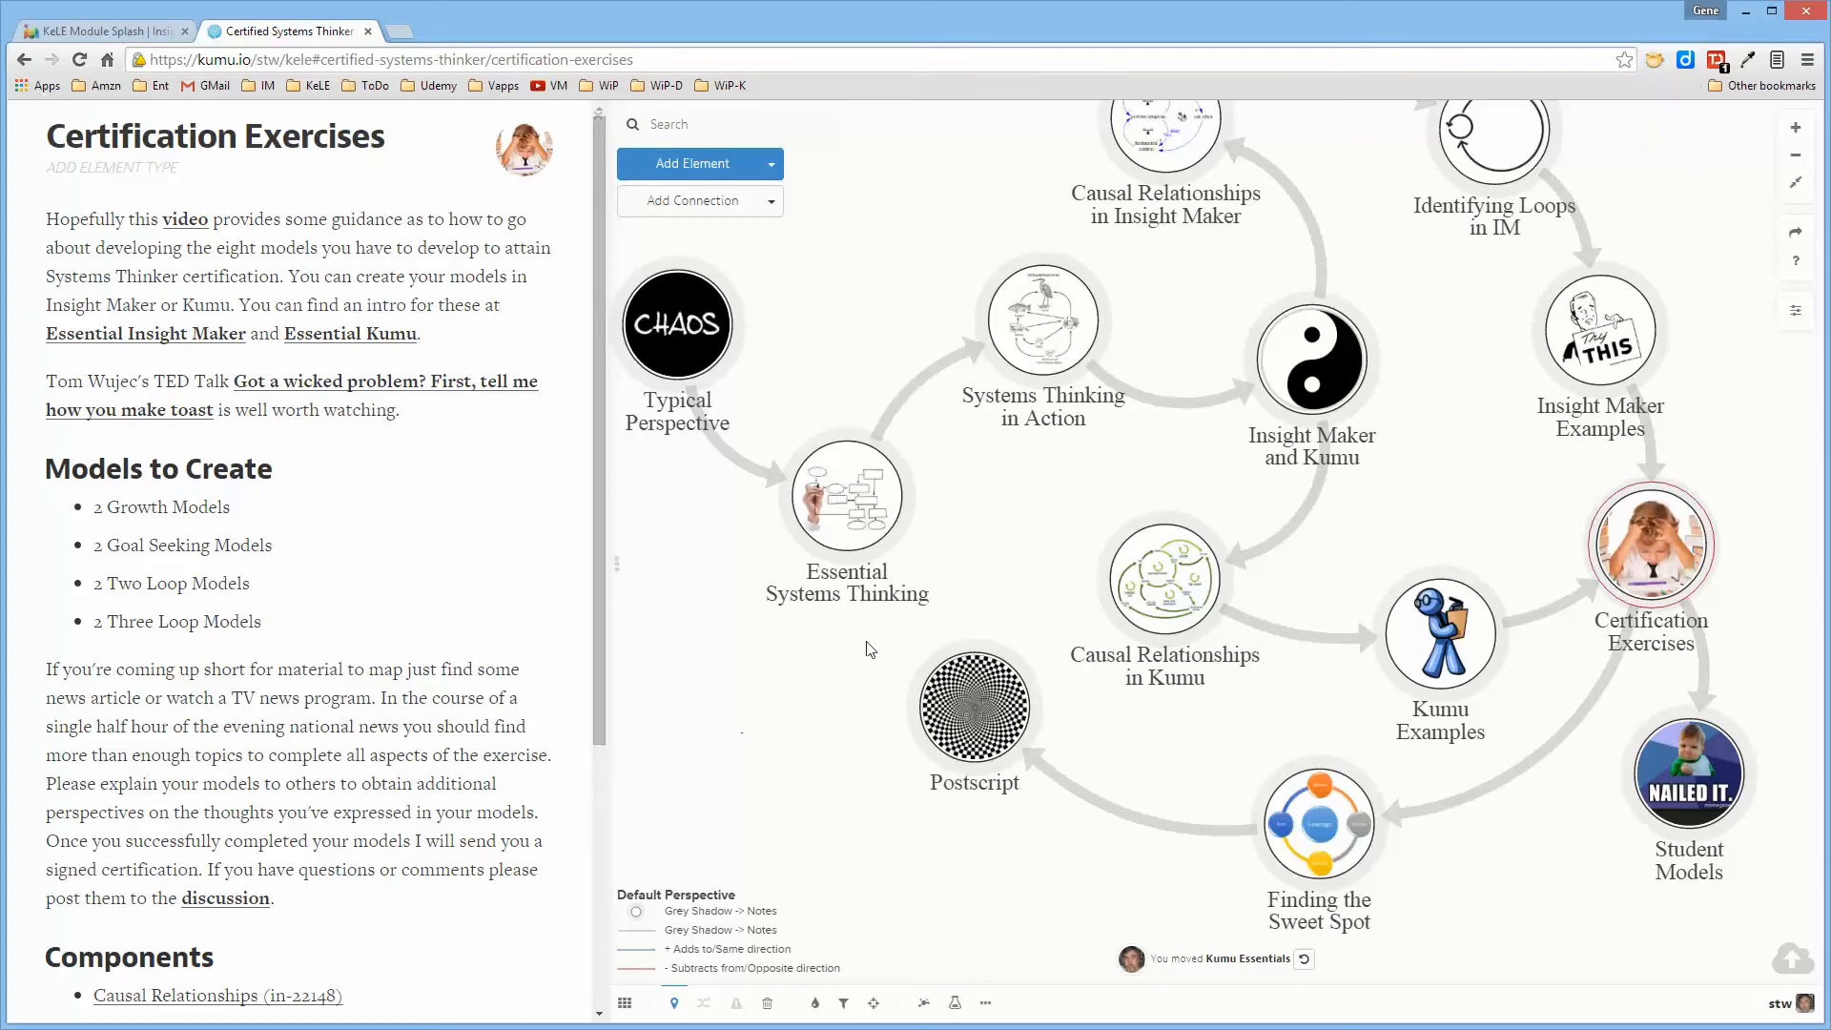
{"action": "mouse_move", "coordinate": [761, 733]}
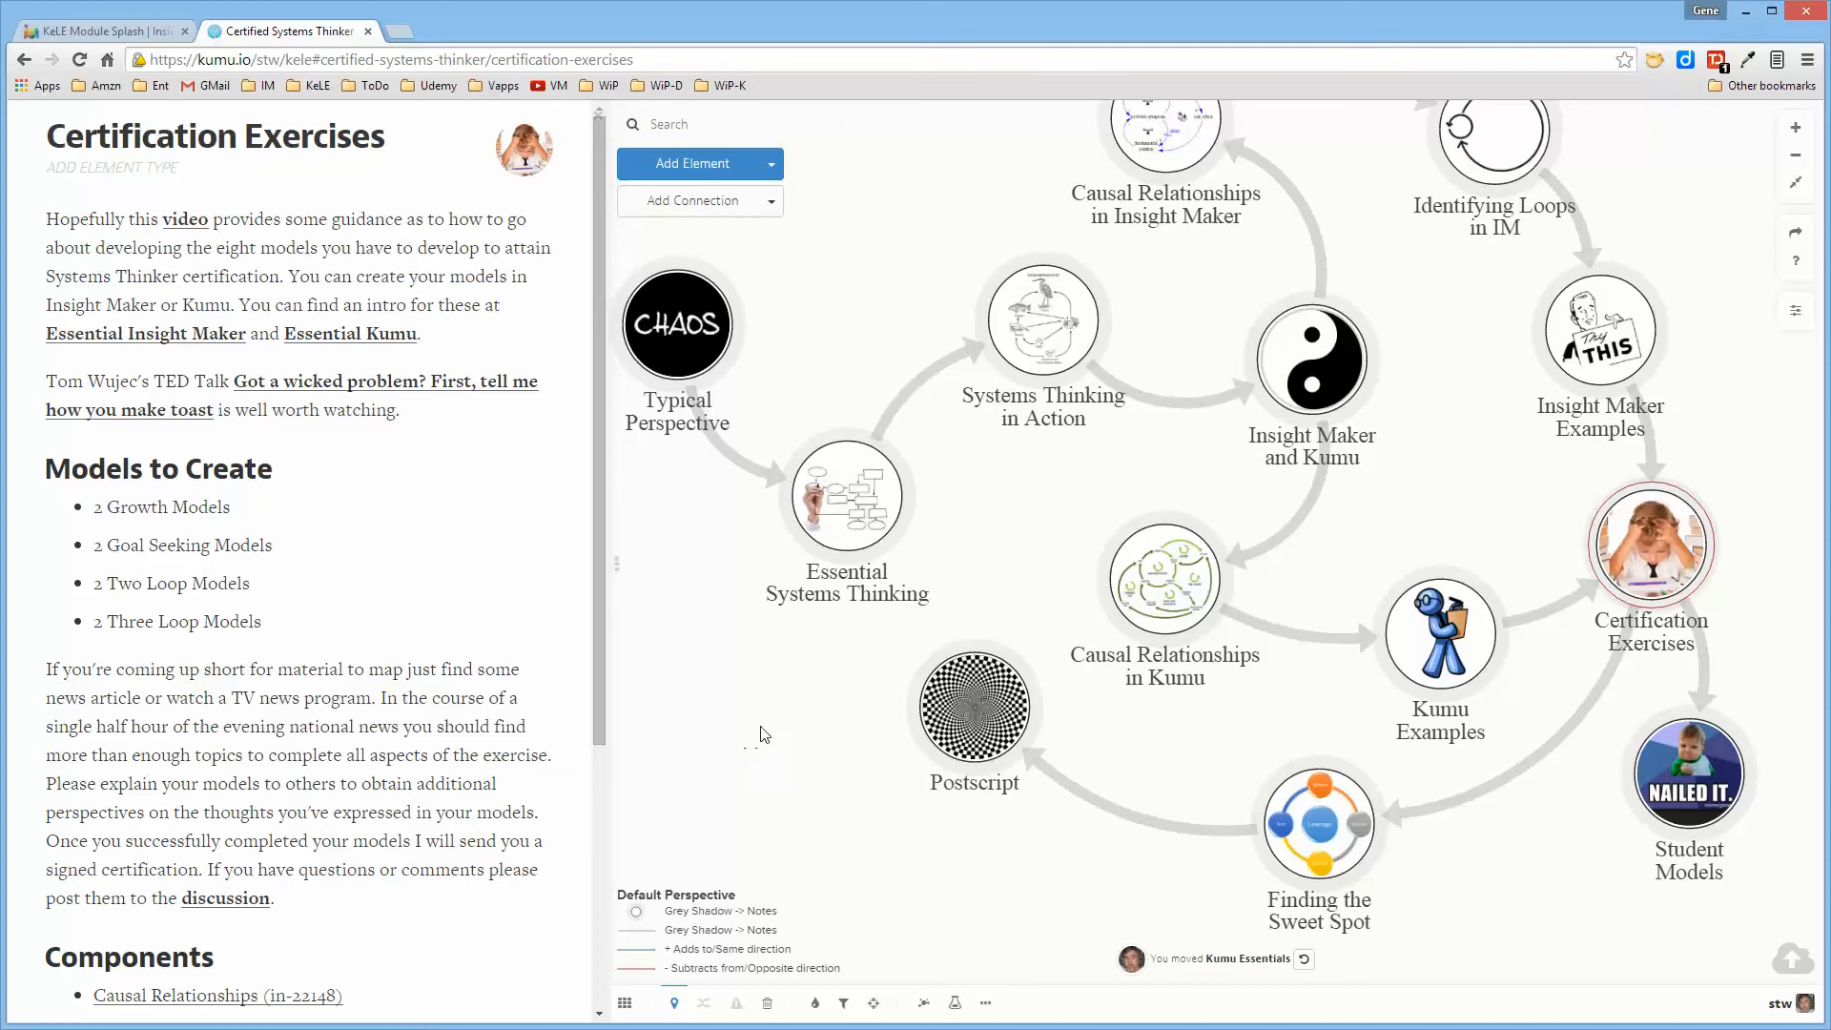
{"action": "mouse_move", "coordinate": [1039, 537]}
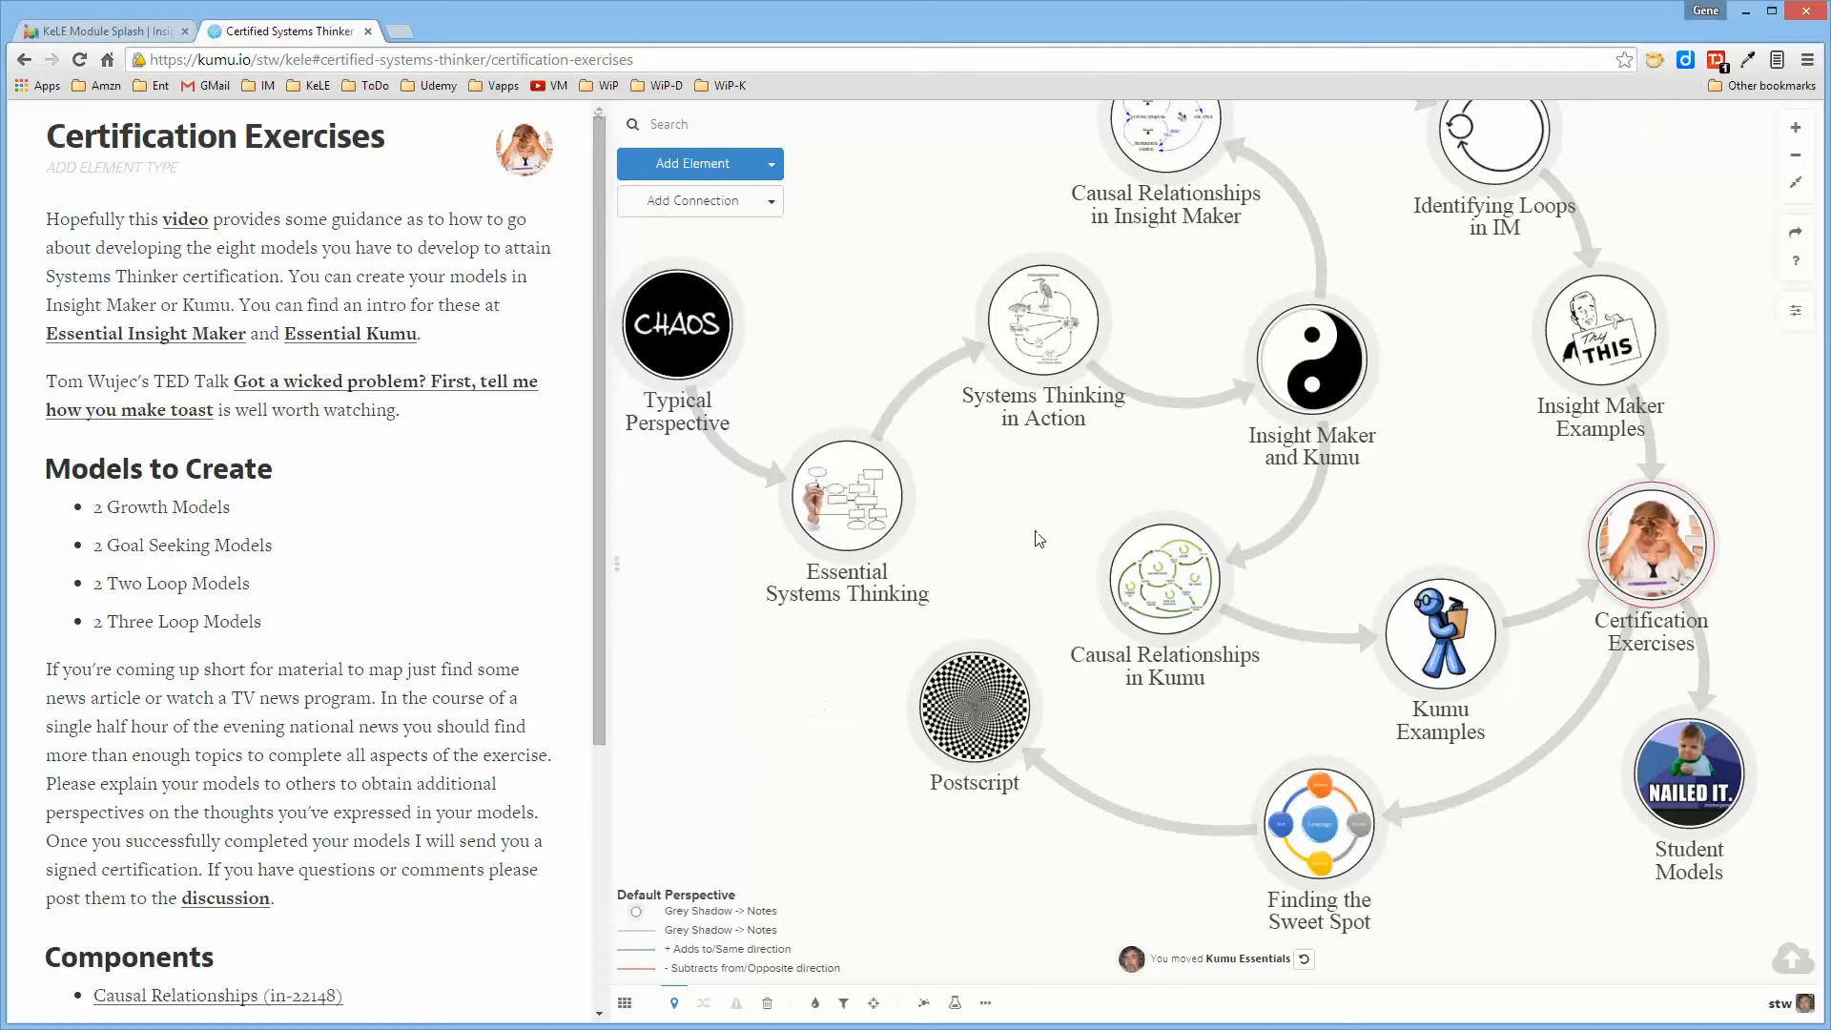
{"action": "mouse_move", "coordinate": [1062, 500]}
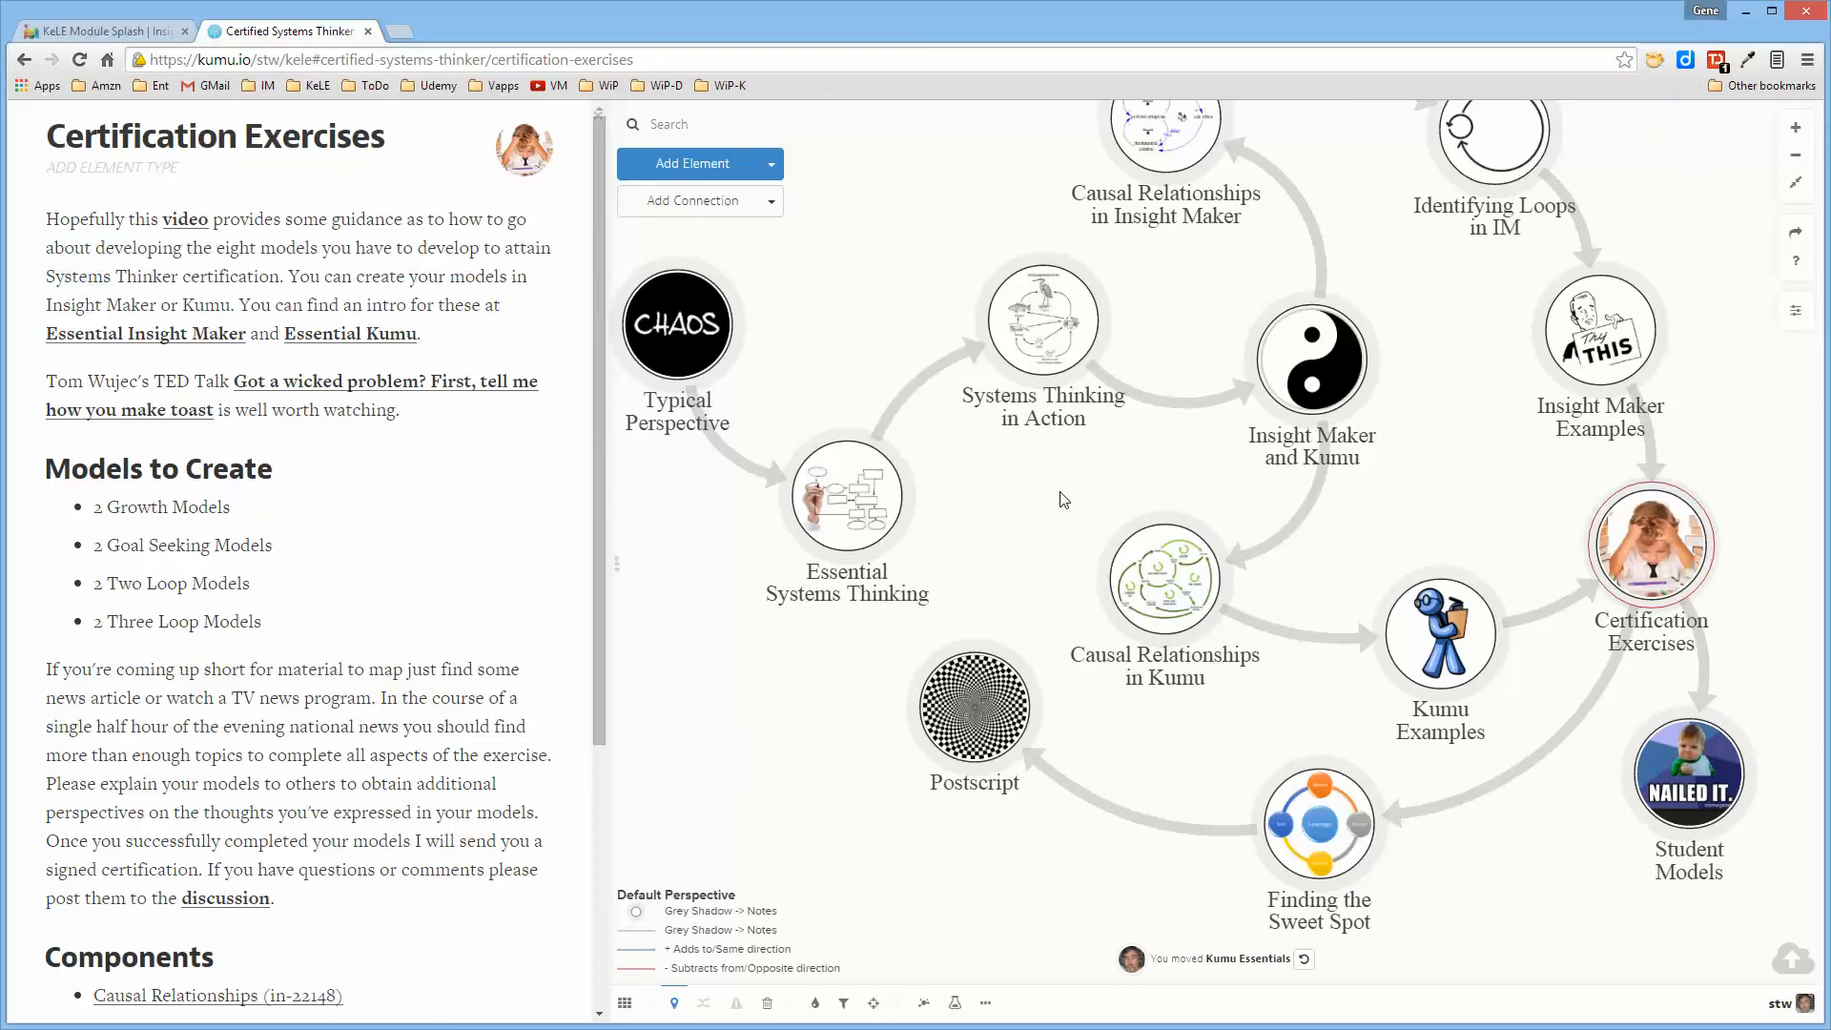
{"action": "mouse_move", "coordinate": [1268, 809]}
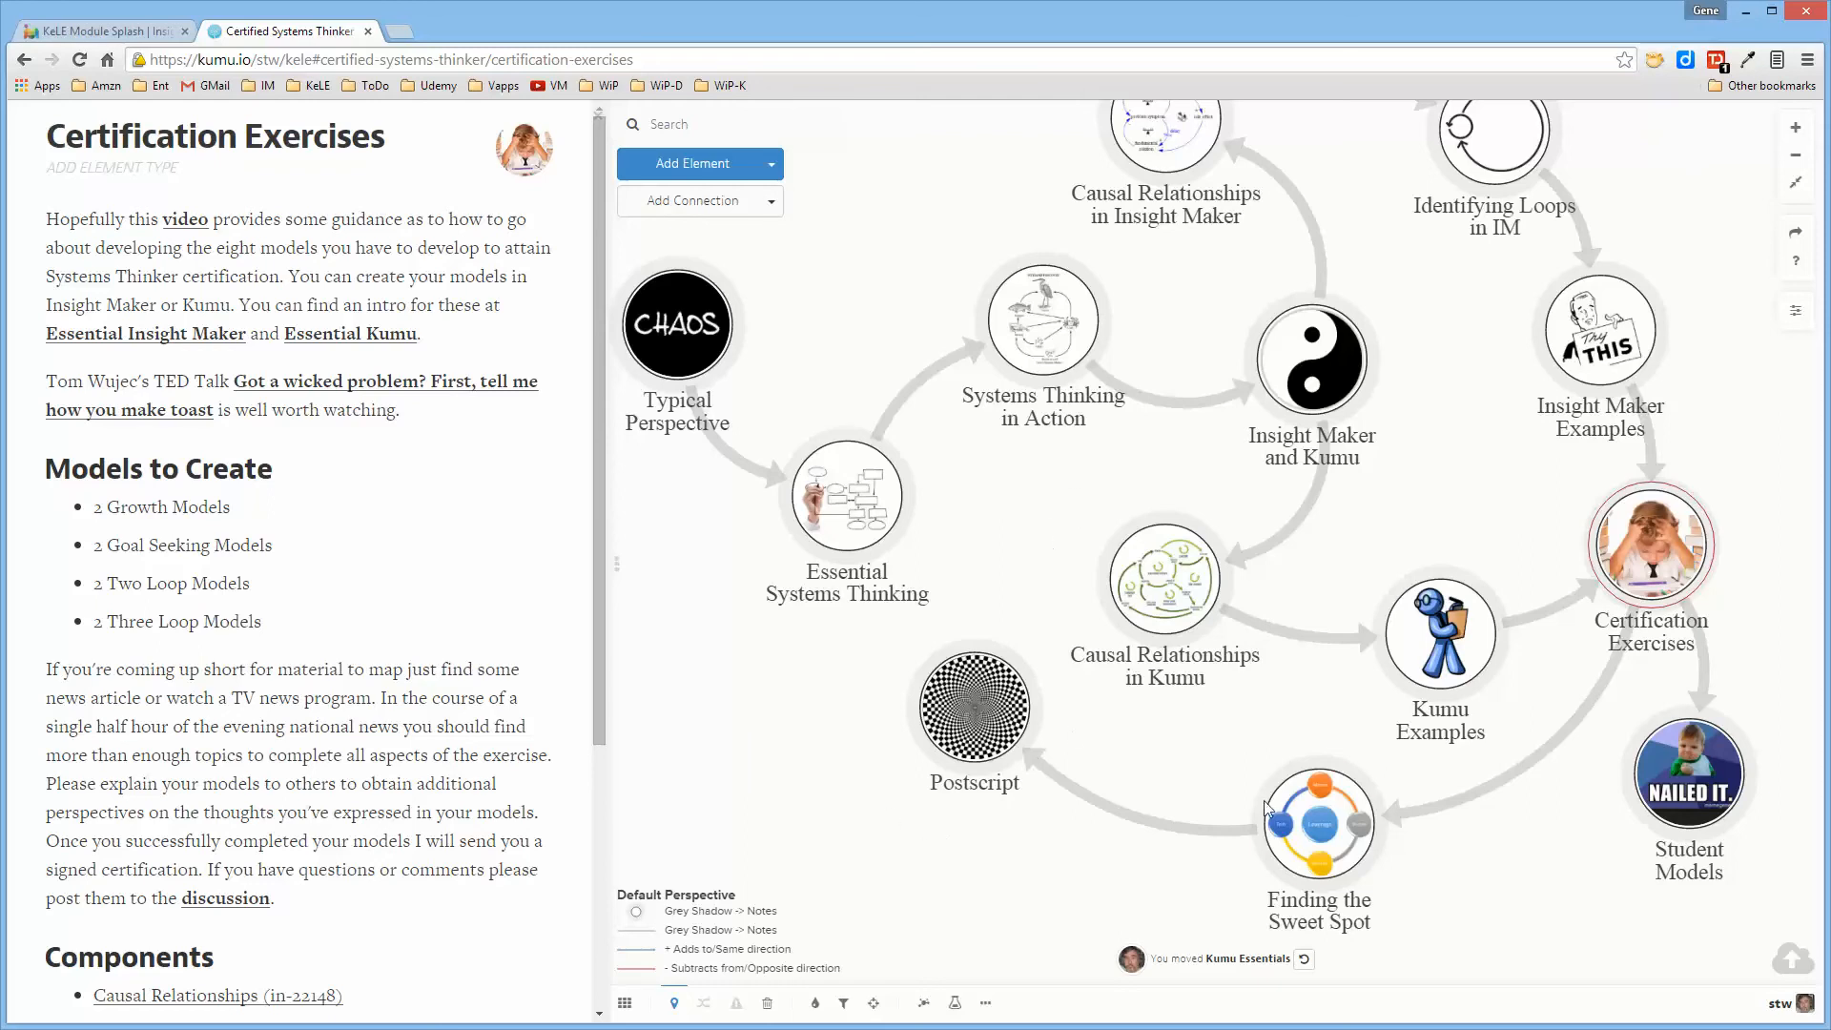
{"action": "mouse_move", "coordinate": [655, 780]}
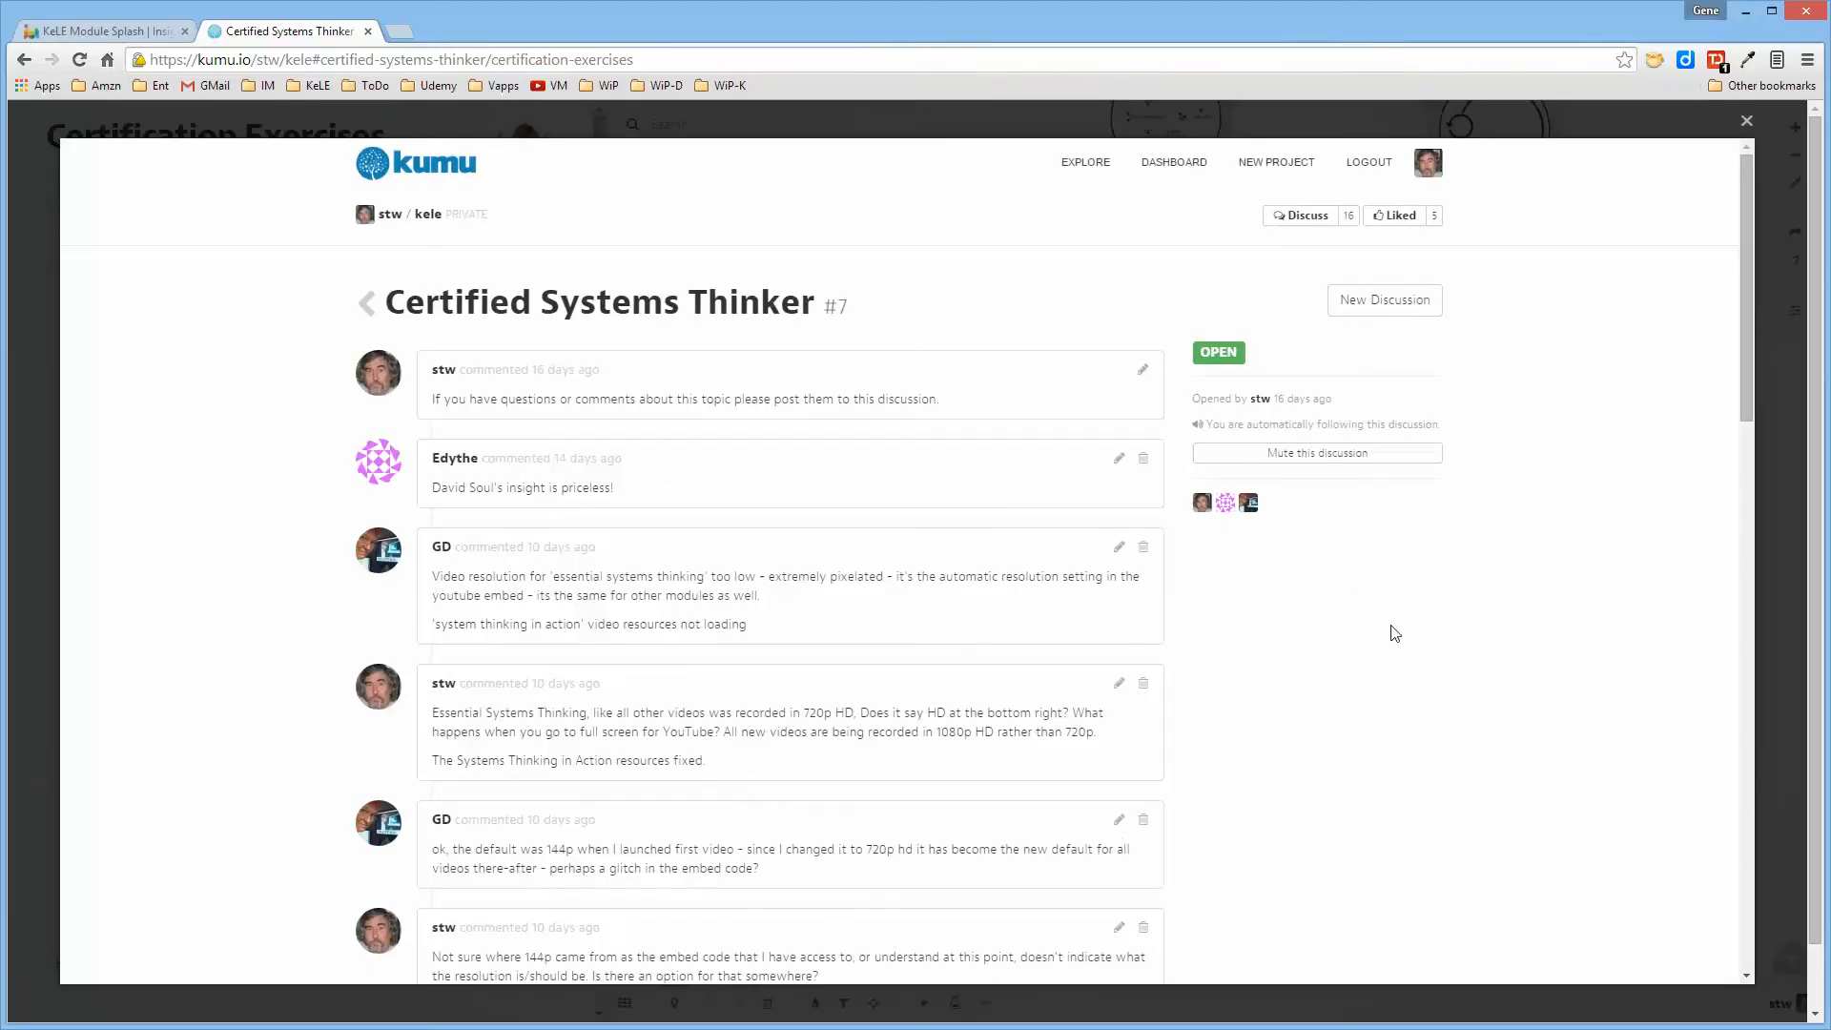
{"action": "scroll", "scroll_direction": "down", "scroll_amount": 3}
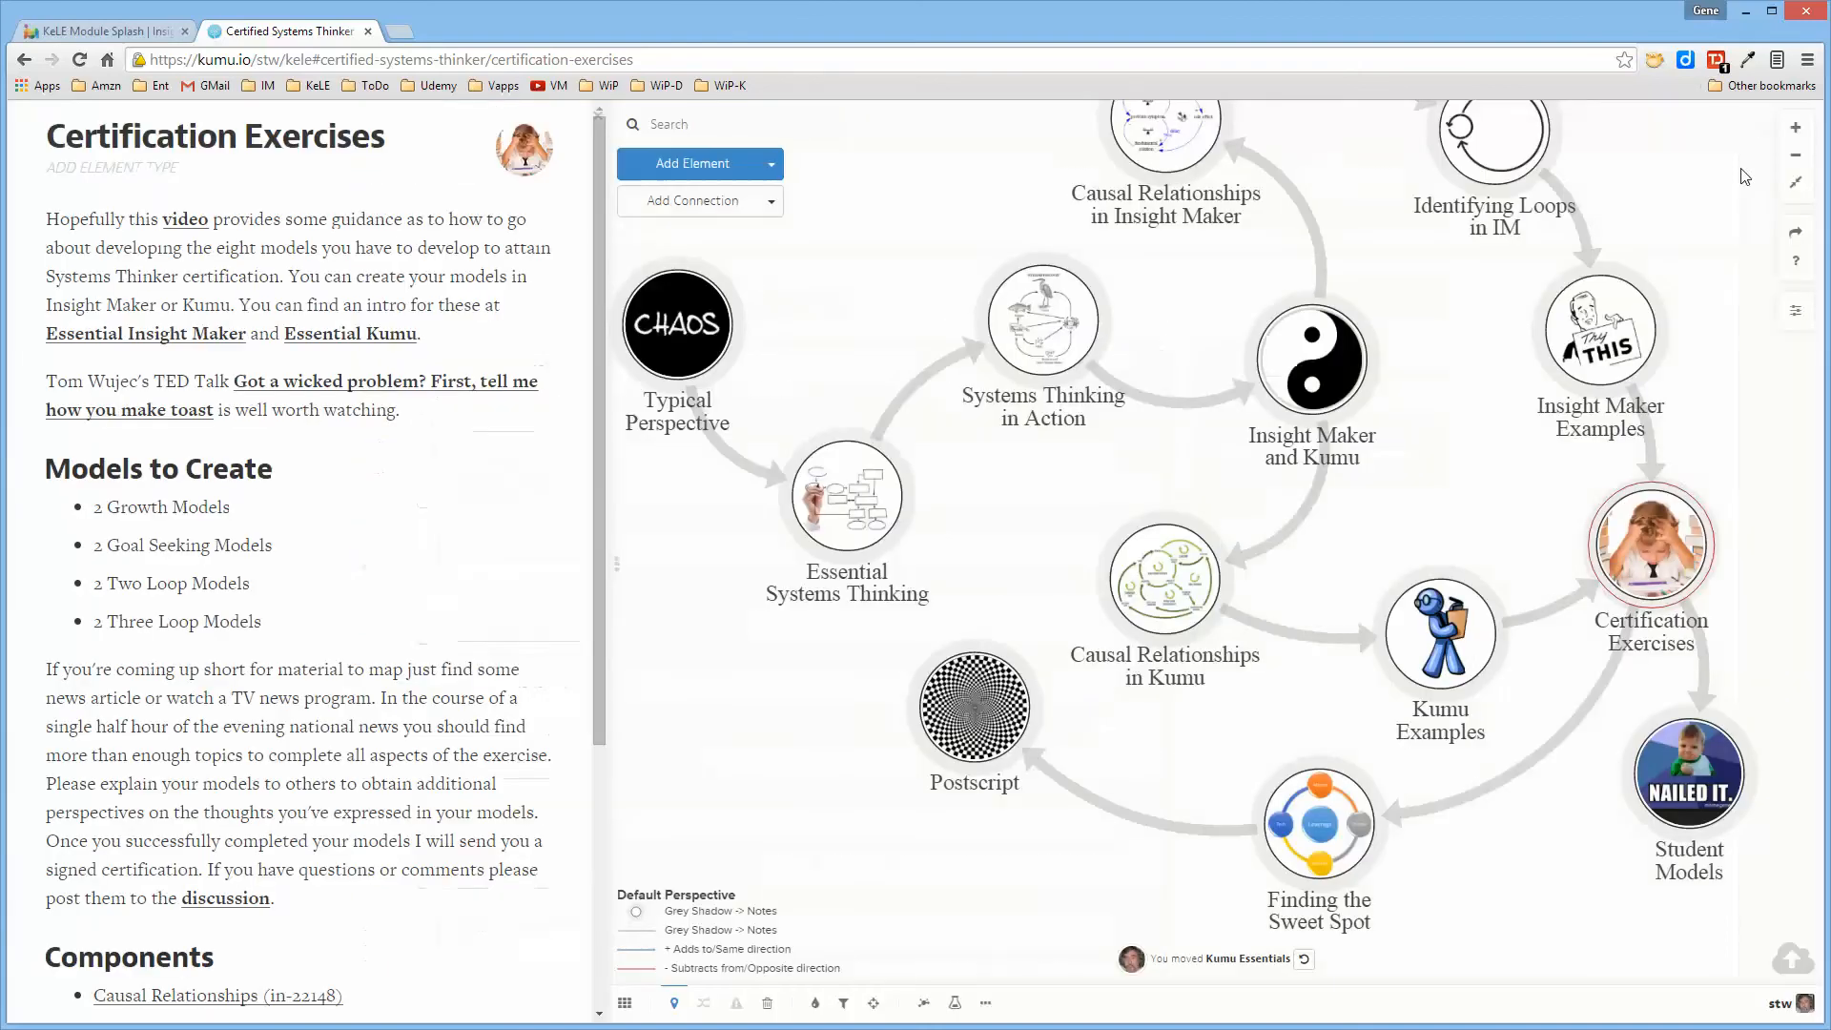
{"action": "mouse_move", "coordinate": [1553, 857]}
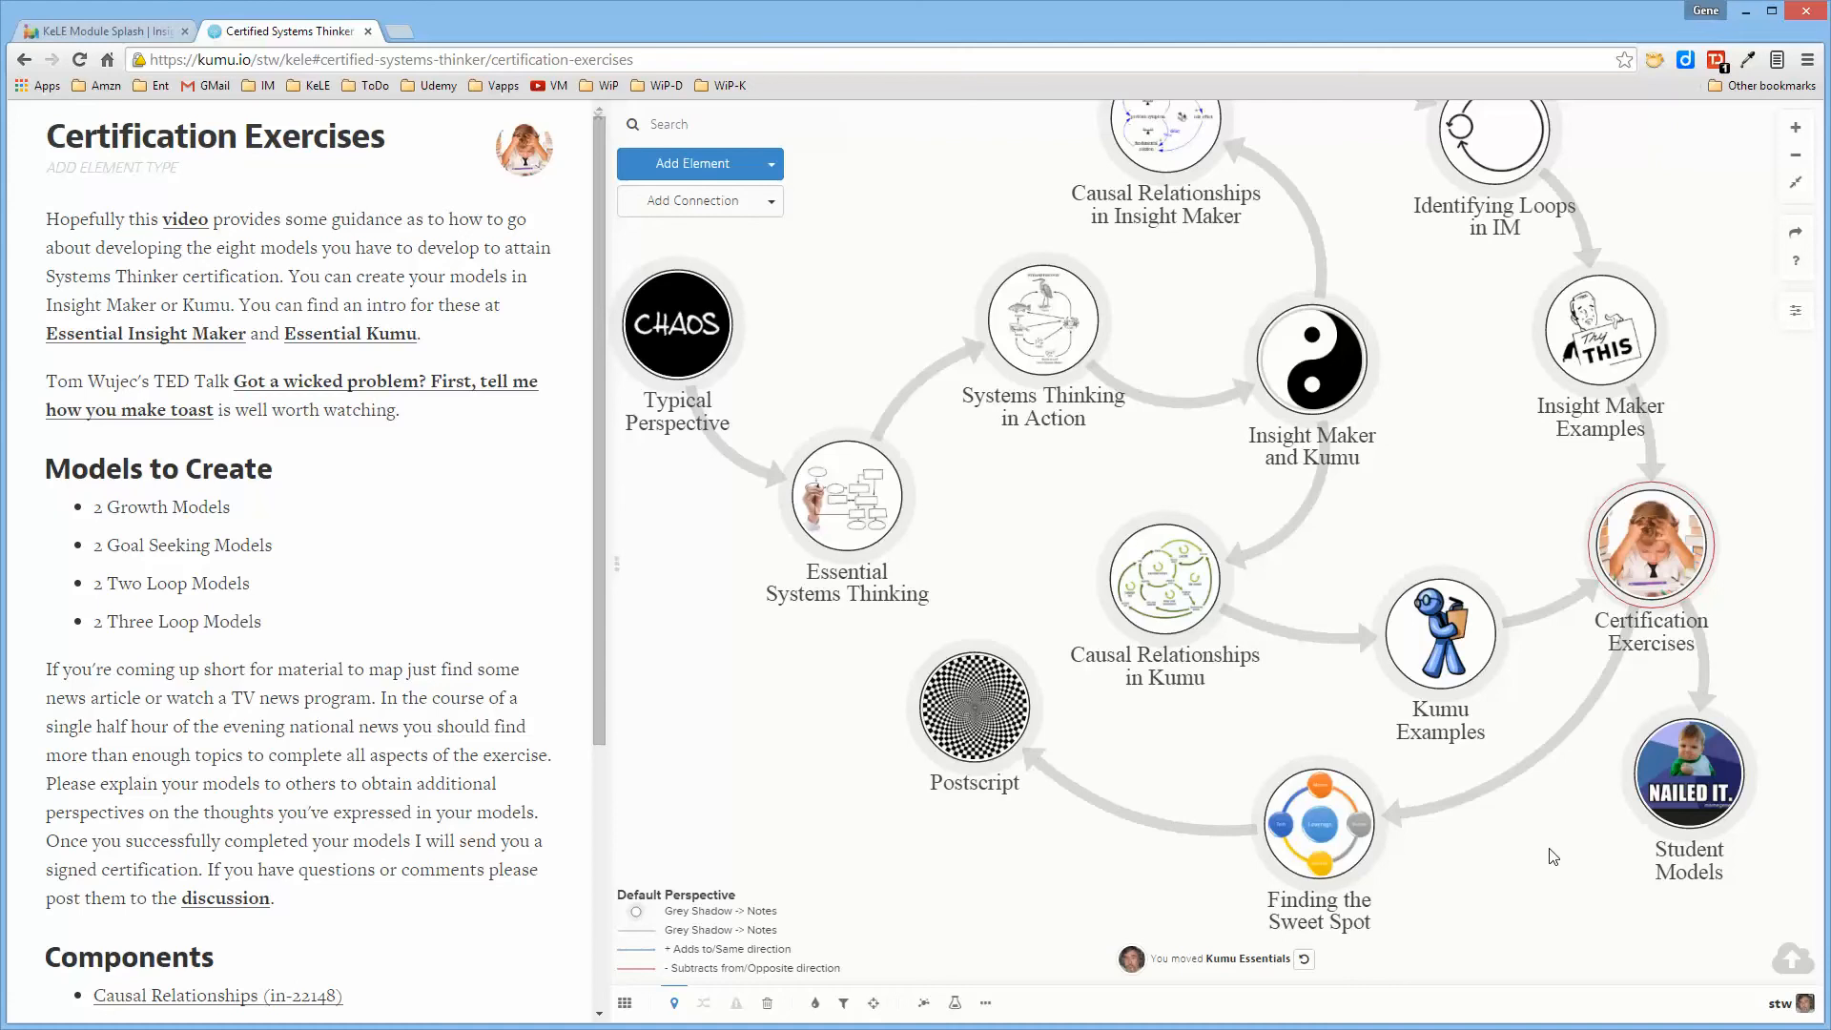
{"action": "mouse_move", "coordinate": [1614, 837]}
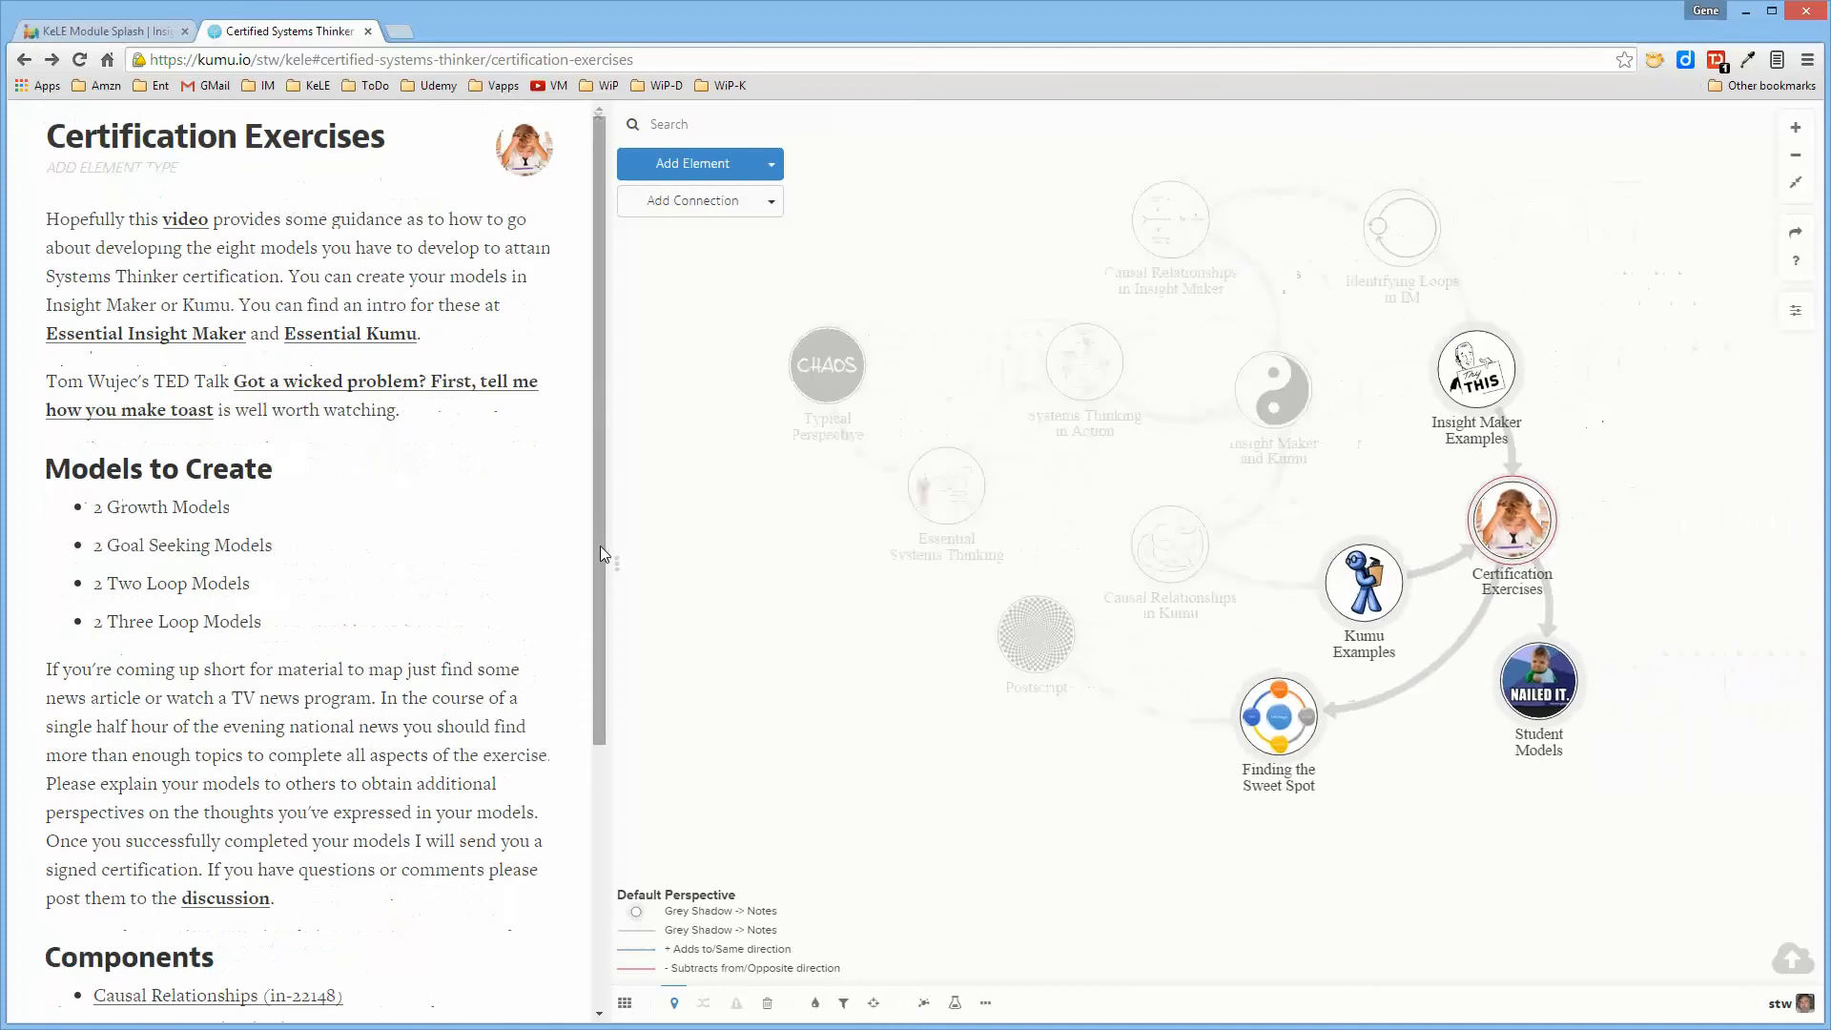
Scroll through the Certified Systems Thinker map overview beside the full module map.
{"action": "scroll", "scroll_direction": "down", "scroll_amount": 3}
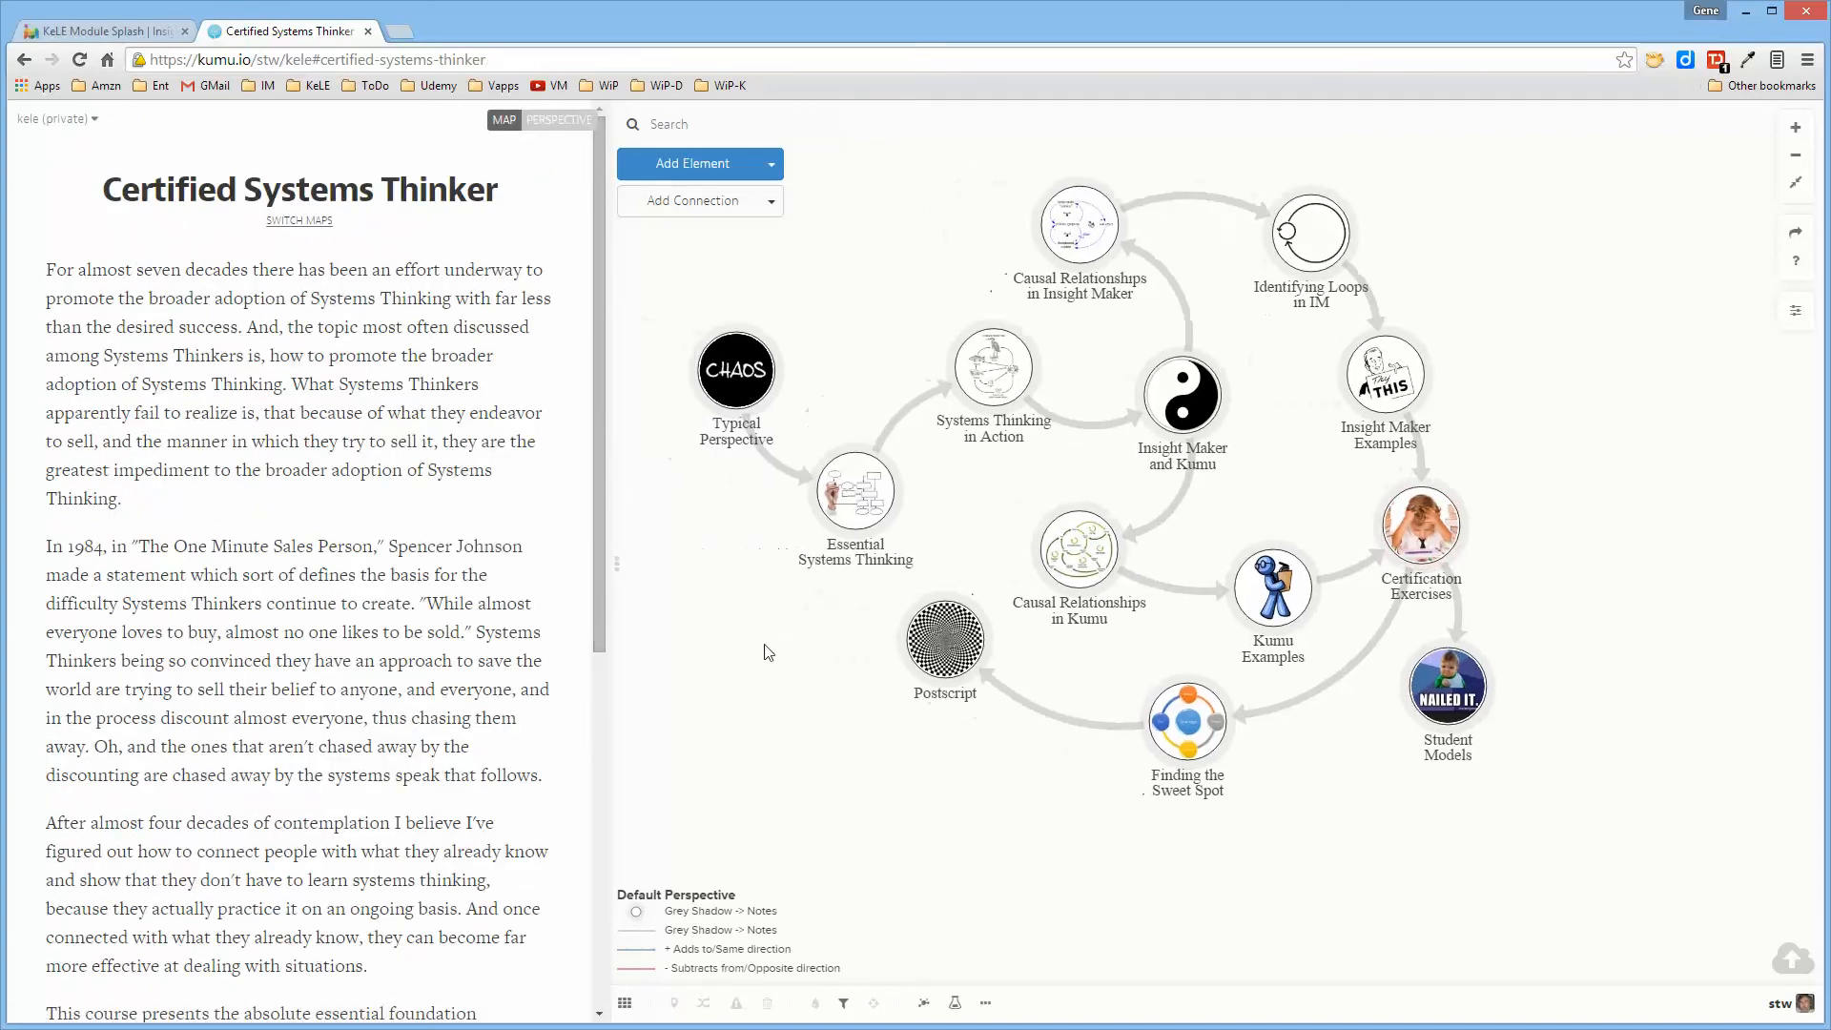
Switch to the Kumu Essentials map and reopen the project maps list.
{"action": "left_click", "coordinate": [298, 220]}
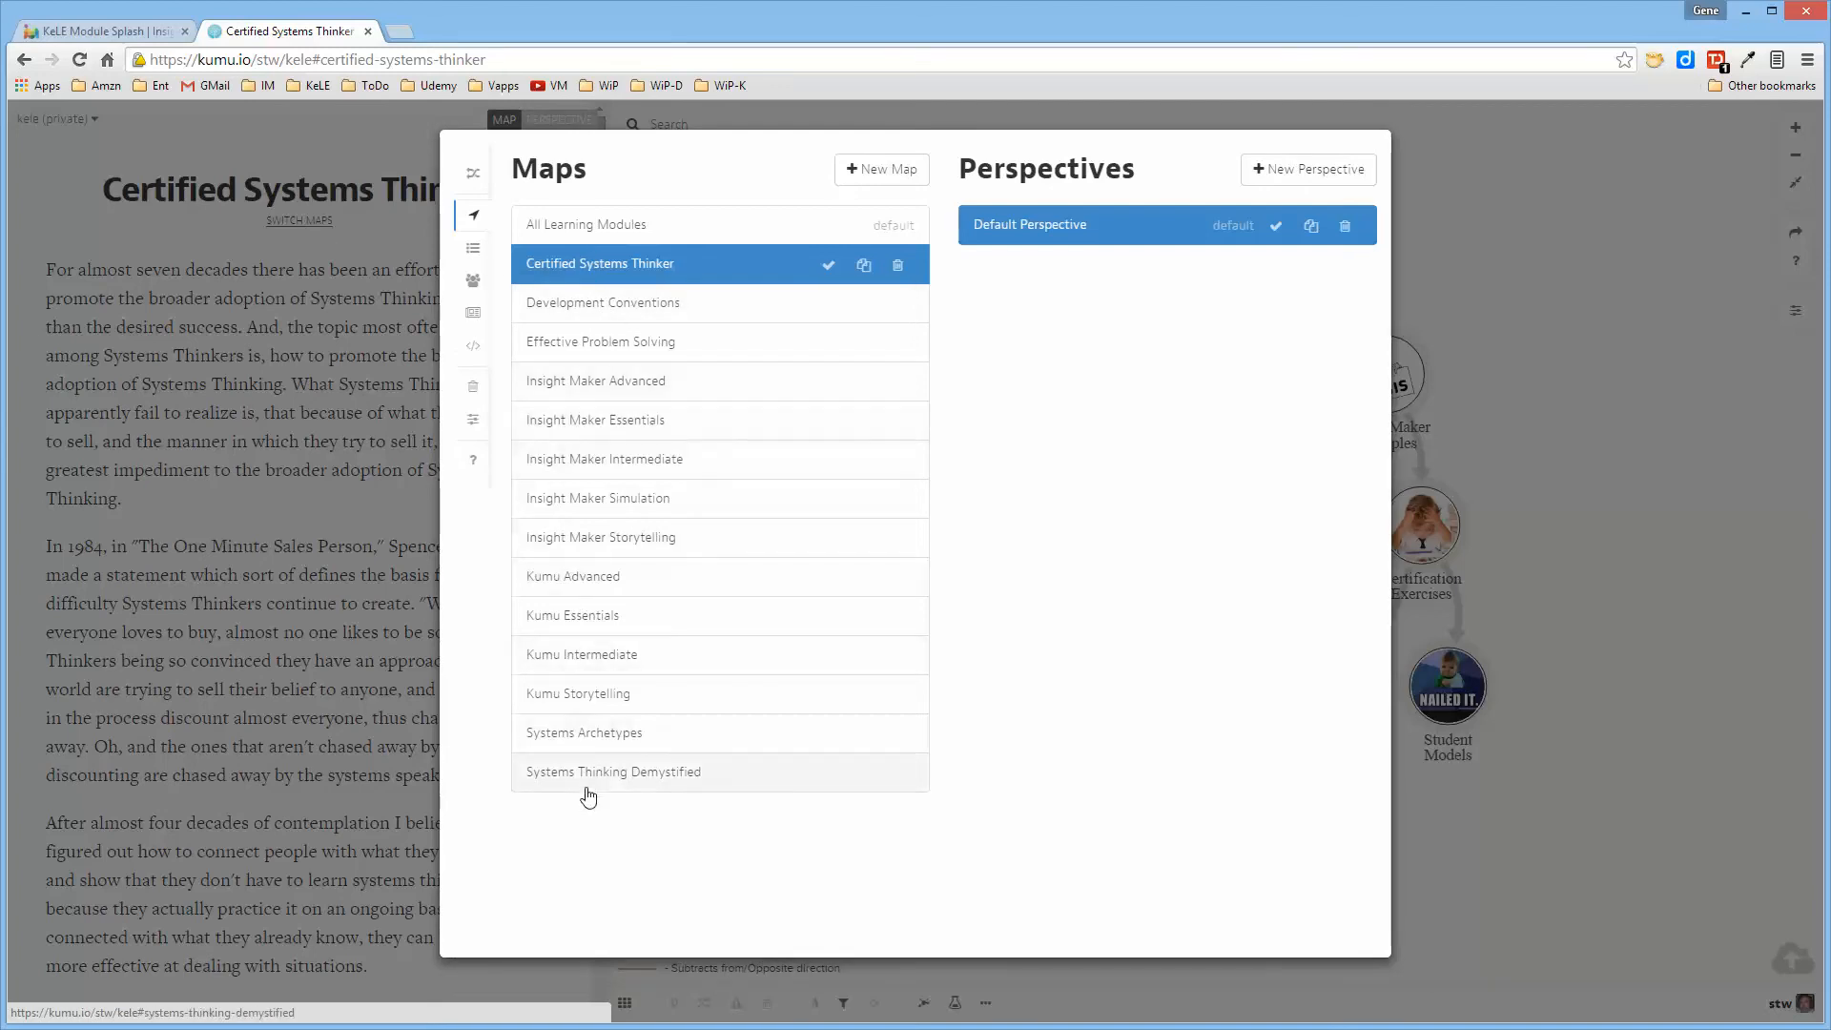
{"action": "left_click", "coordinate": [572, 615]}
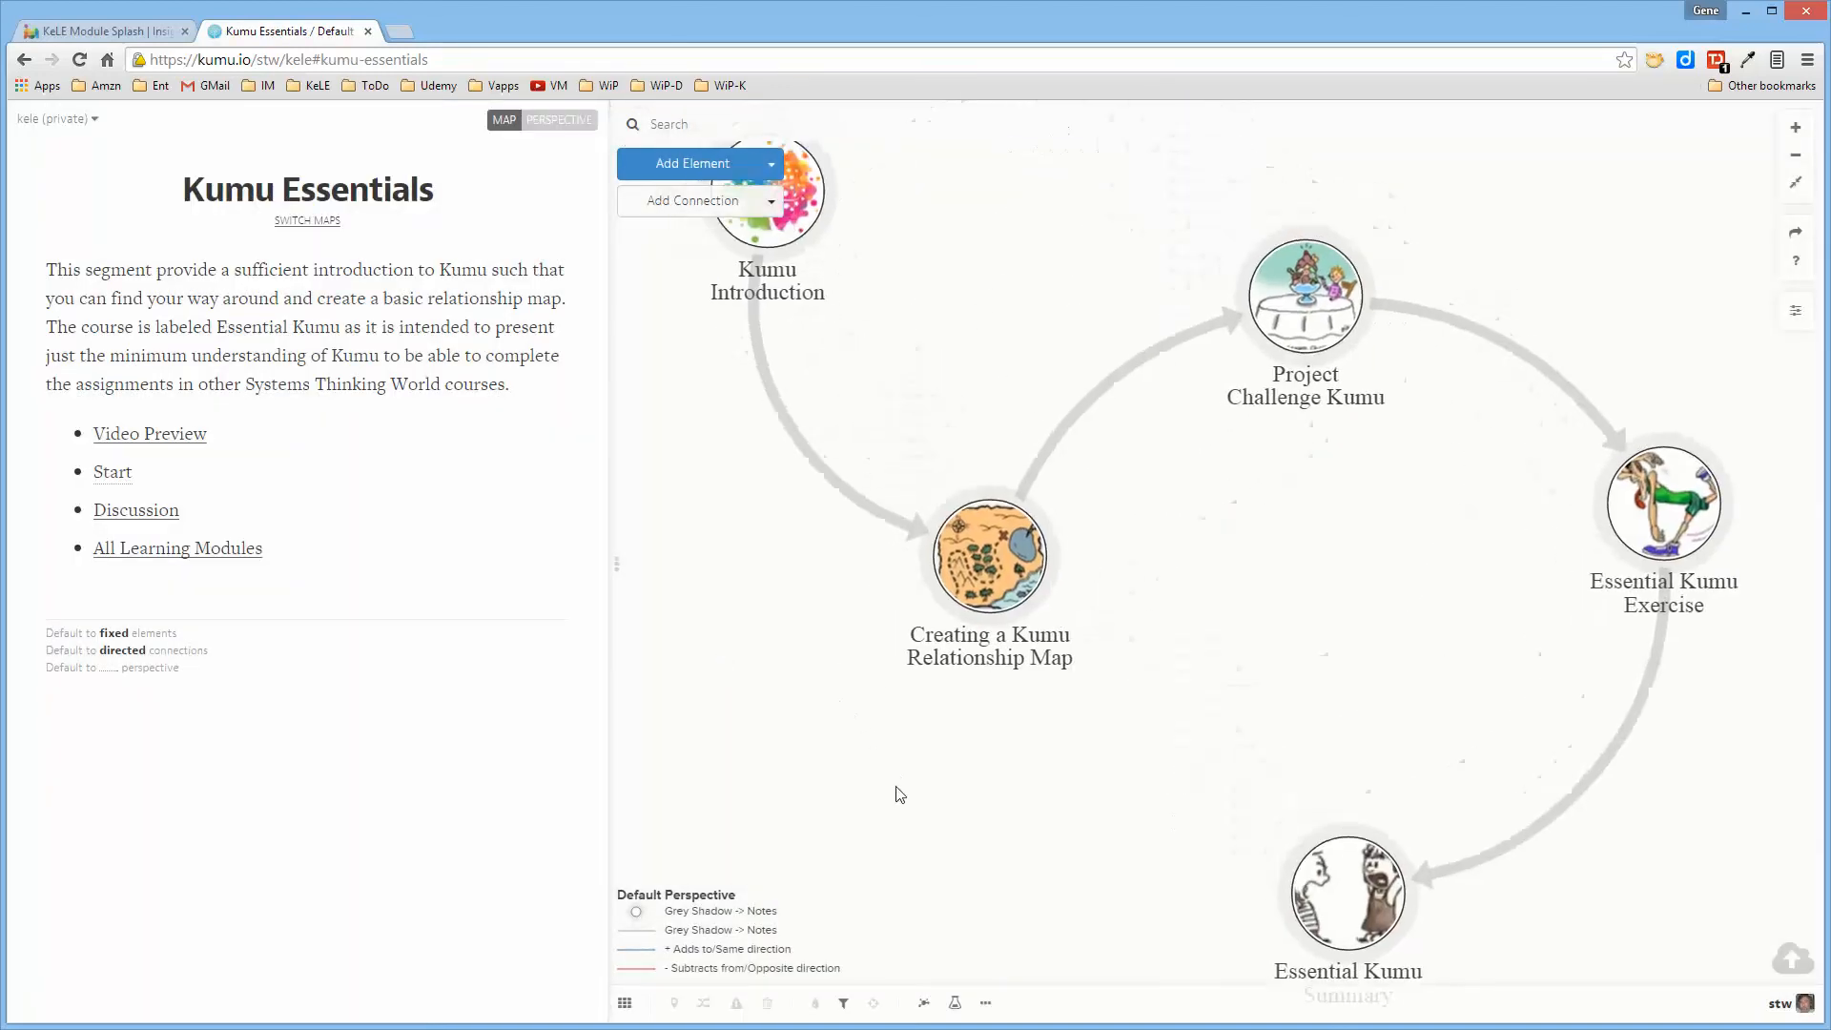
{"action": "left_click", "coordinate": [306, 220]}
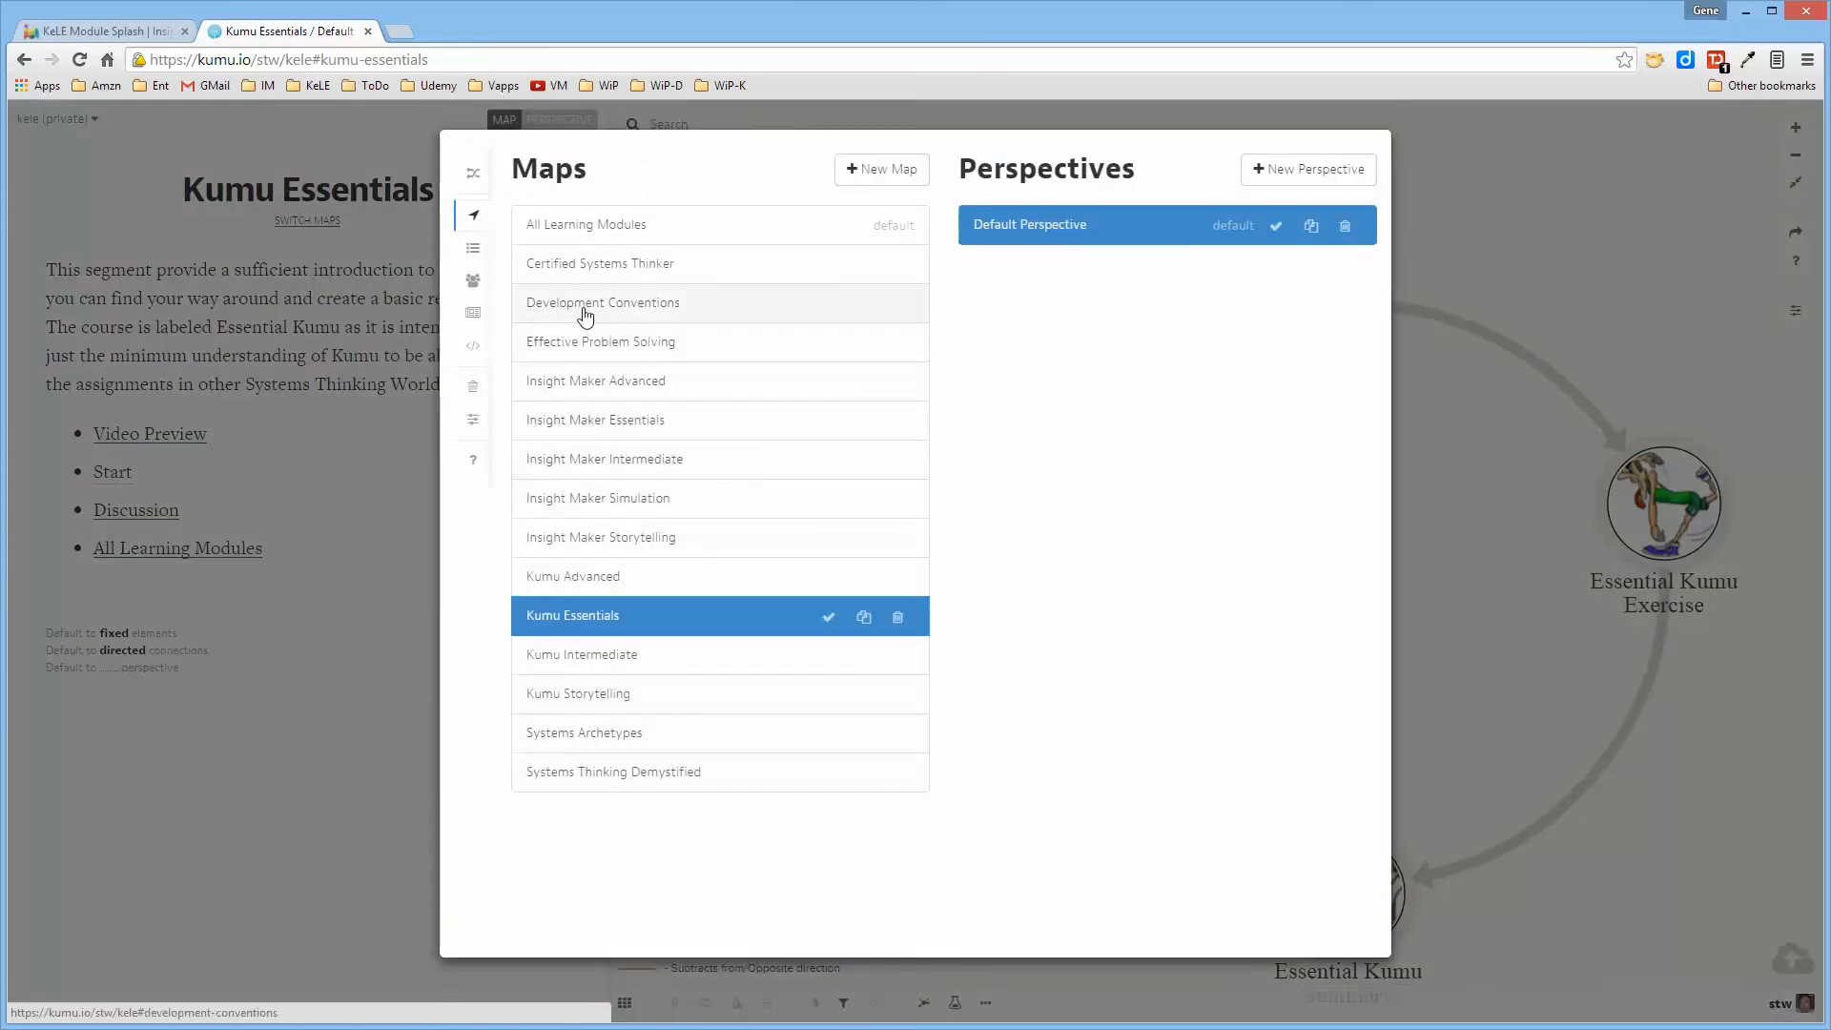
{"action": "mouse_move", "coordinate": [586, 234]}
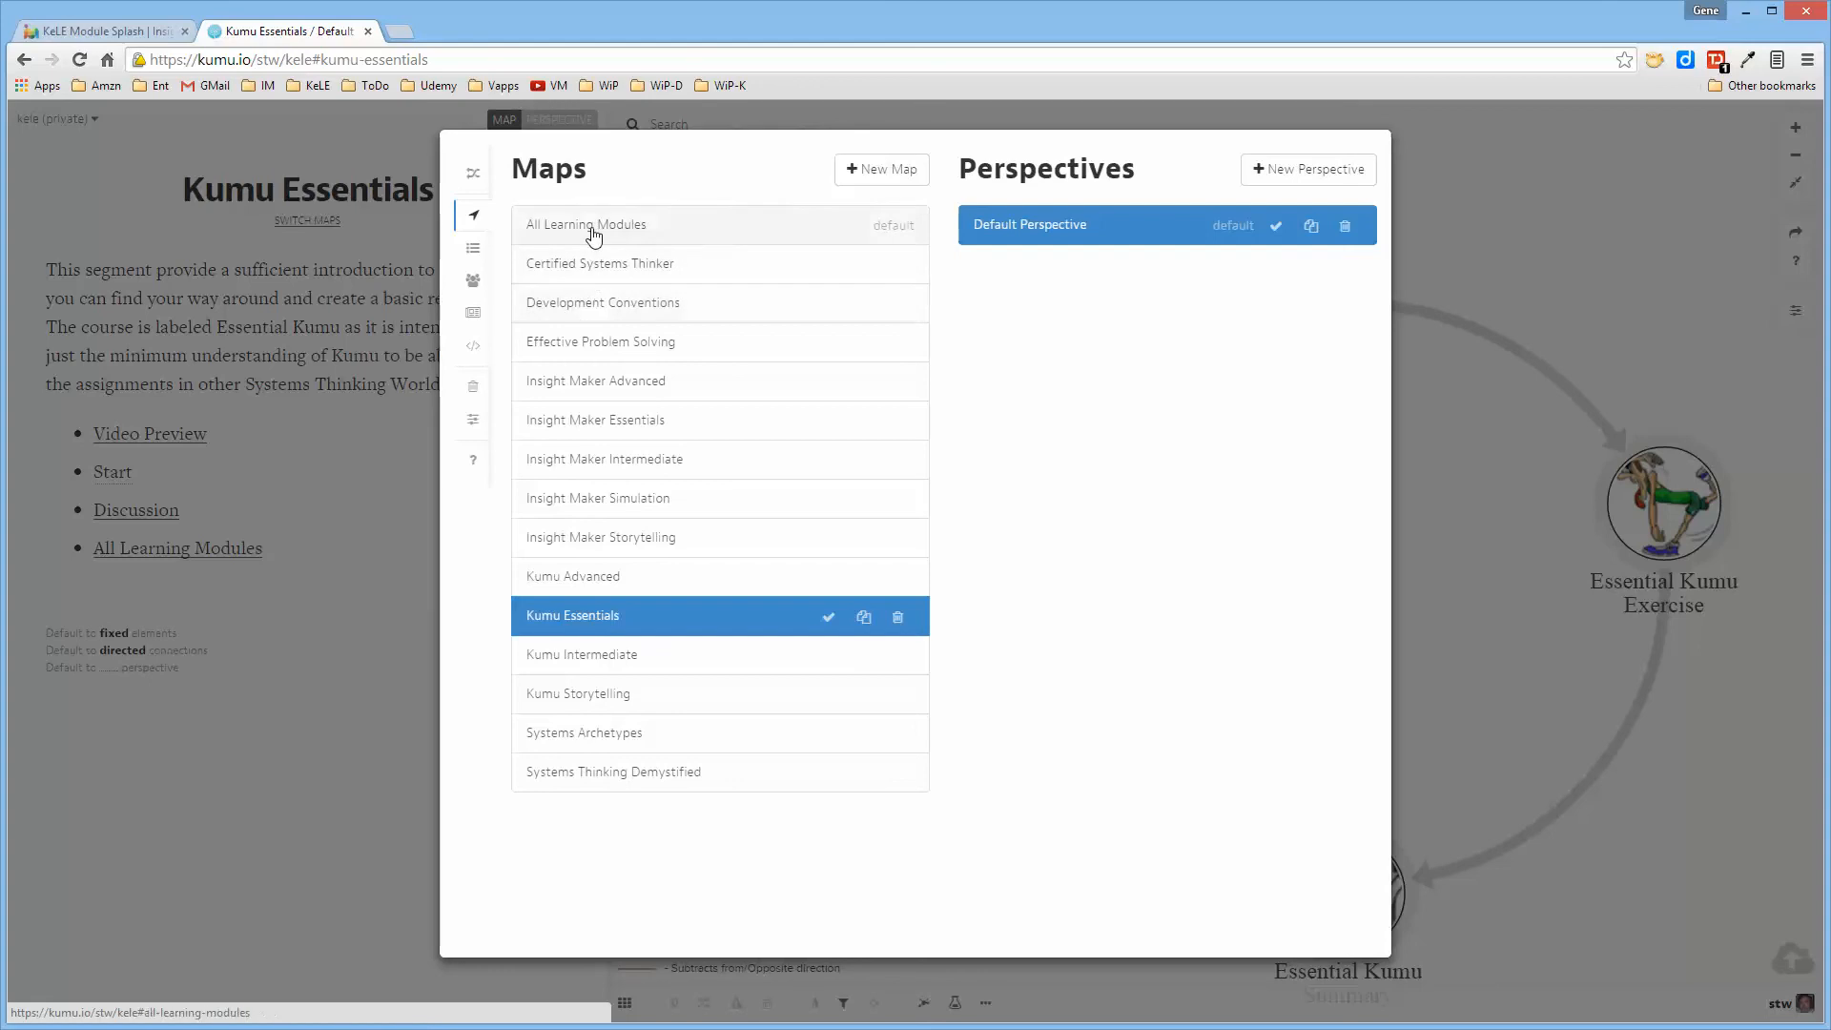
Choose Effective Problem Solving from the Maps list.
{"action": "left_click", "coordinate": [599, 341]}
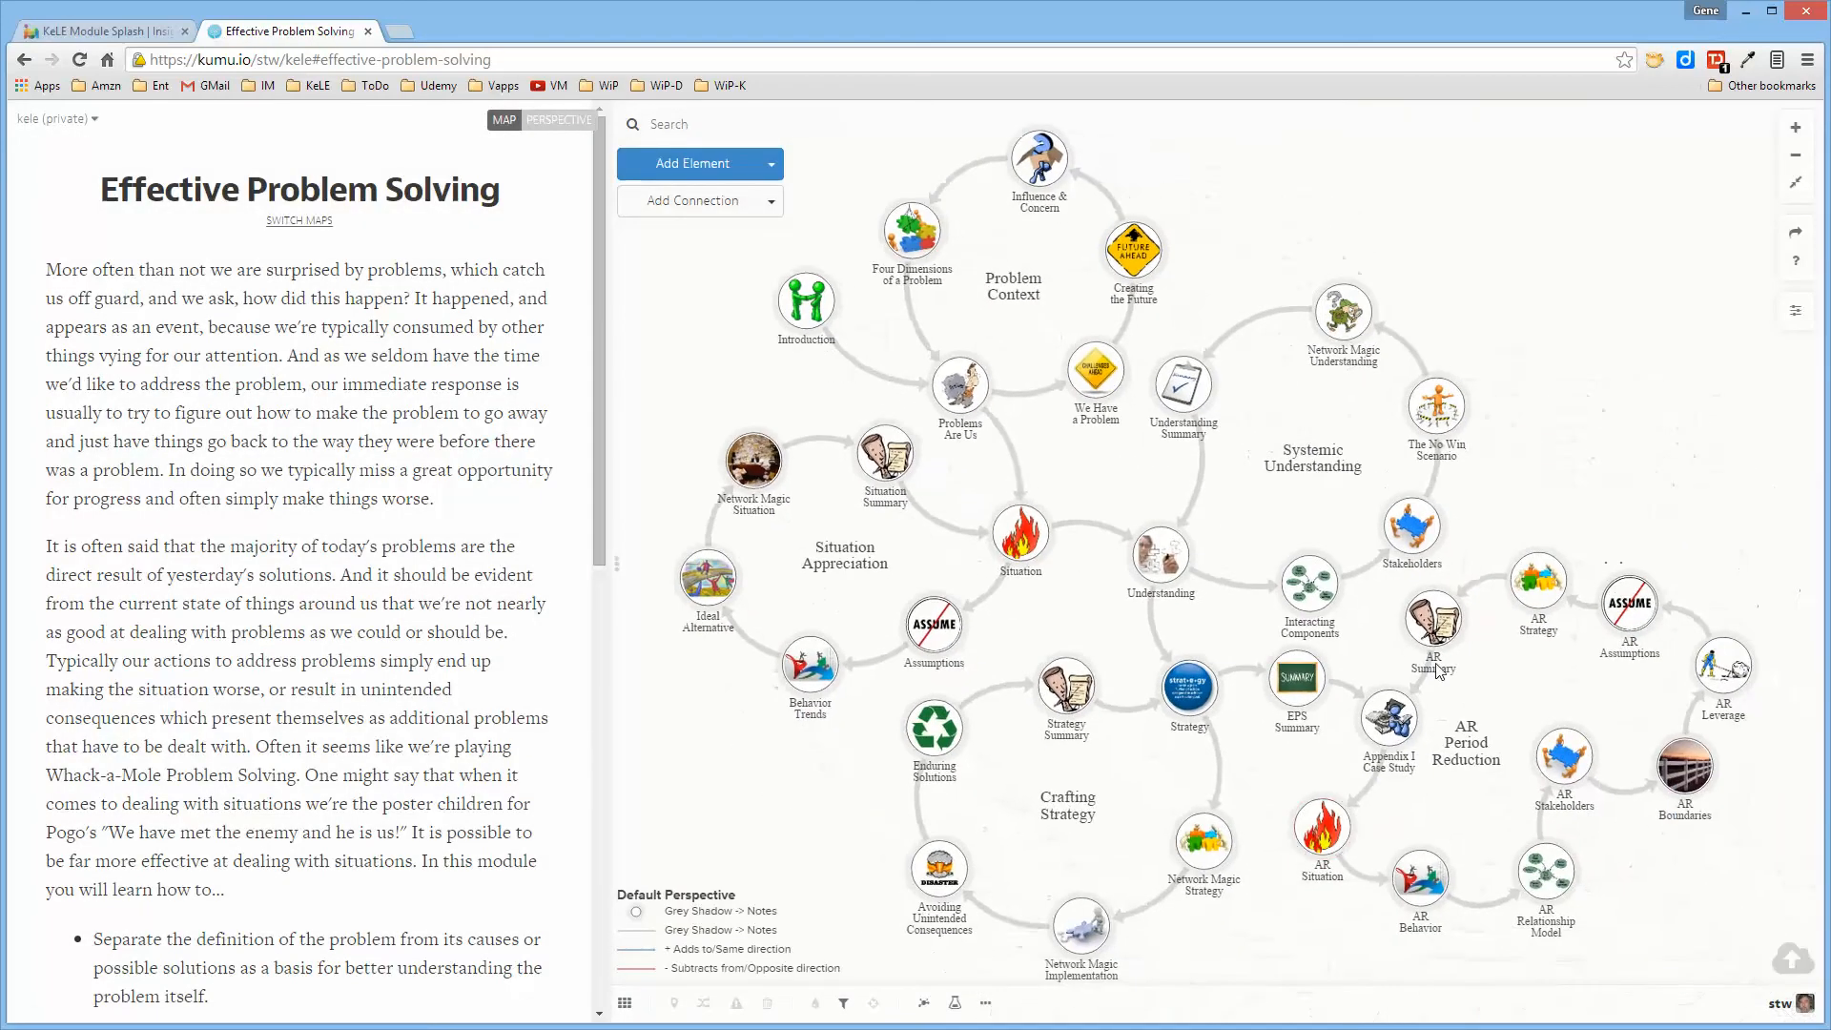
{"action": "mouse_move", "coordinate": [1560, 397]}
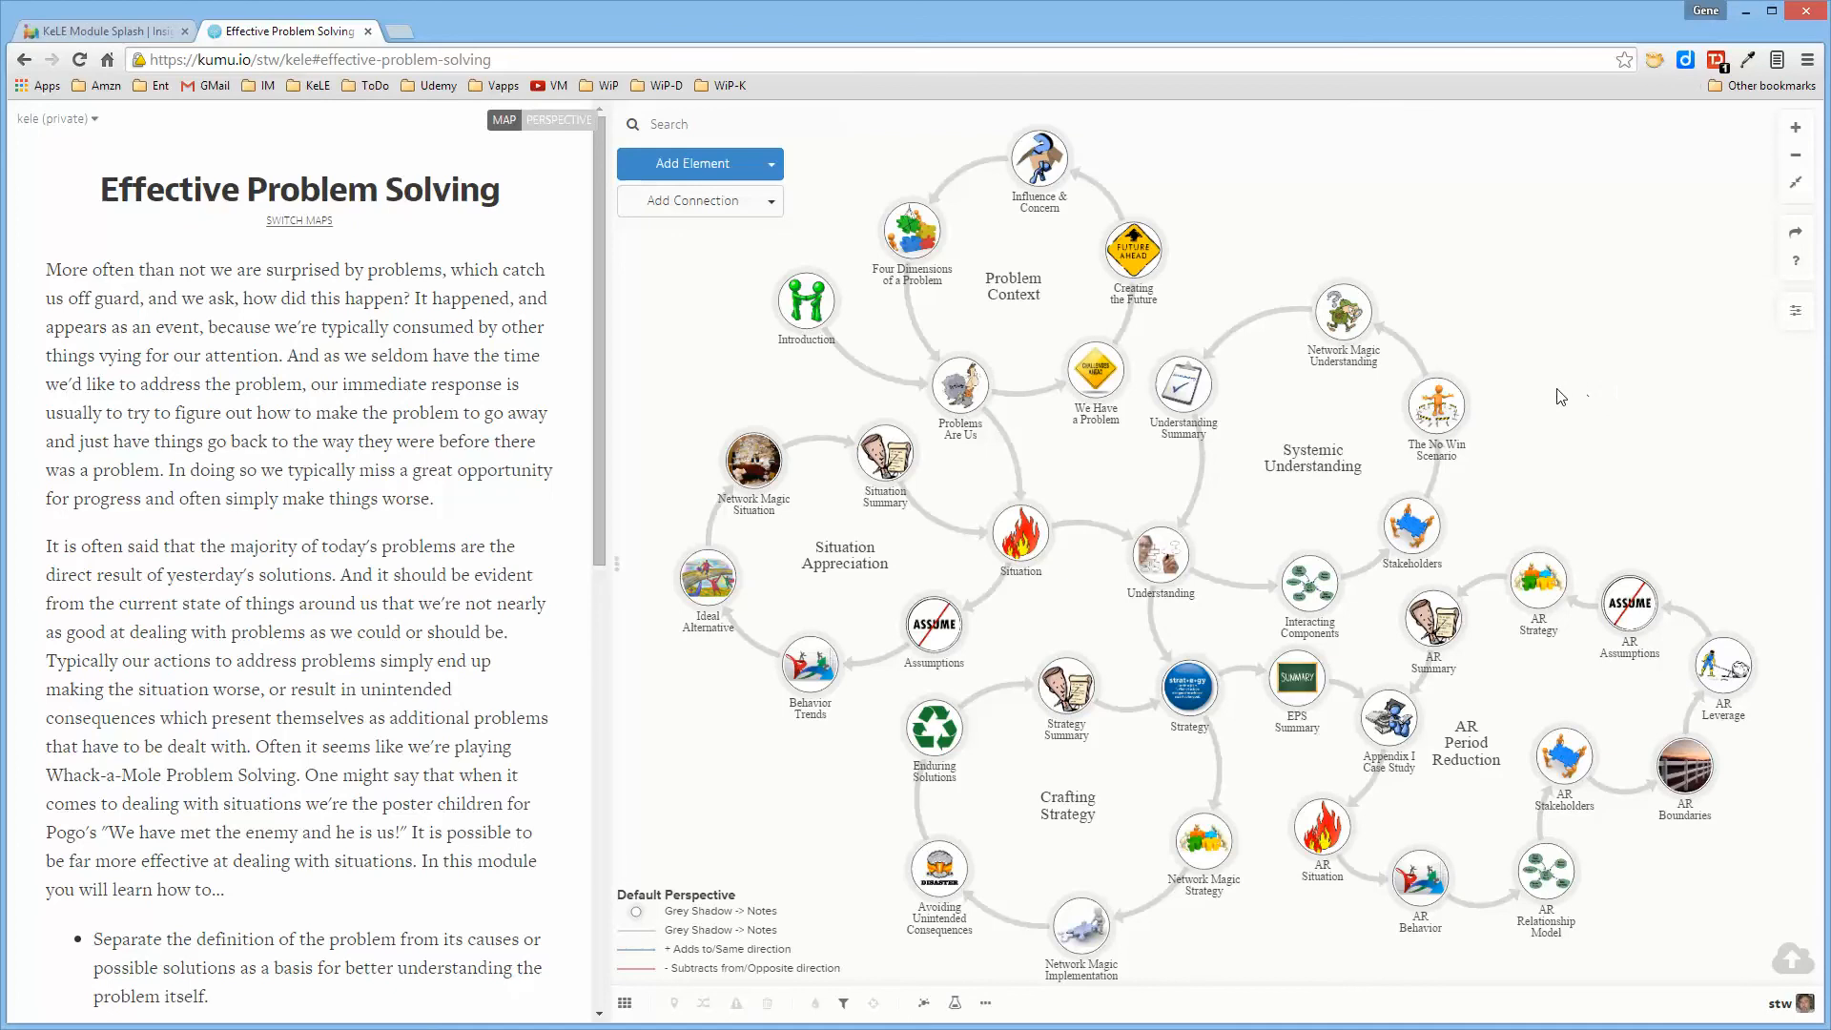
{"action": "mouse_move", "coordinate": [997, 302]}
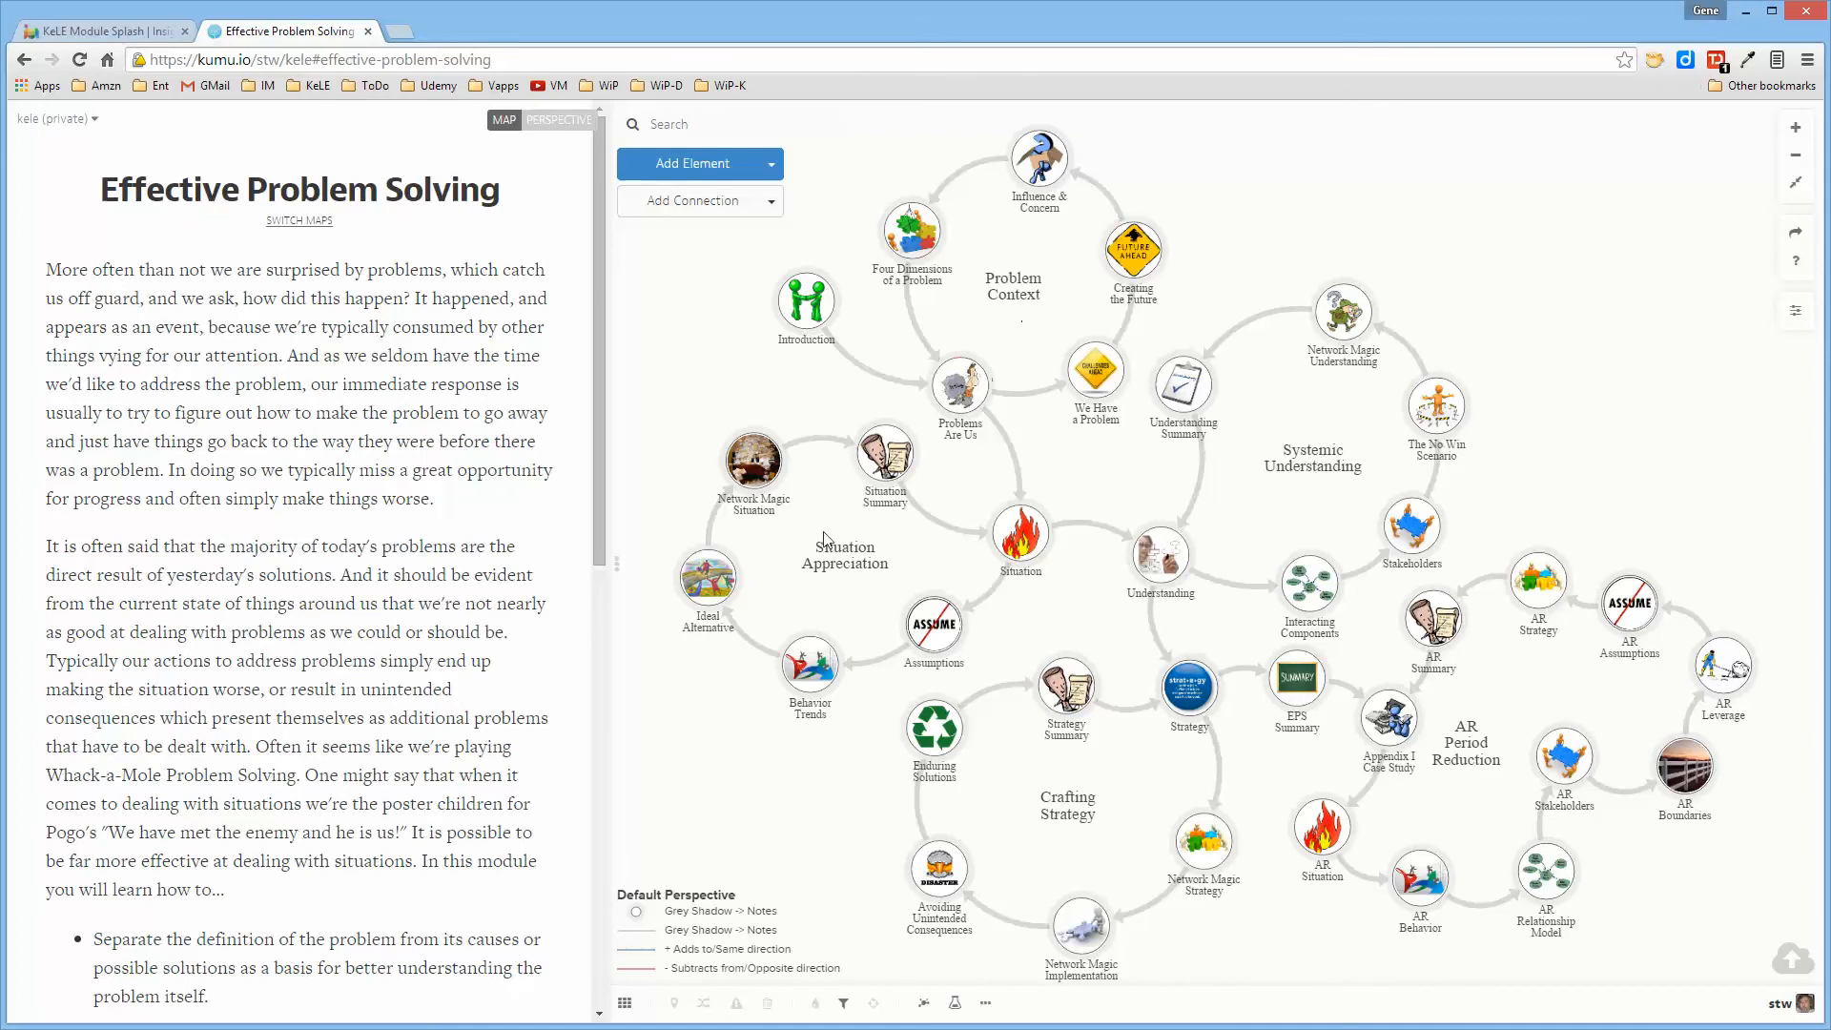
{"action": "mouse_move", "coordinate": [1328, 507]}
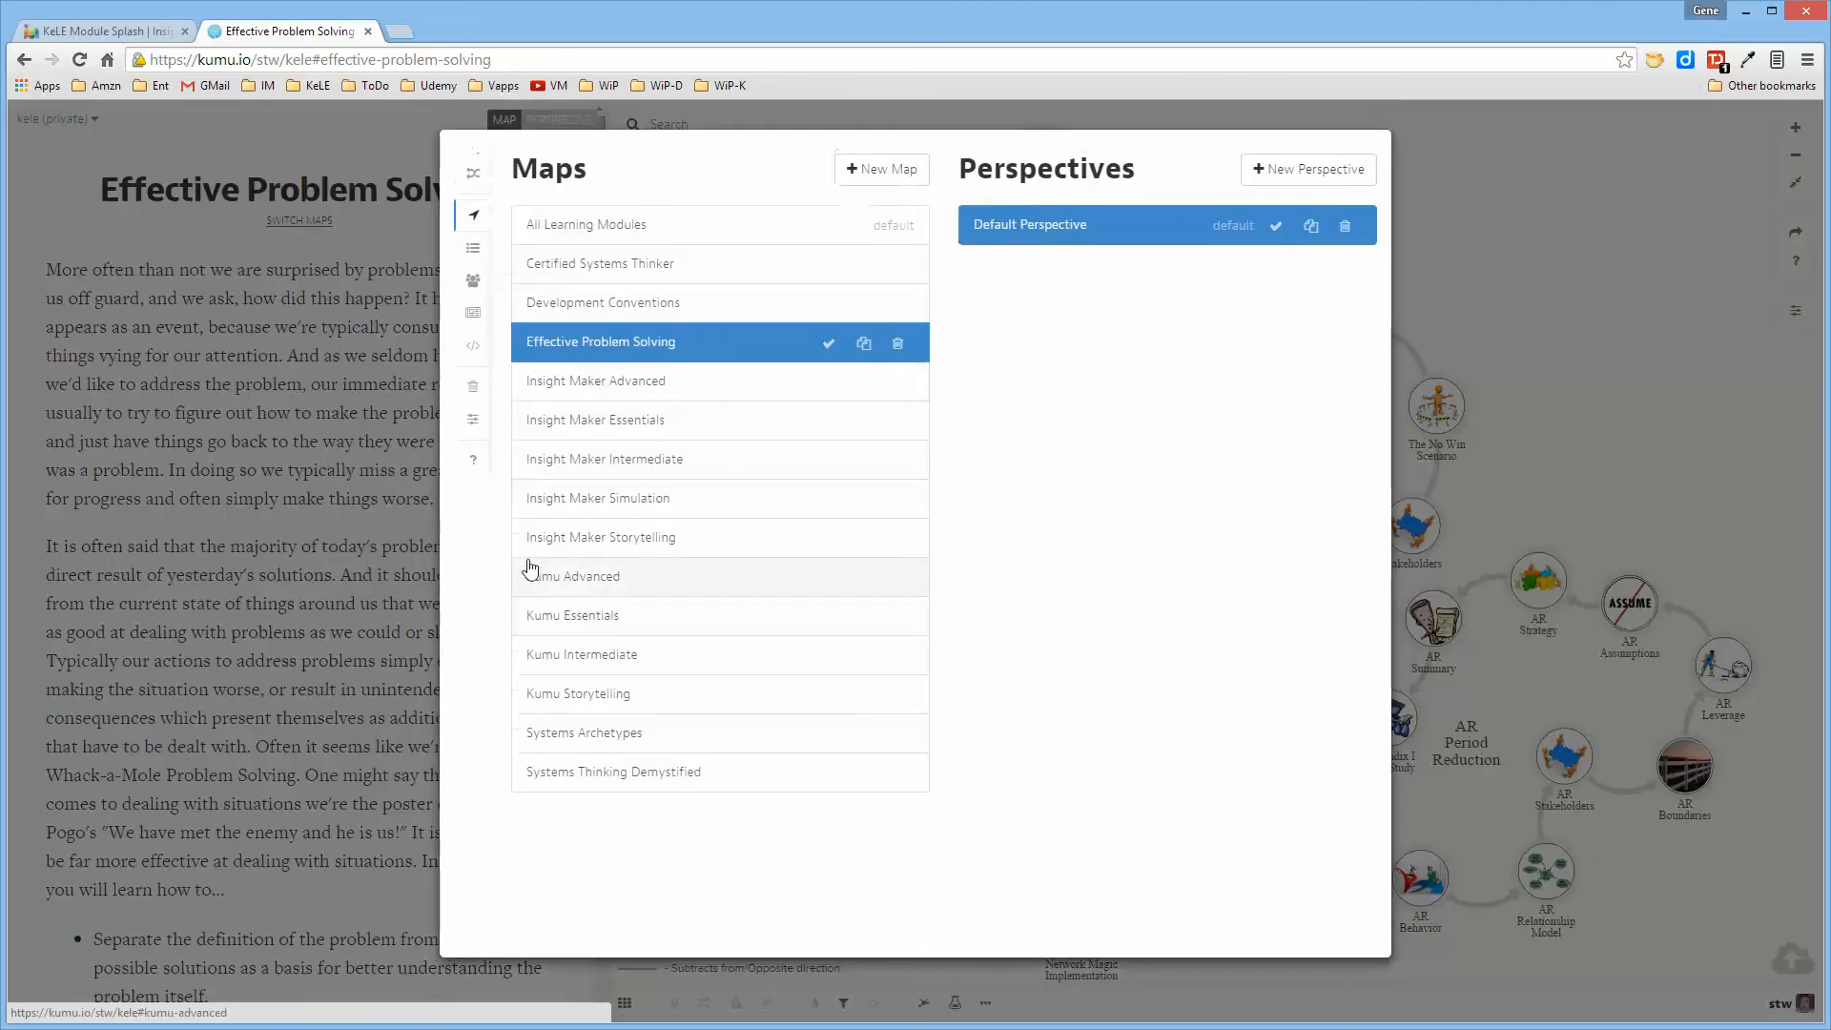
Open the Kumu Intermediate map and pan to bring its right side into view.
{"action": "left_click", "coordinate": [580, 654]}
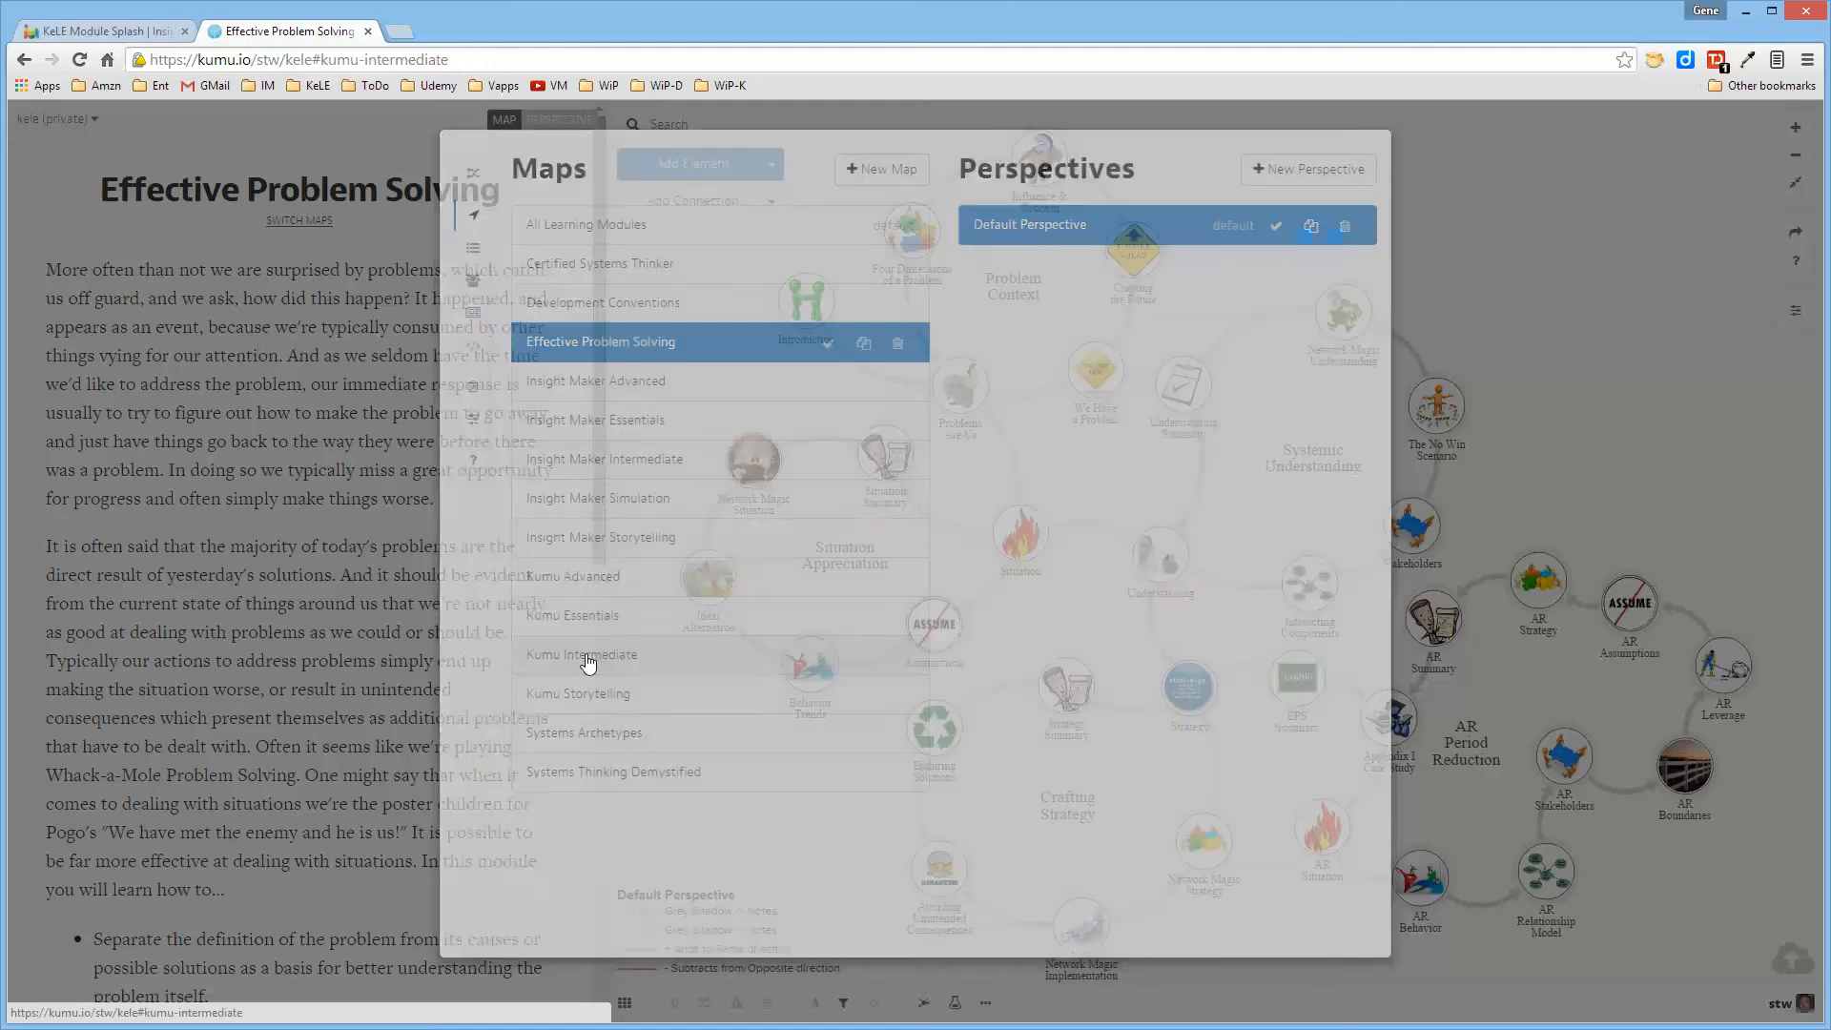
{"action": "left_click", "coordinate": [582, 654]}
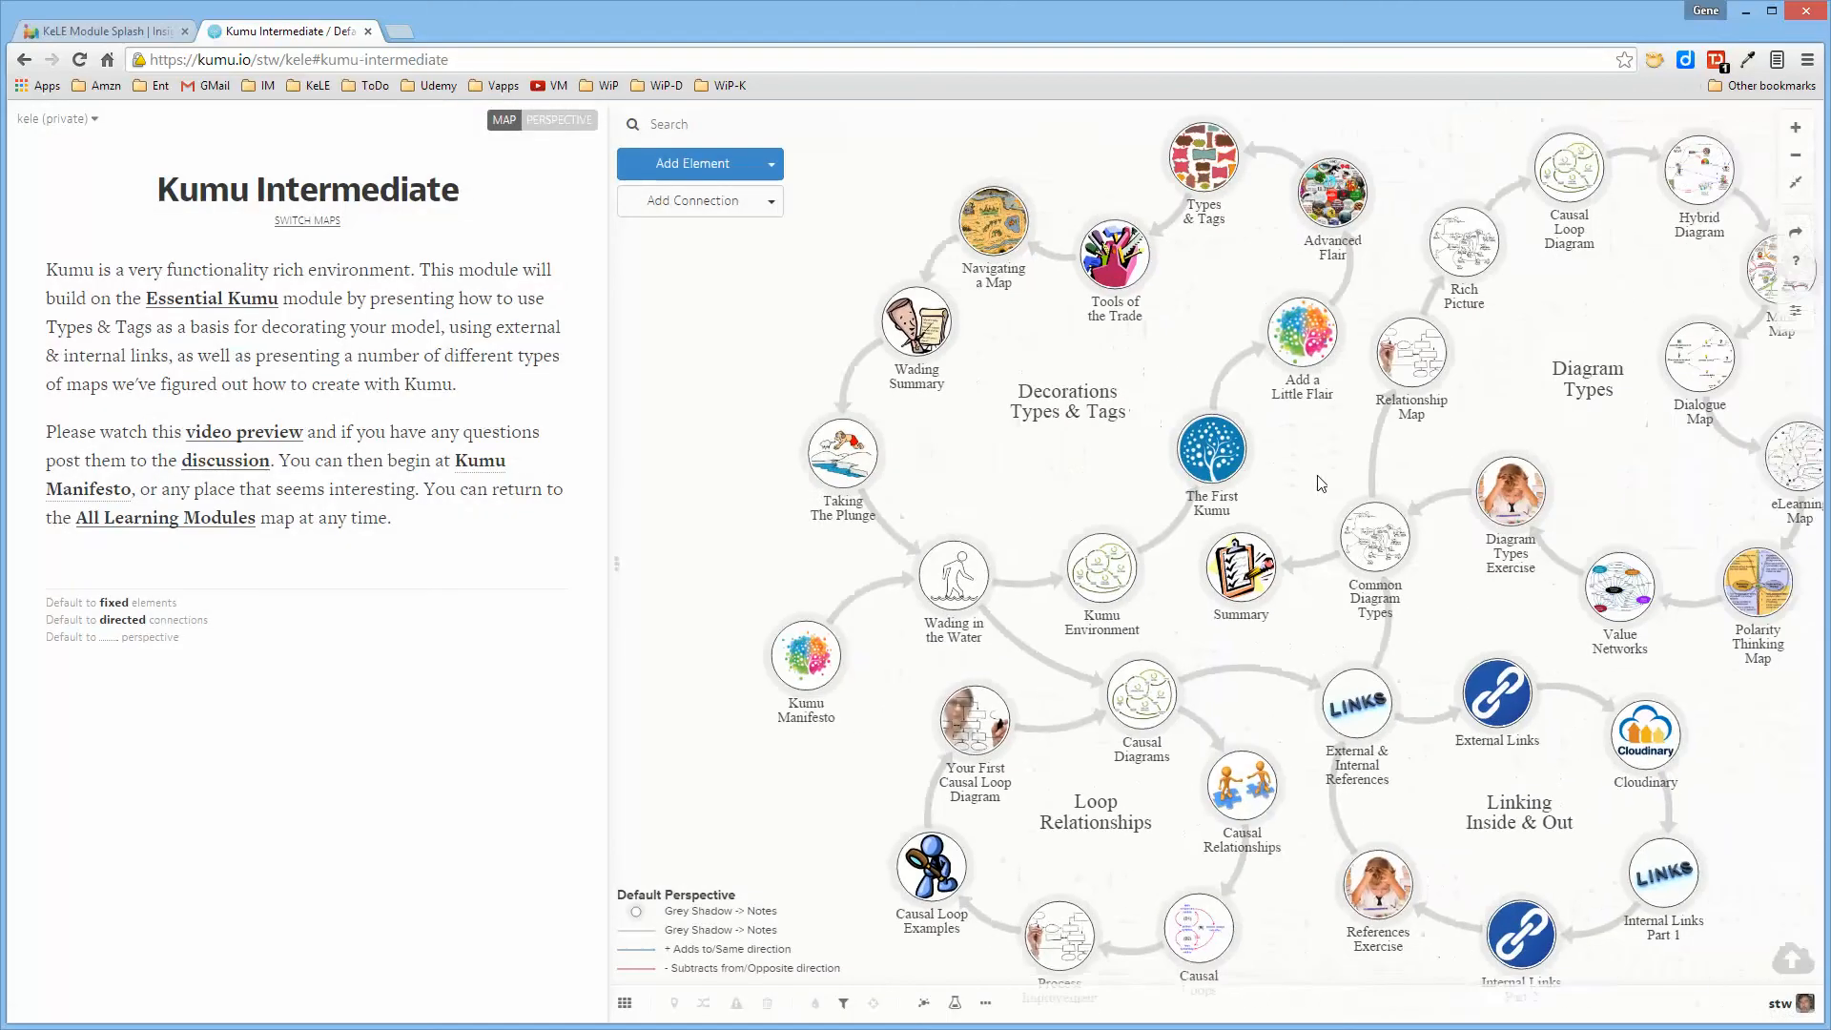
{"action": "left_click_drag", "start_coordinate": [1320, 484], "coordinate": [1535, 496]}
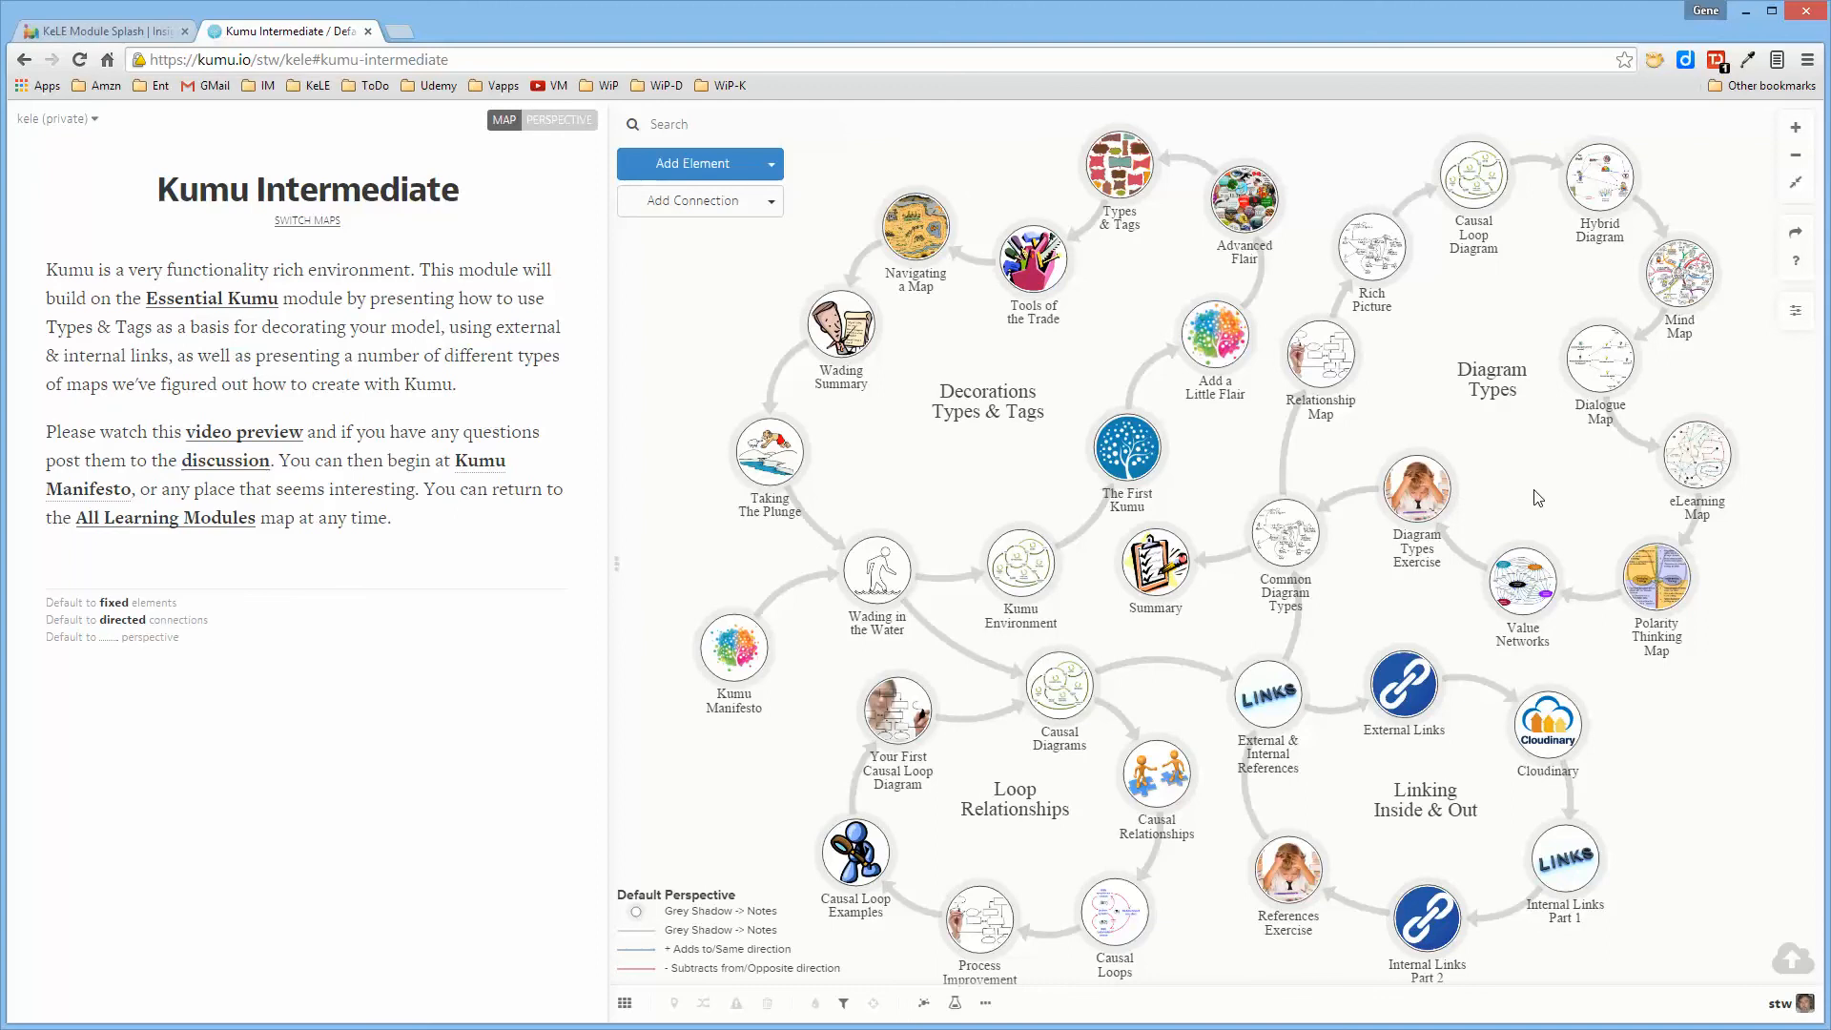
{"action": "mouse_move", "coordinate": [1522, 235]}
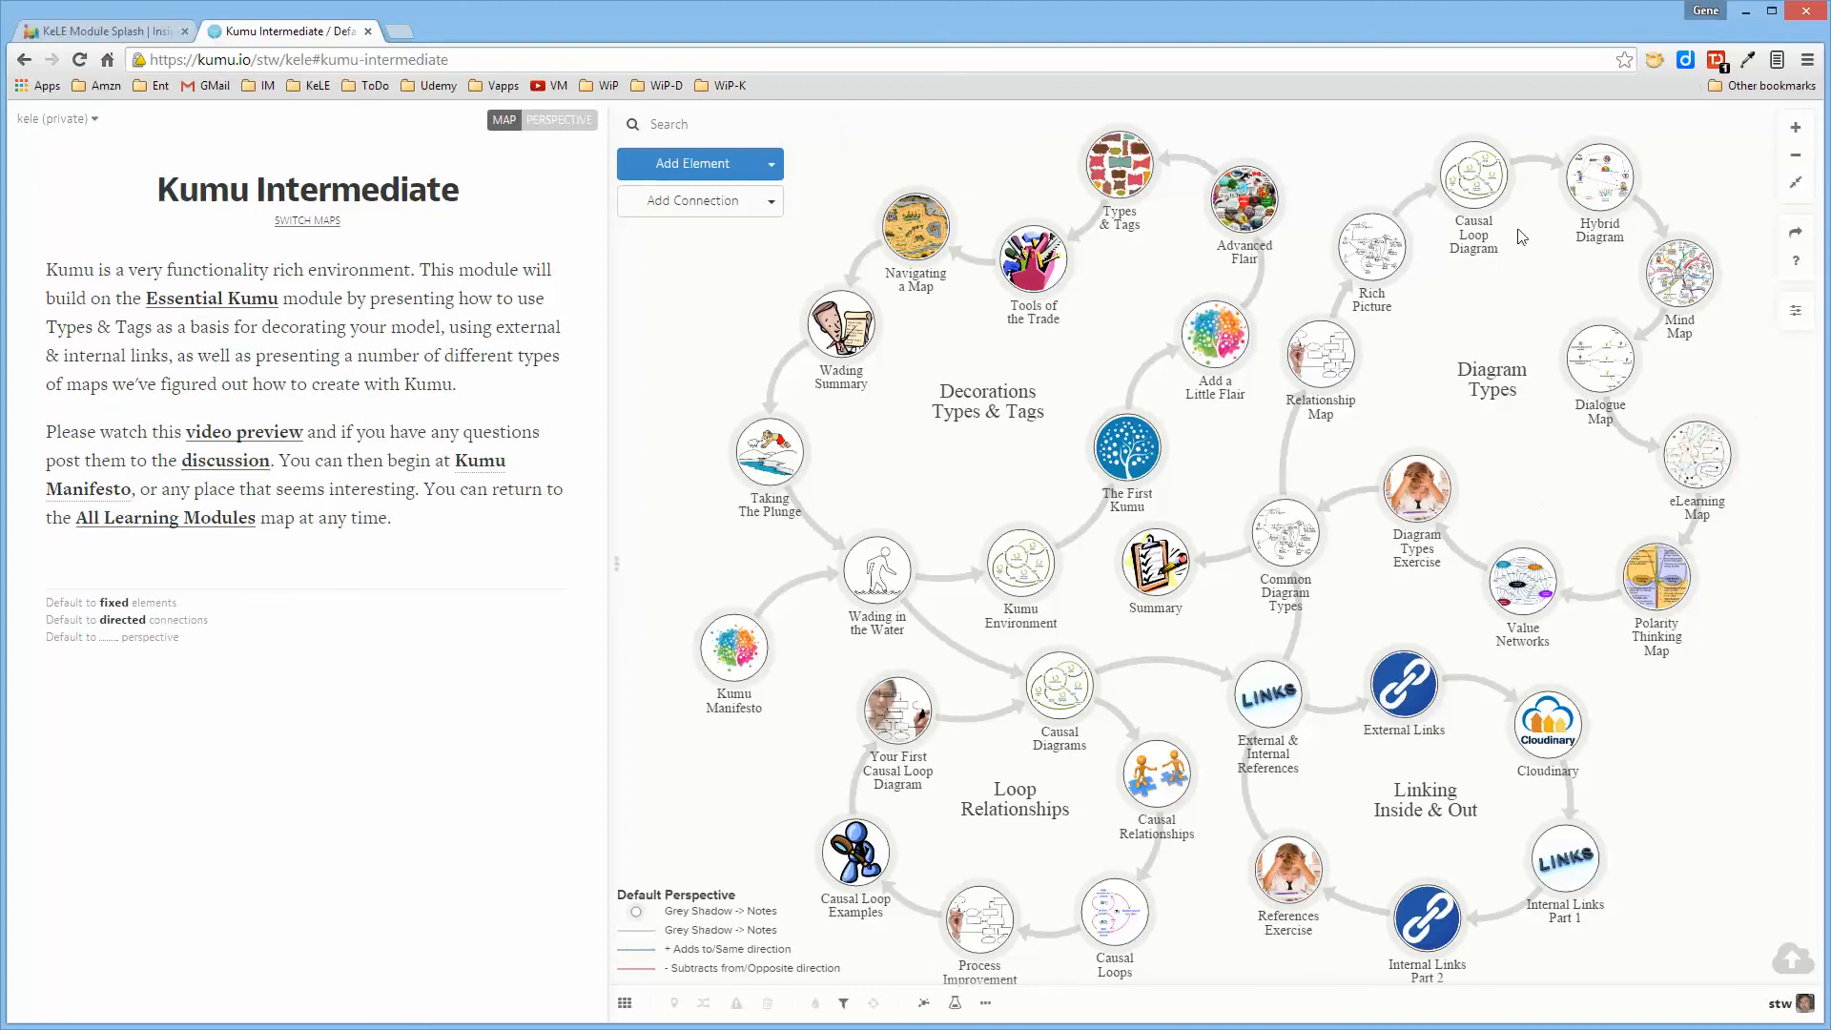
{"action": "mouse_move", "coordinate": [703, 327]}
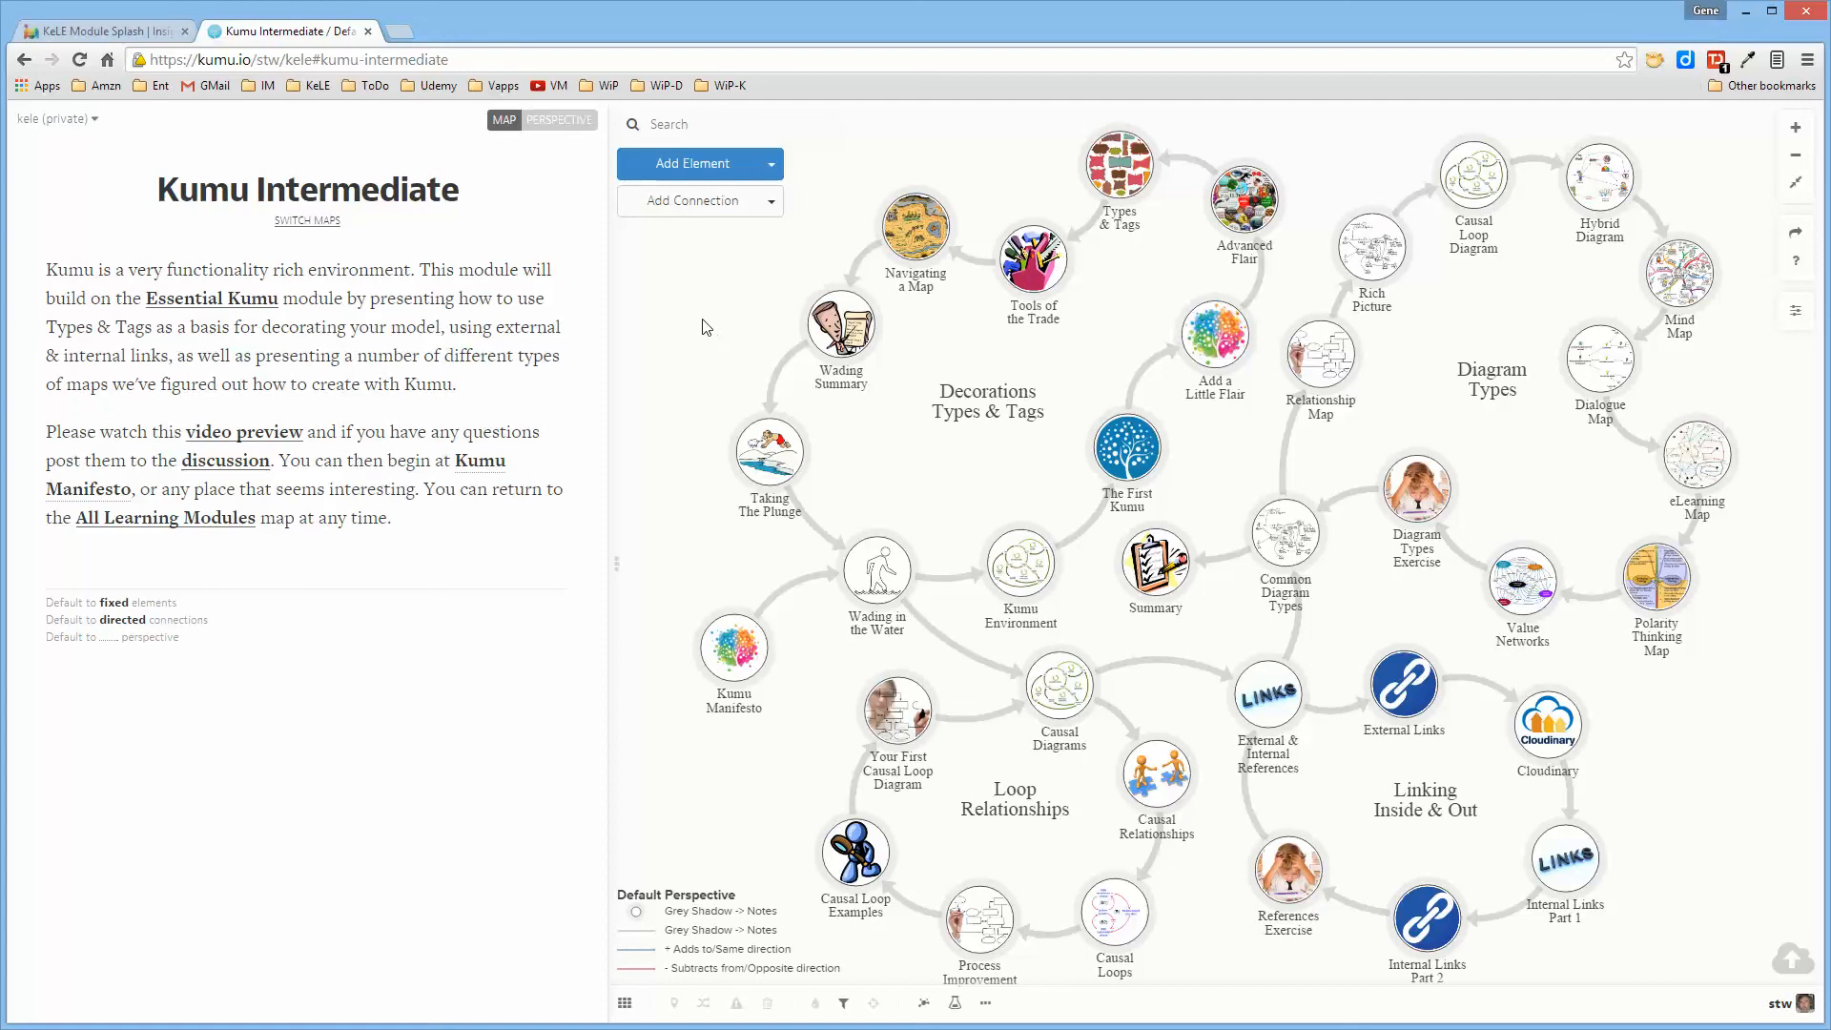
{"action": "mouse_move", "coordinate": [688, 331]}
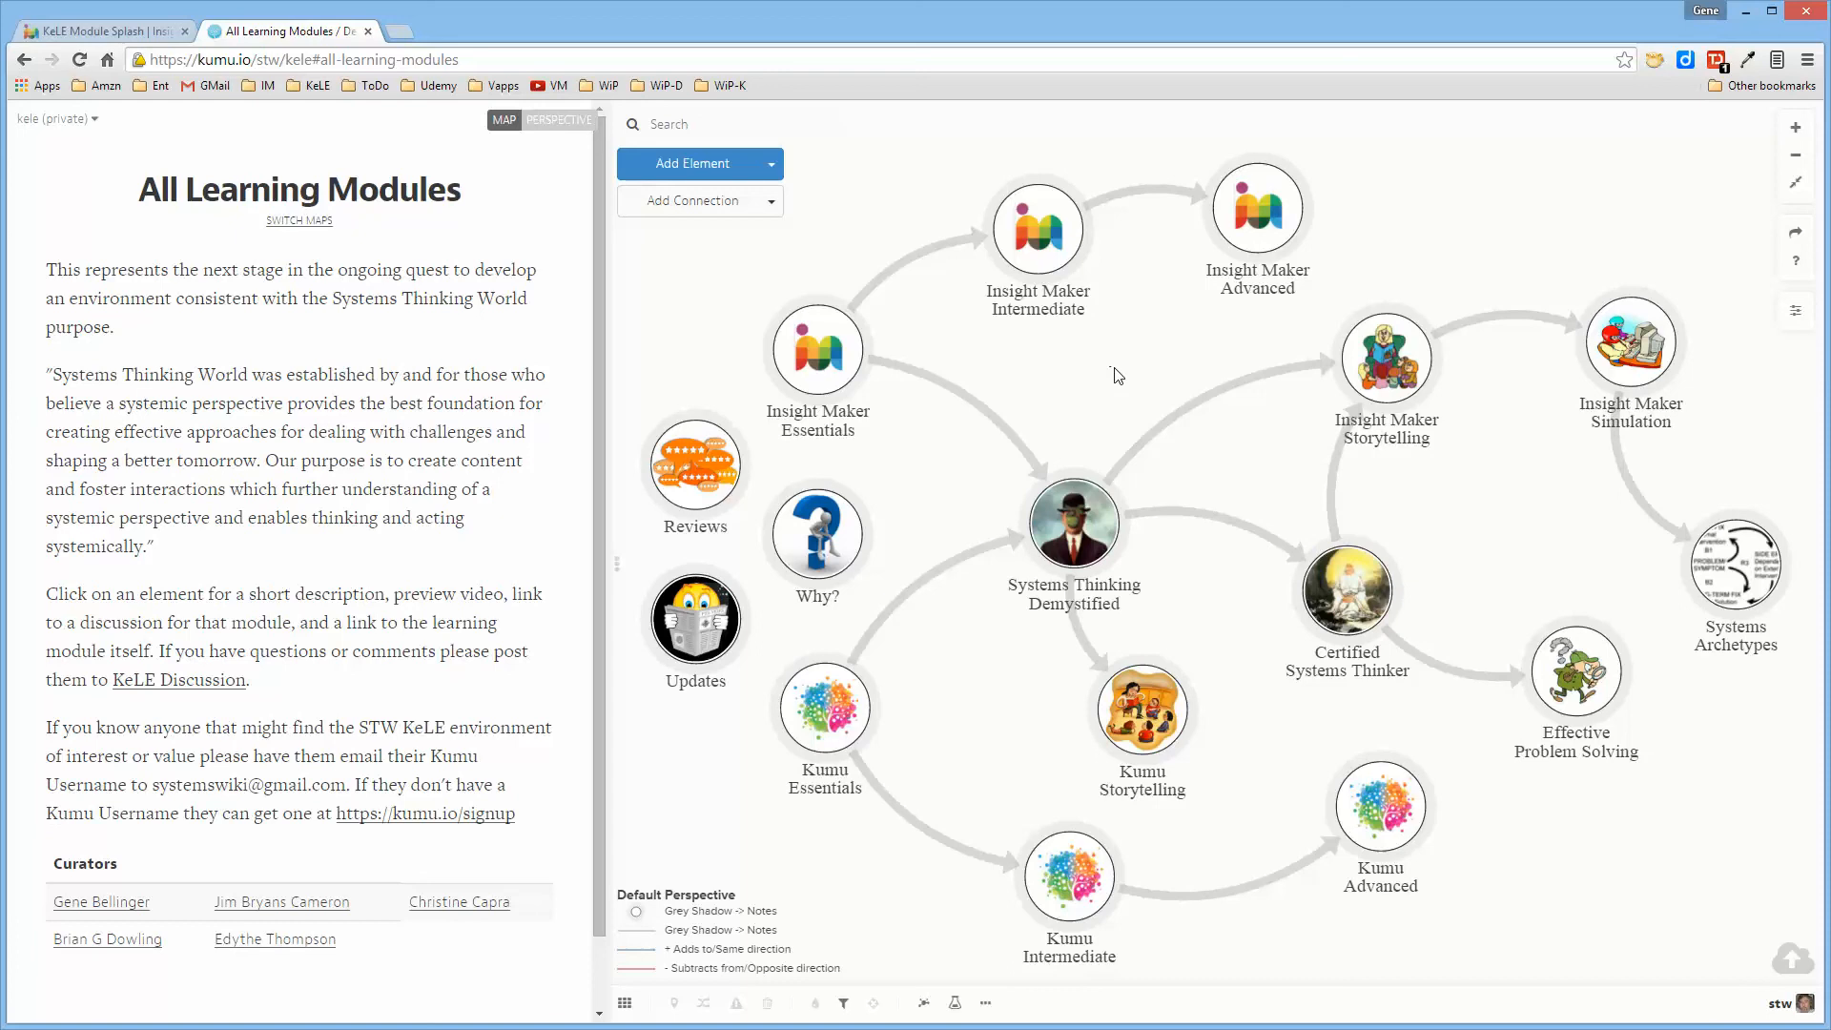
{"action": "mouse_move", "coordinate": [1098, 380]}
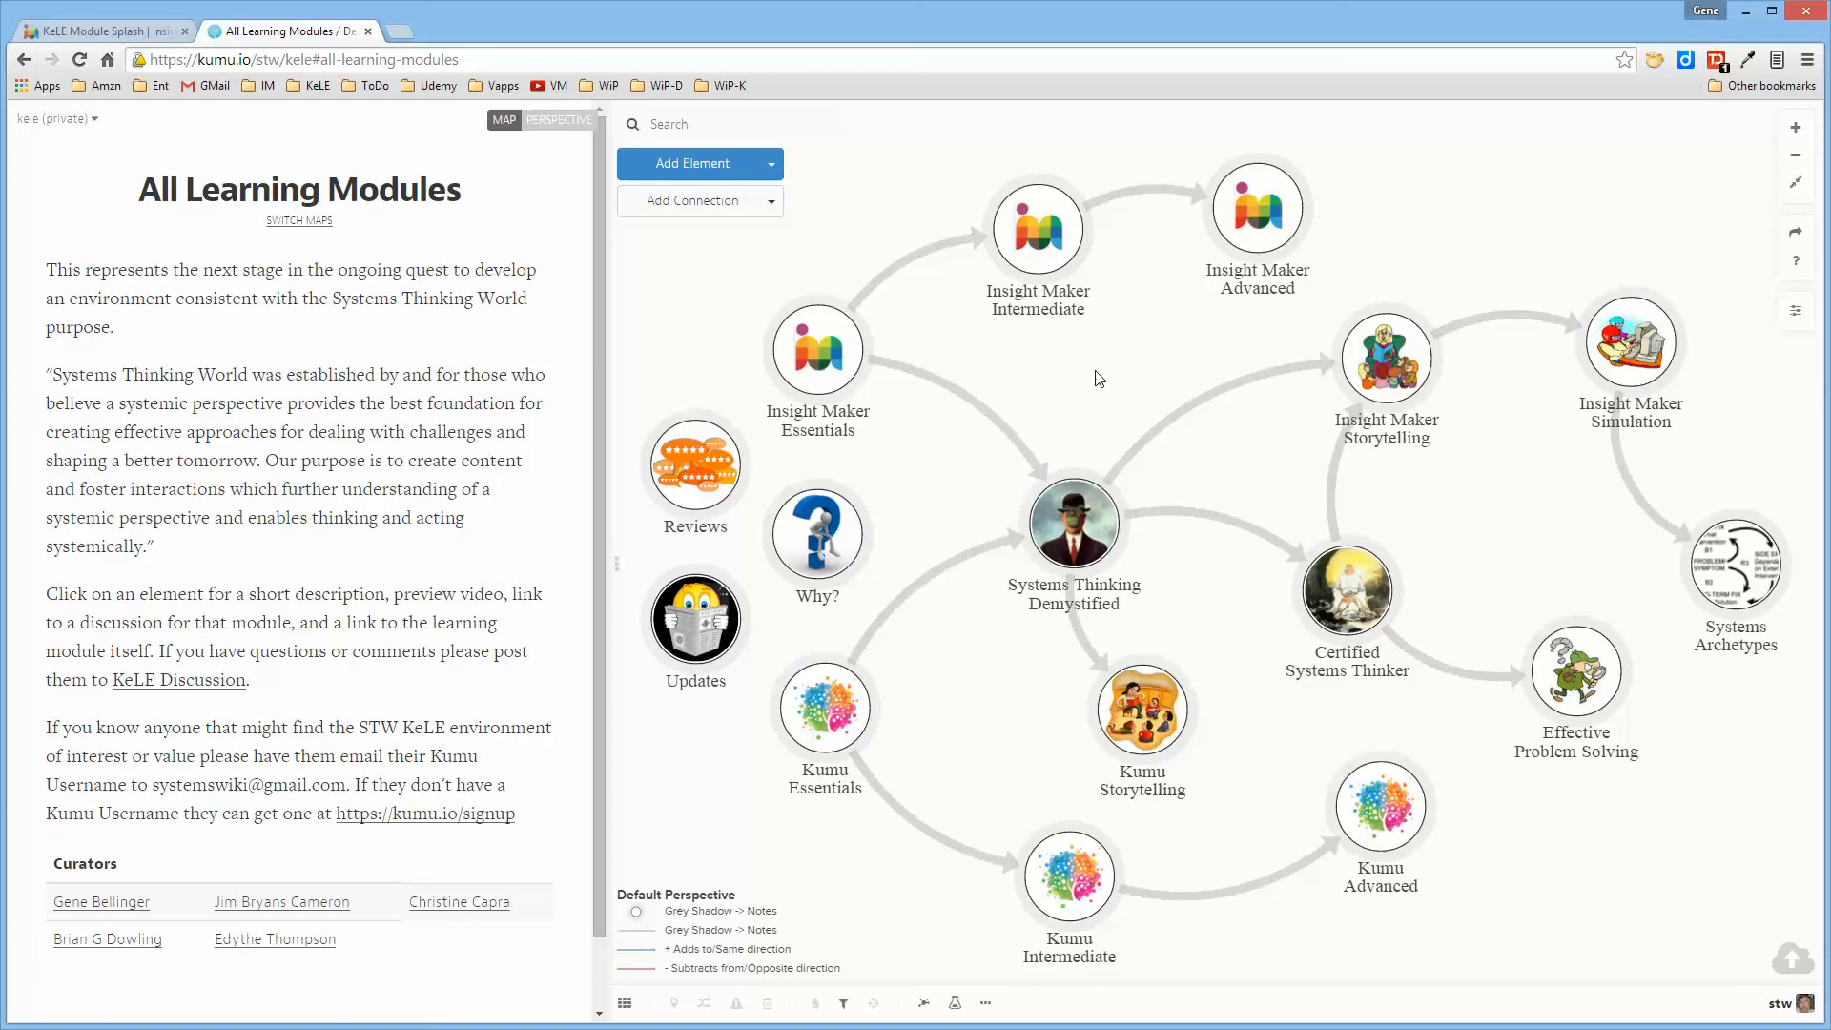
{"action": "mouse_move", "coordinate": [485, 797]}
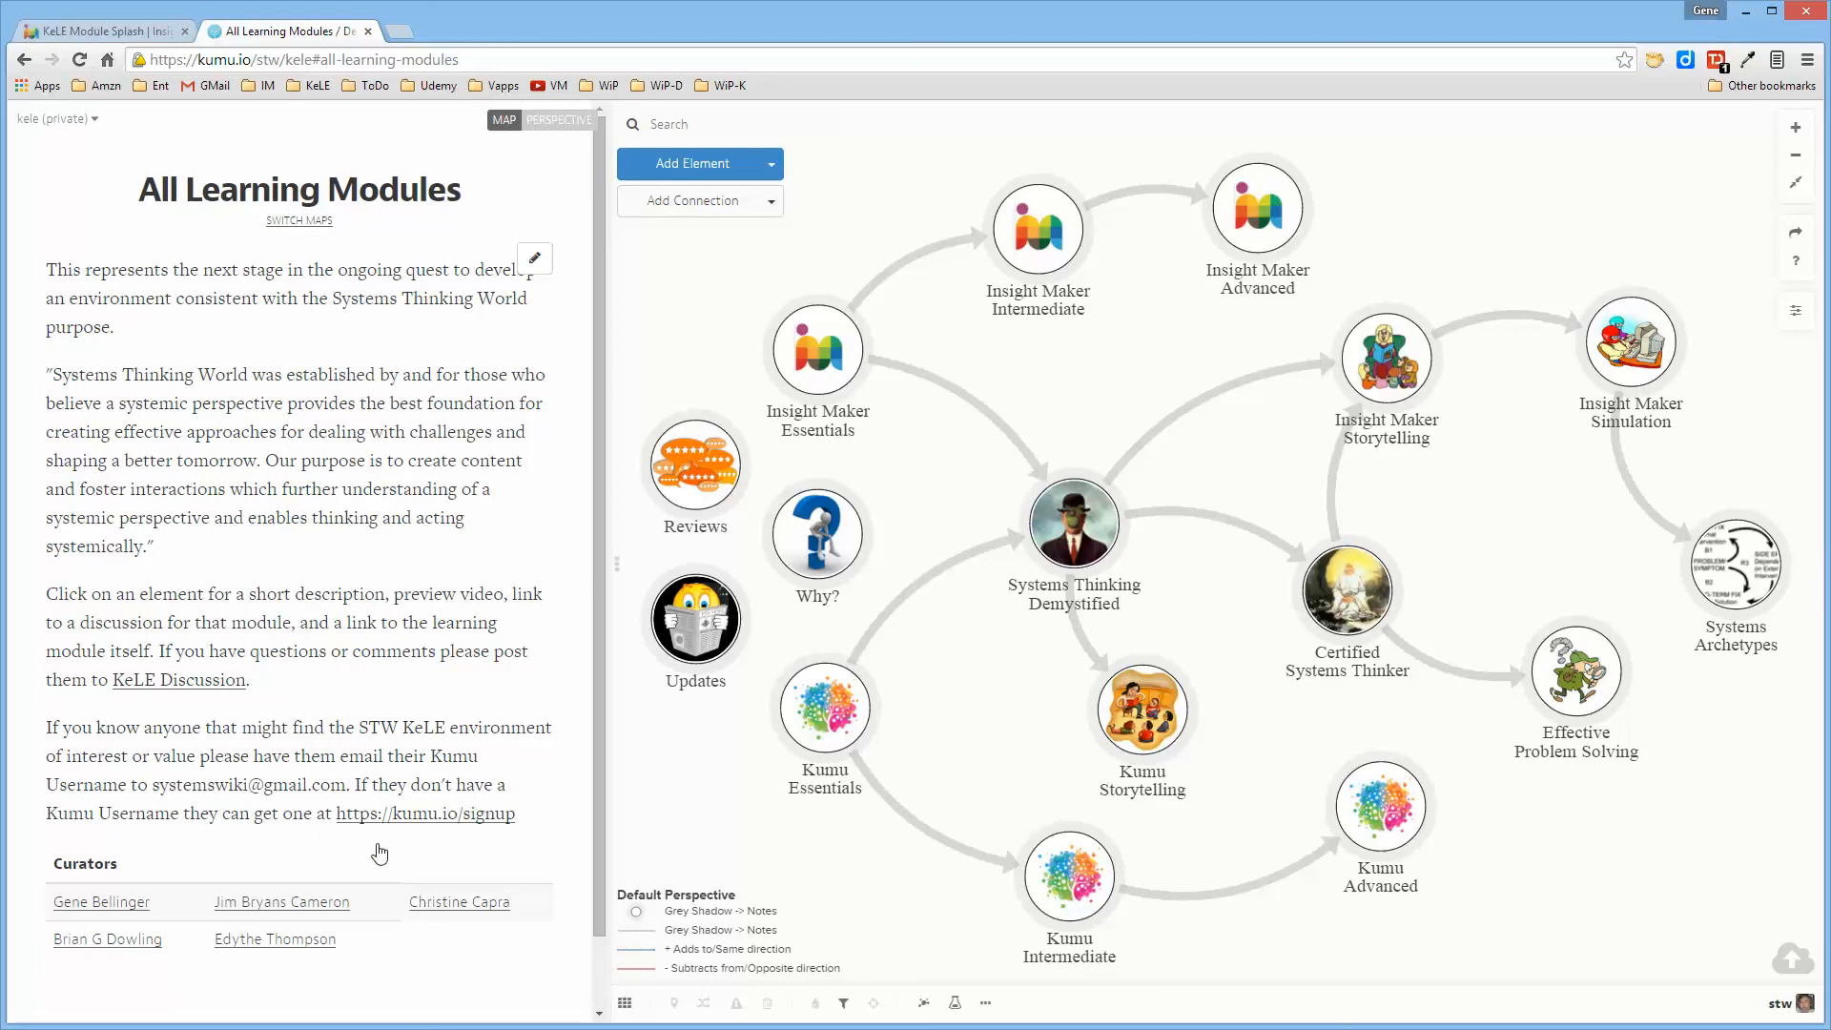
{"action": "mouse_move", "coordinate": [442, 839]}
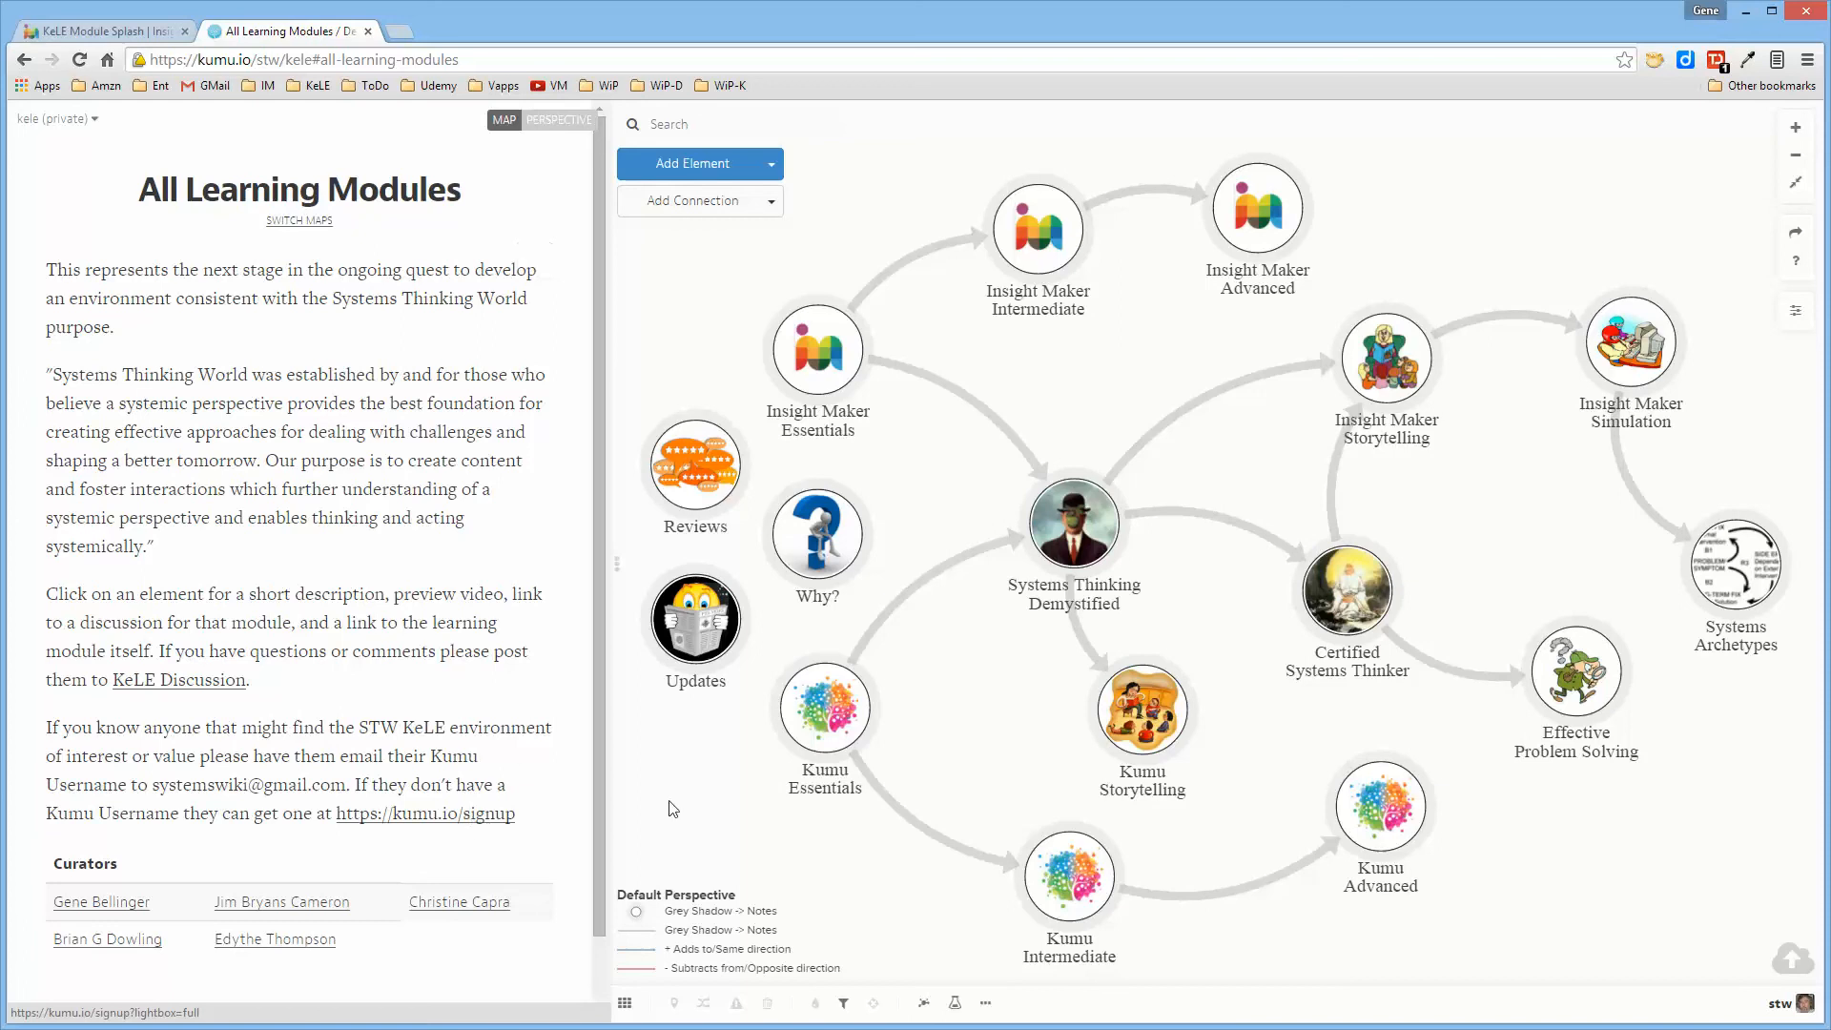
{"action": "mouse_move", "coordinate": [696, 799]}
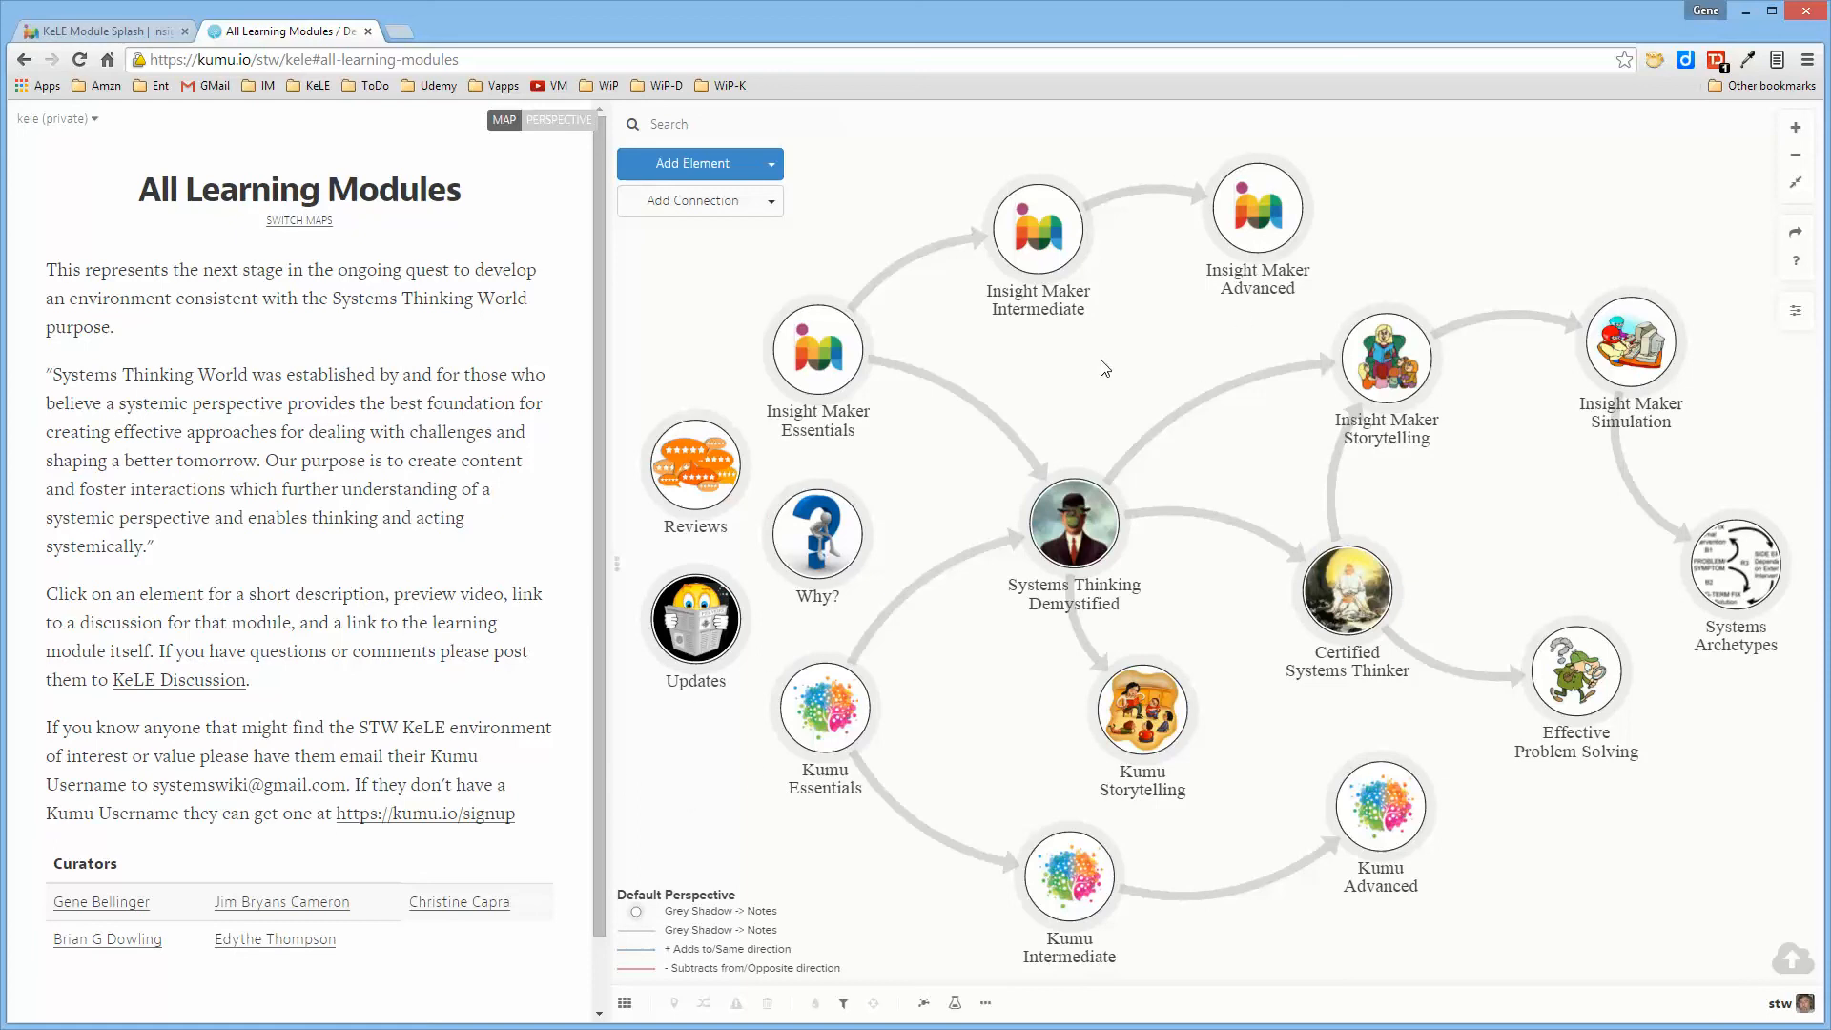
{"action": "mouse_move", "coordinate": [843, 1003]}
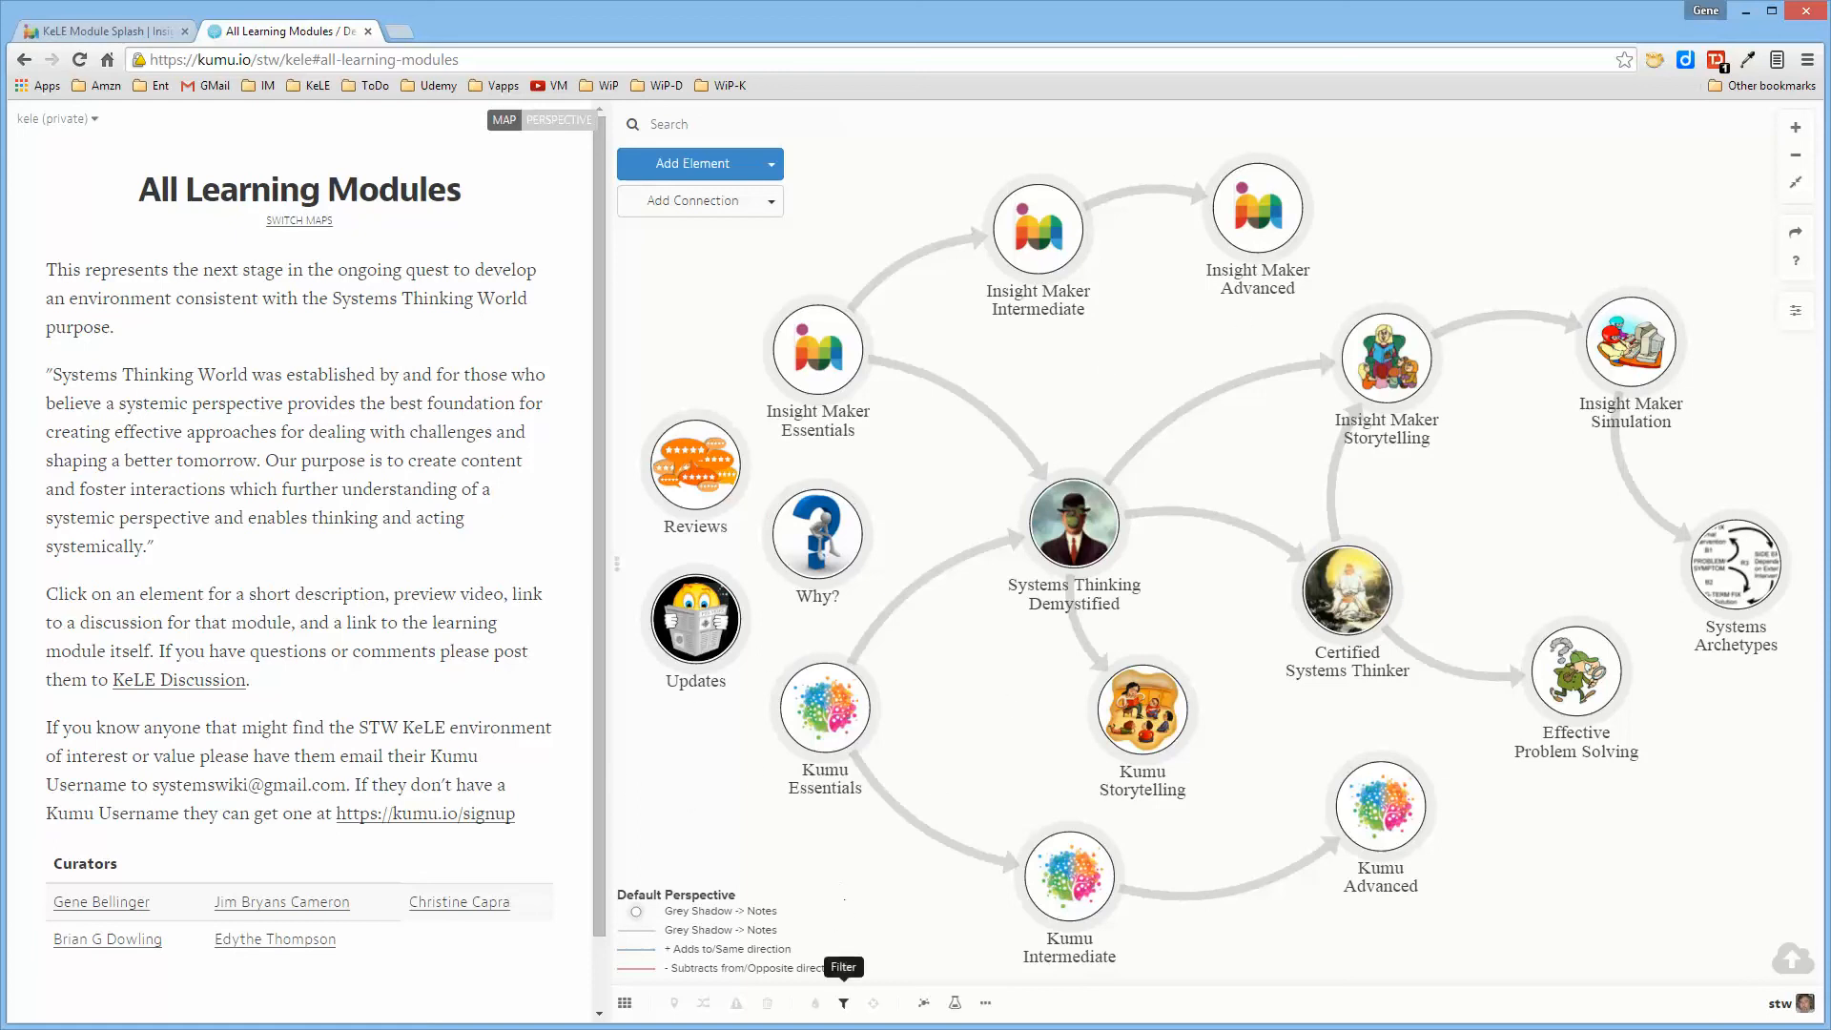